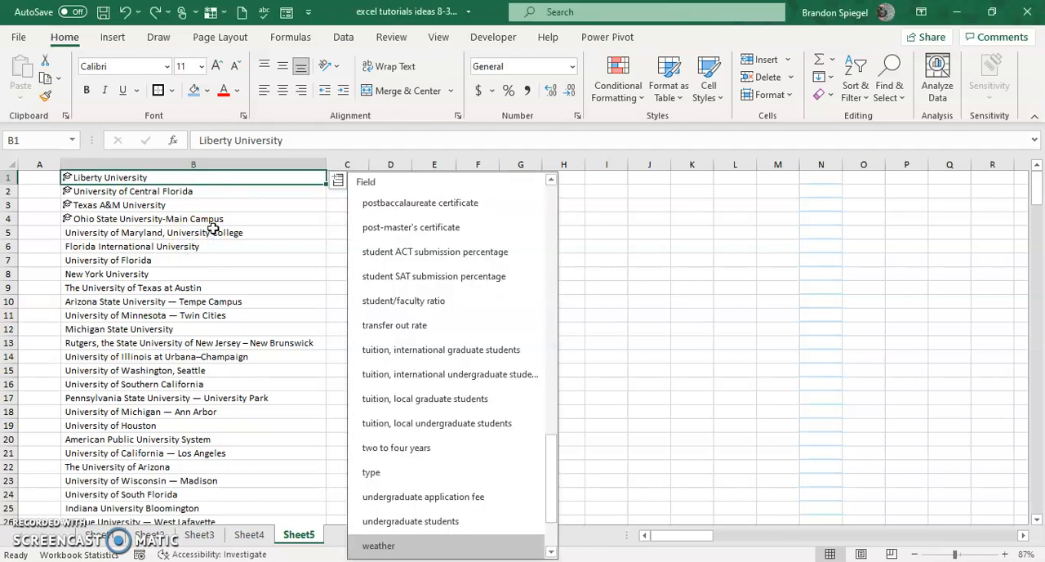
Close the field list without adding a field and return to the university list
scroll("down", 3)
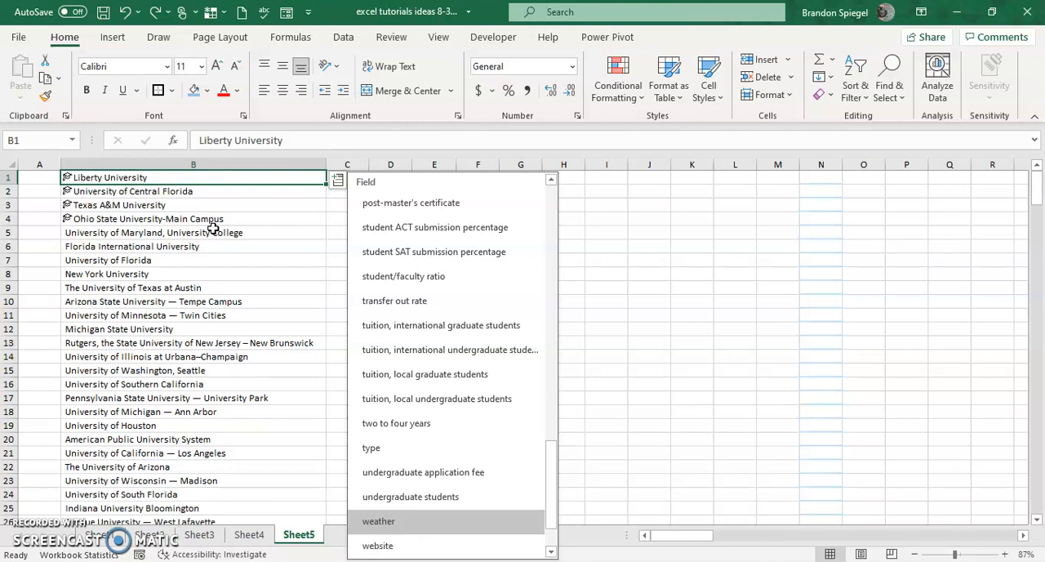
mouse_move(423, 472)
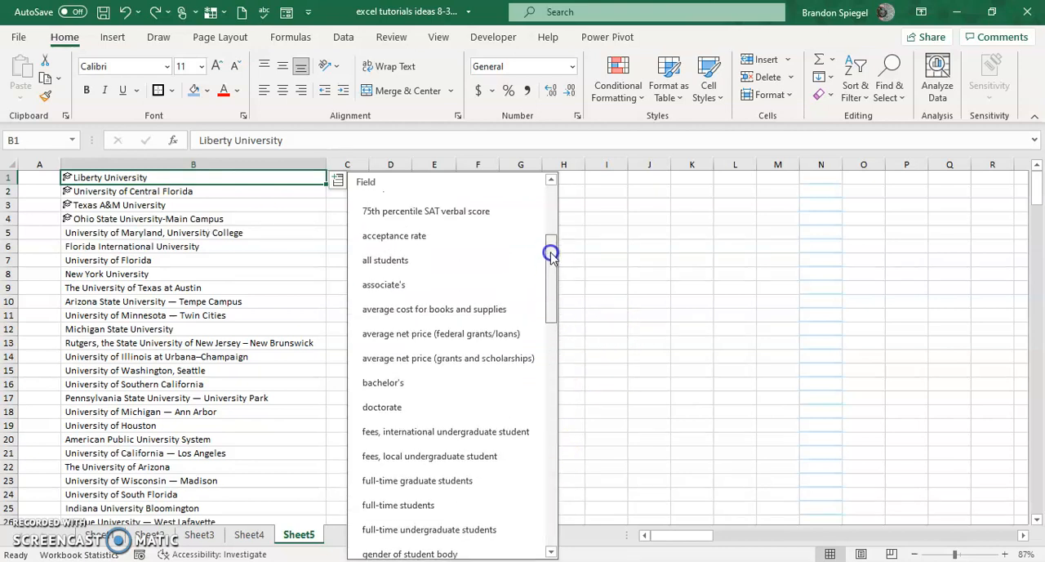
scroll("up", 3)
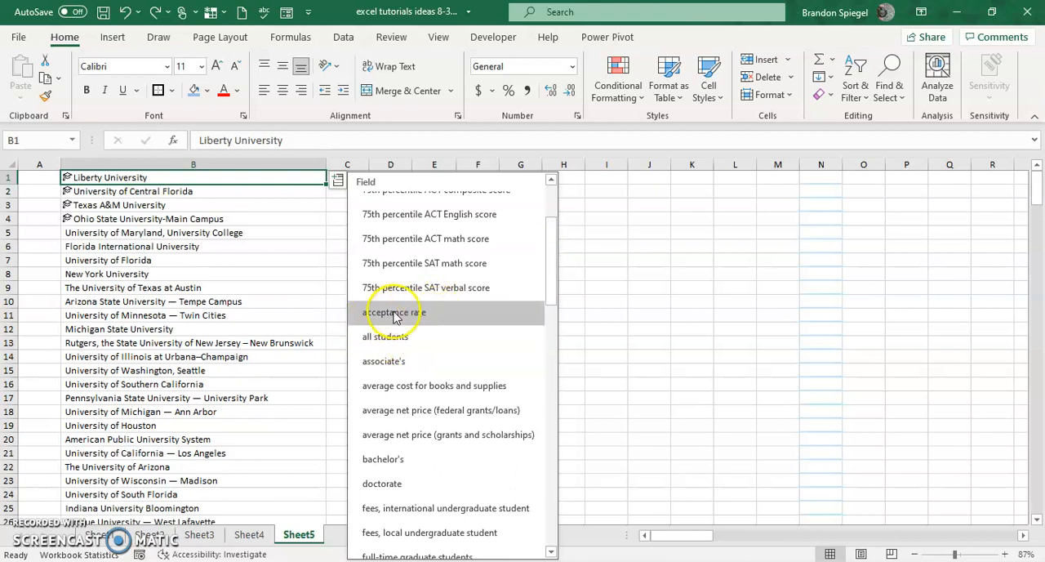
left_click(650, 219)
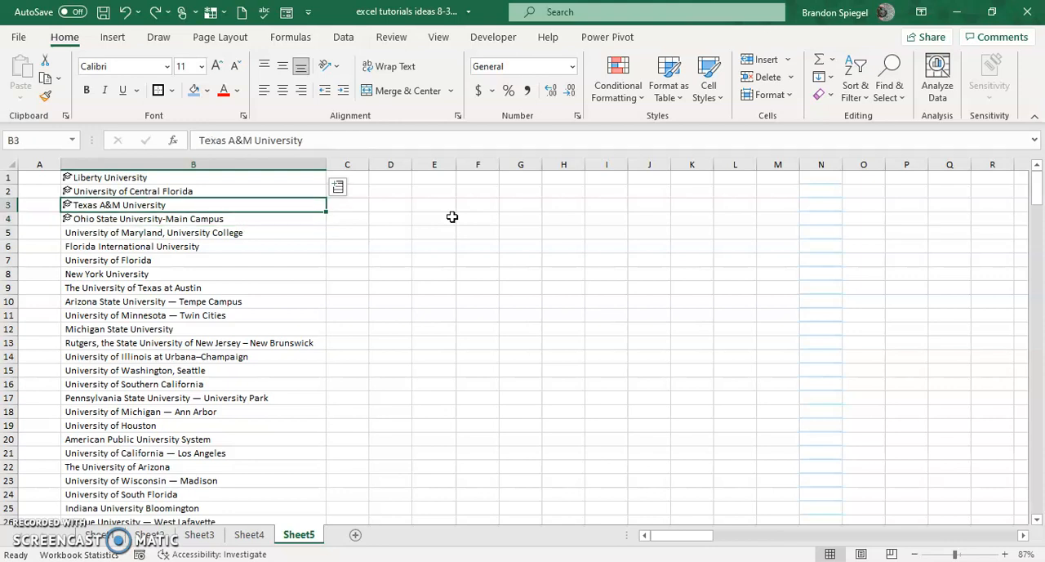
left_click(336, 186)
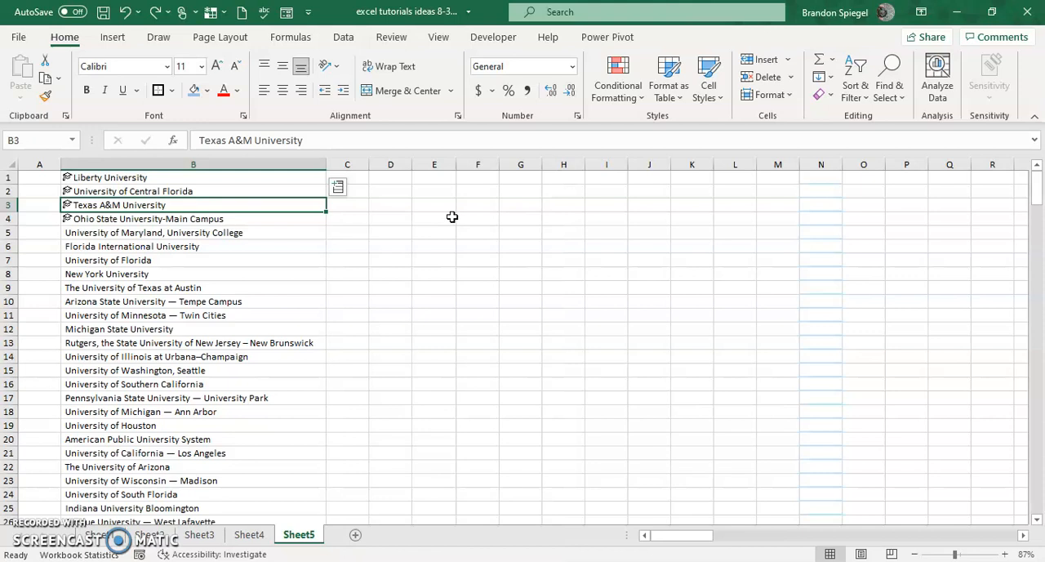
Select the unconverted university names from B5 down to B50 as one range
left_click(193, 232)
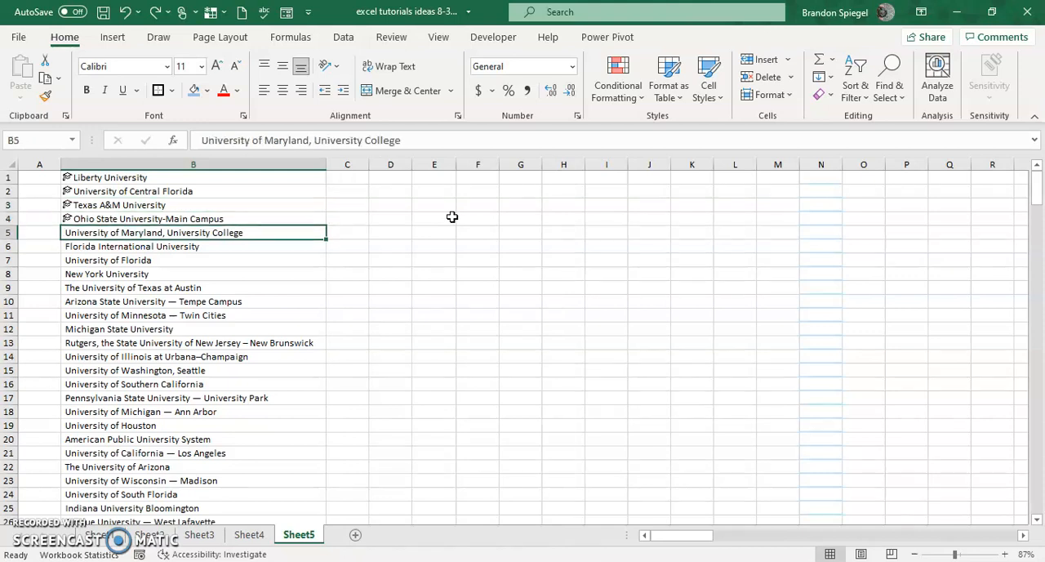
scroll("down", 3)
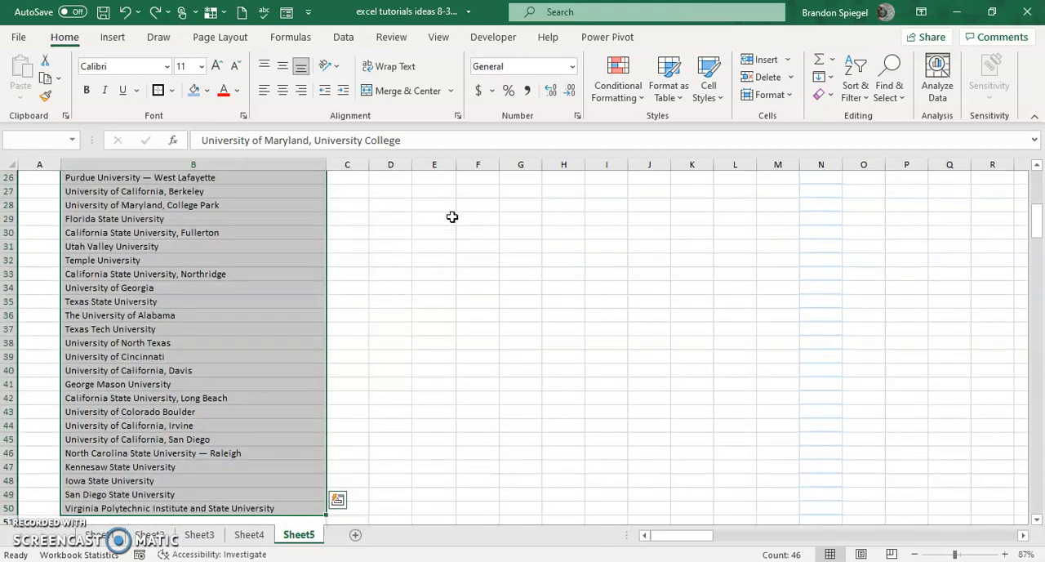
left_click(346, 172)
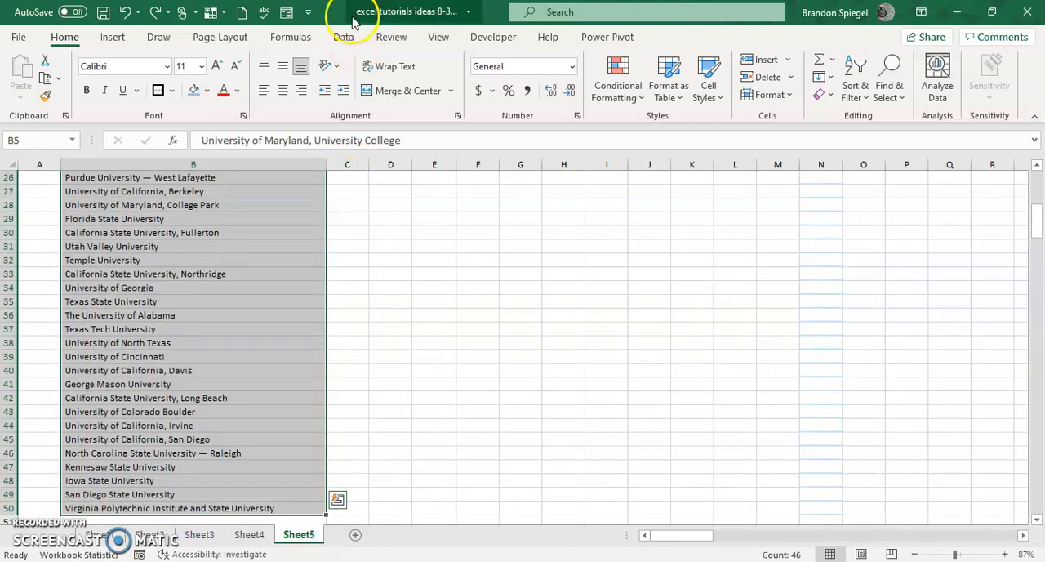
Convert the selected names to the Universities linked data type from the Data Types gallery
left_click(343, 36)
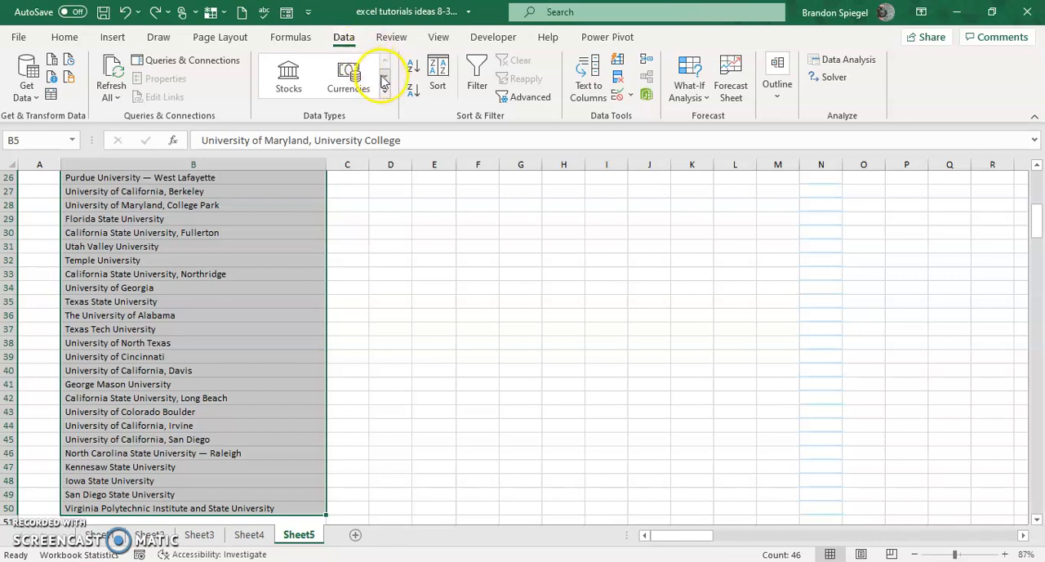
mouse_move(259, 117)
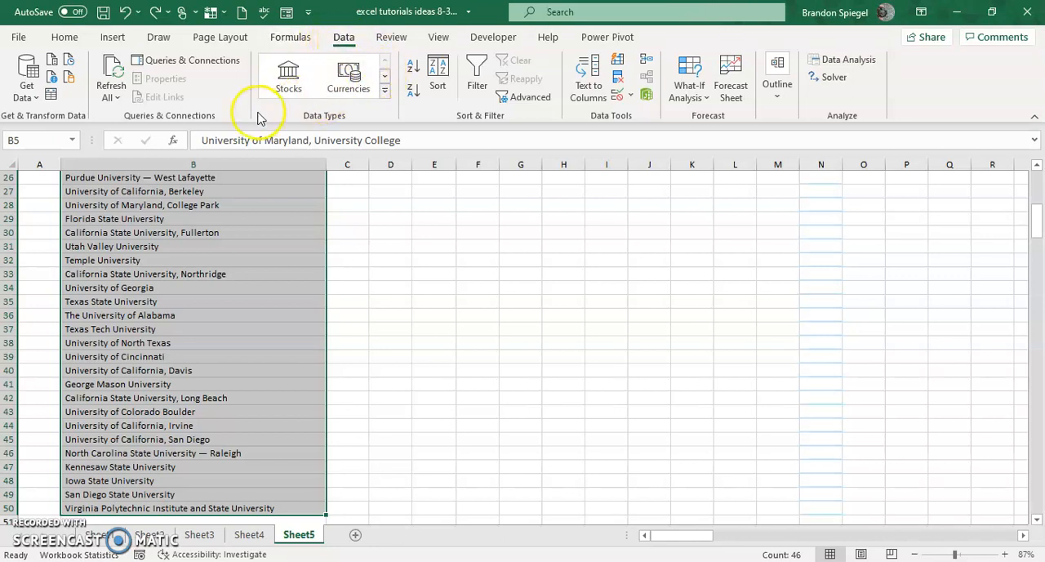
left_click(384, 62)
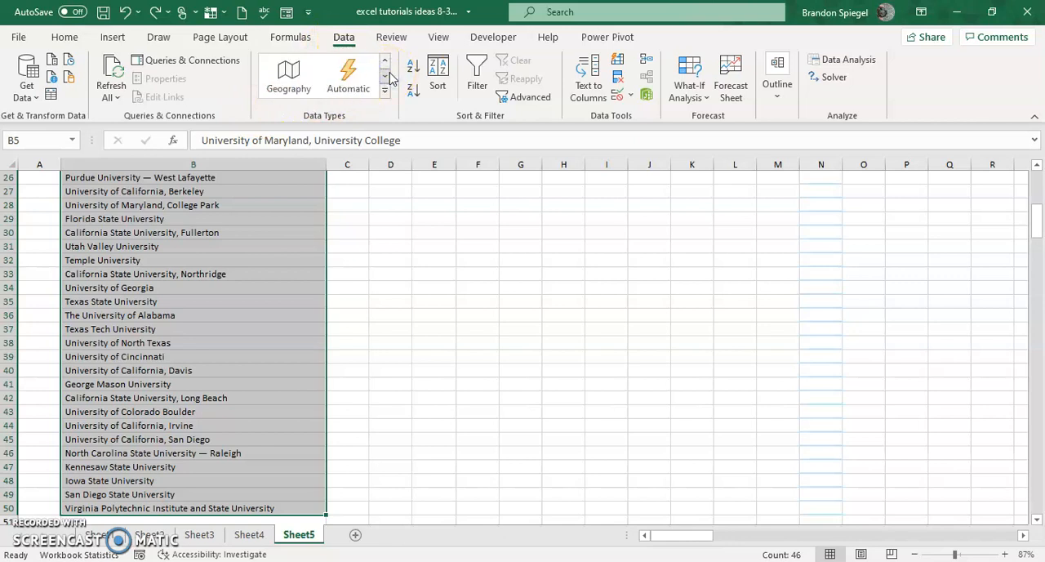
left_click(383, 76)
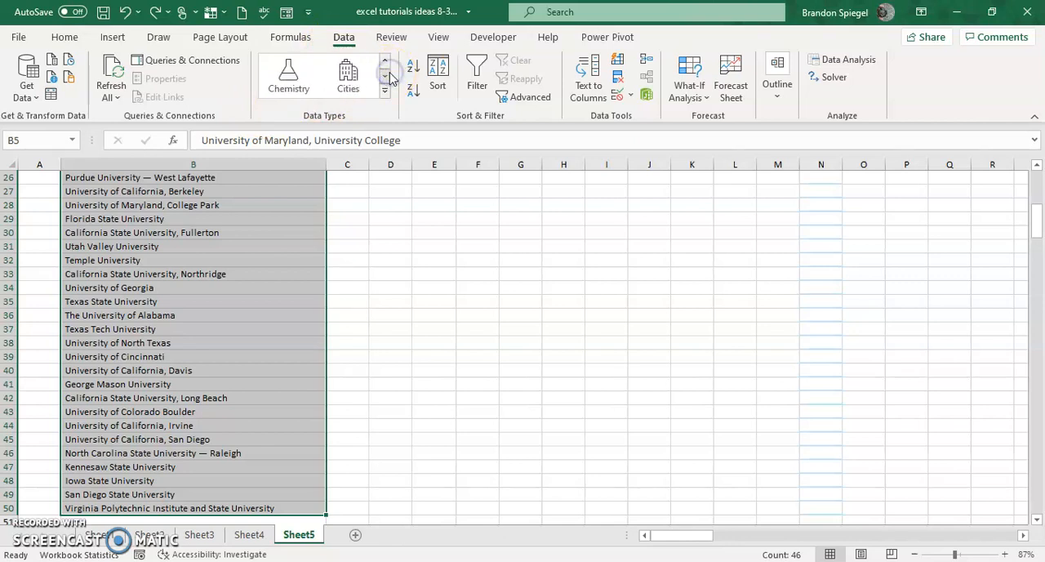
left_click(383, 78)
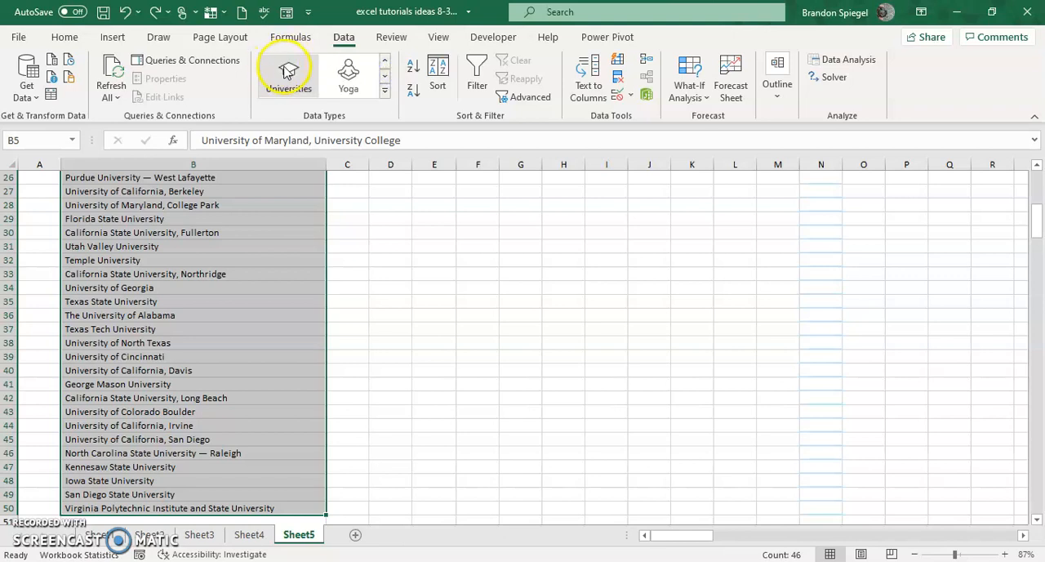
mouse_move(287, 73)
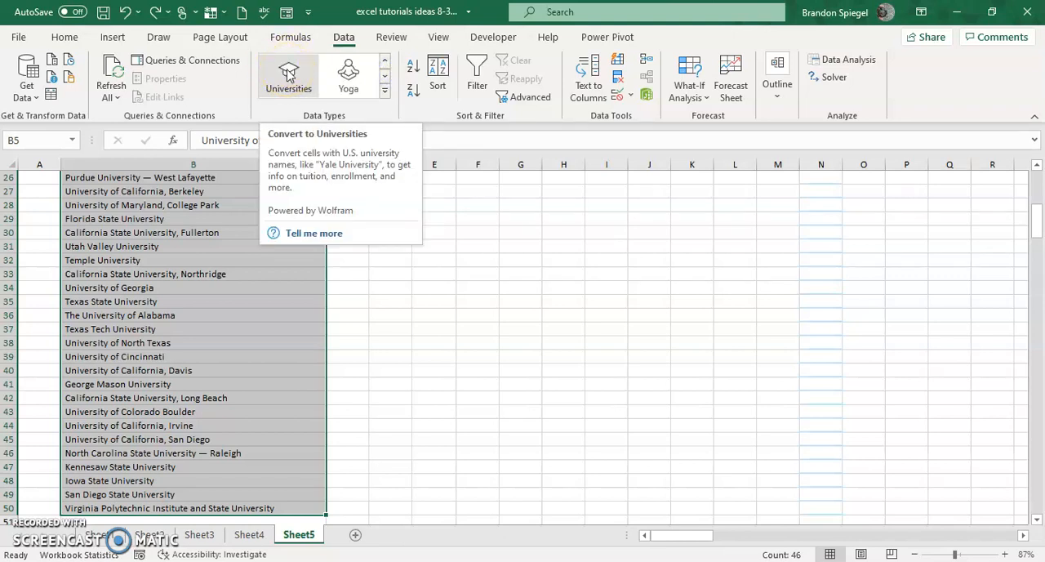
left_click(287, 75)
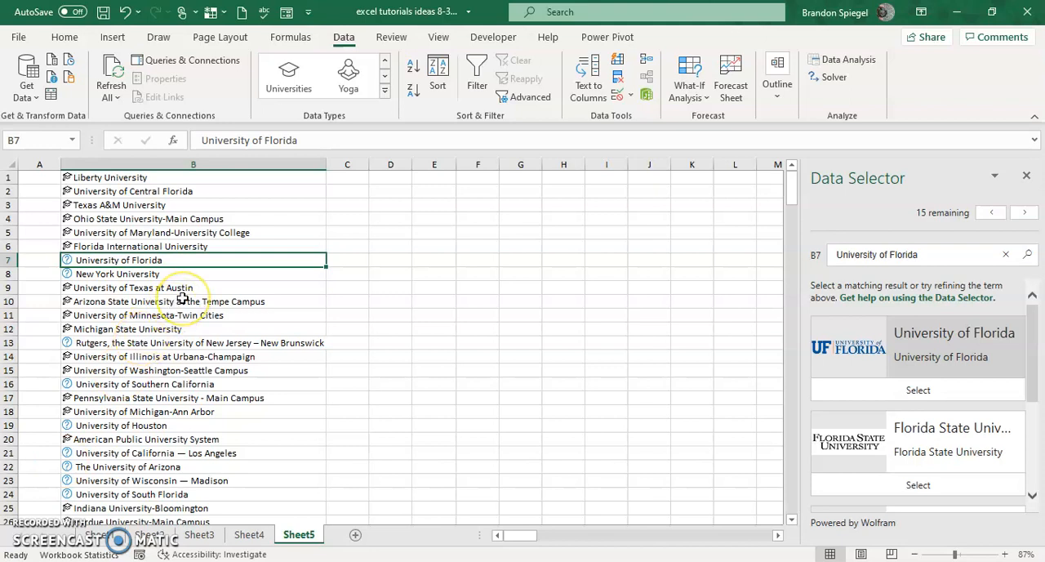
mouse_move(85, 281)
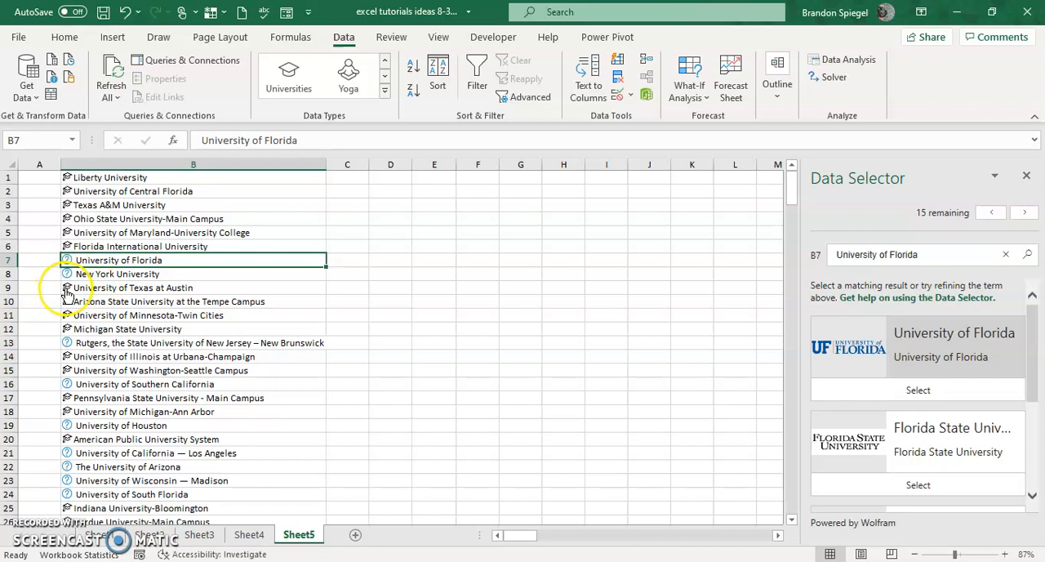
mouse_move(855, 375)
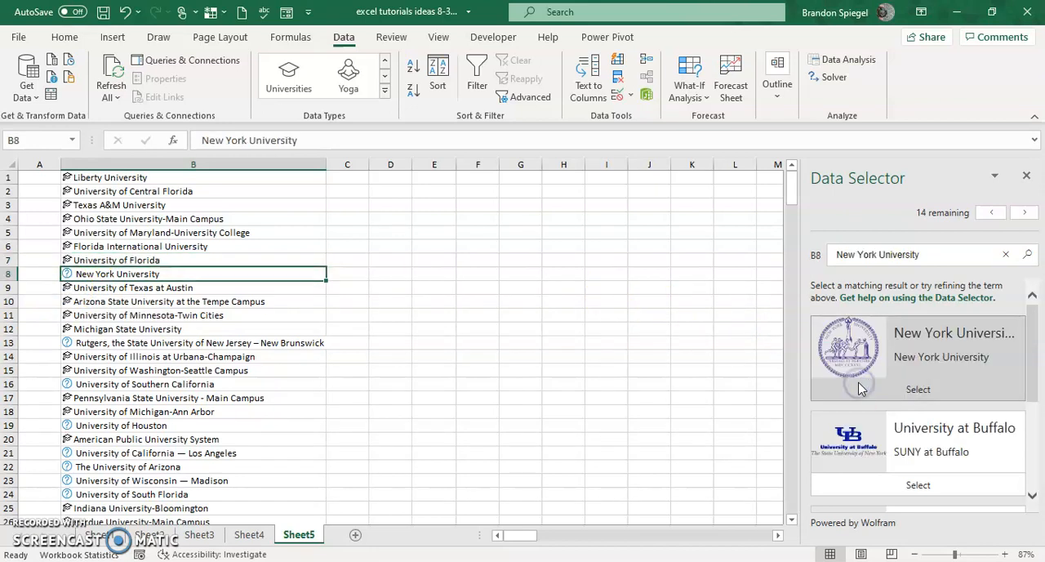
mouse_move(868, 400)
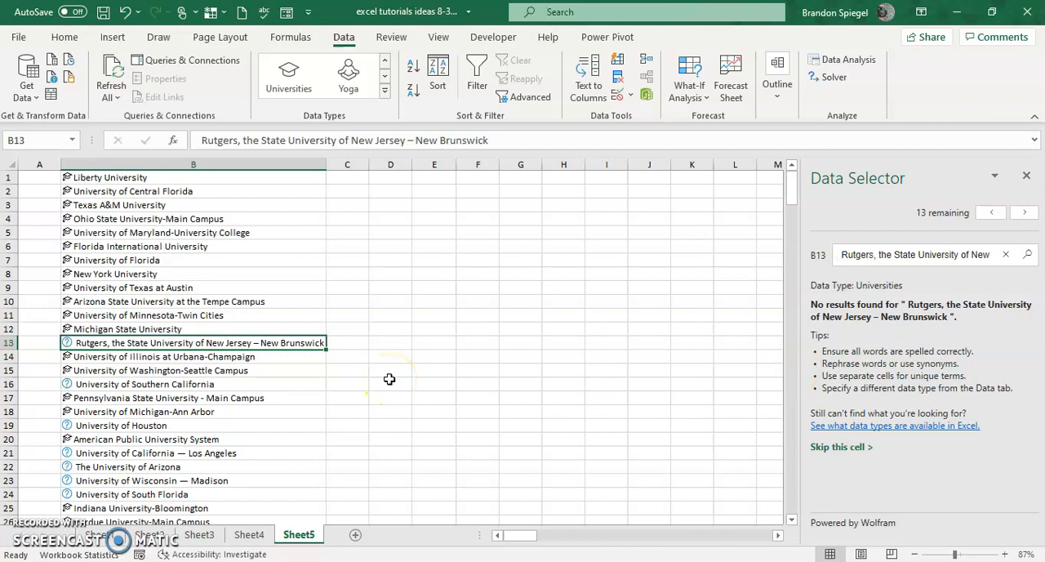
Match flagged cells to University of Southern California and UCLA, skipping the name with no results
left_click(193, 384)
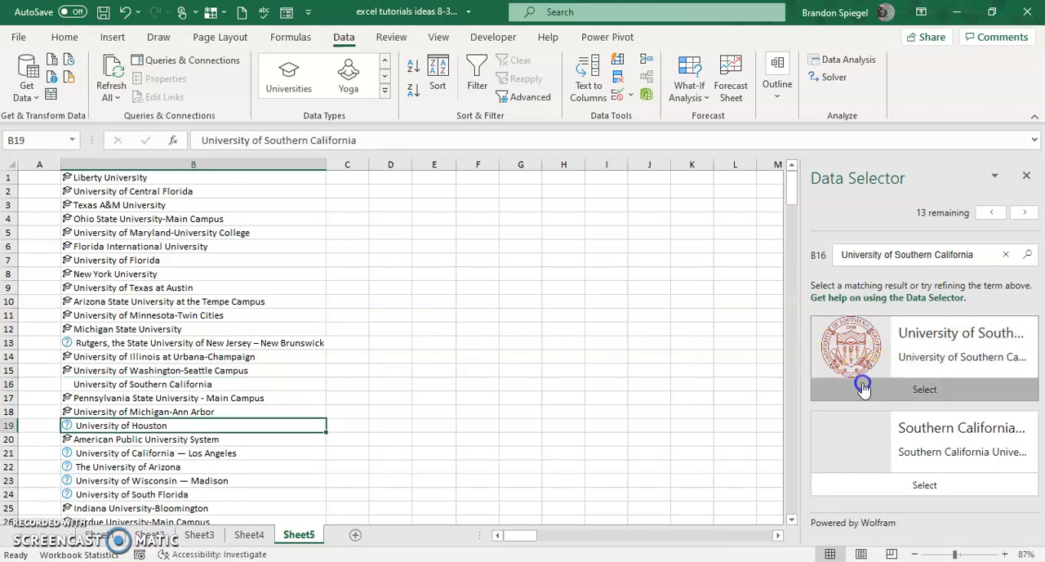
left_click(924, 388)
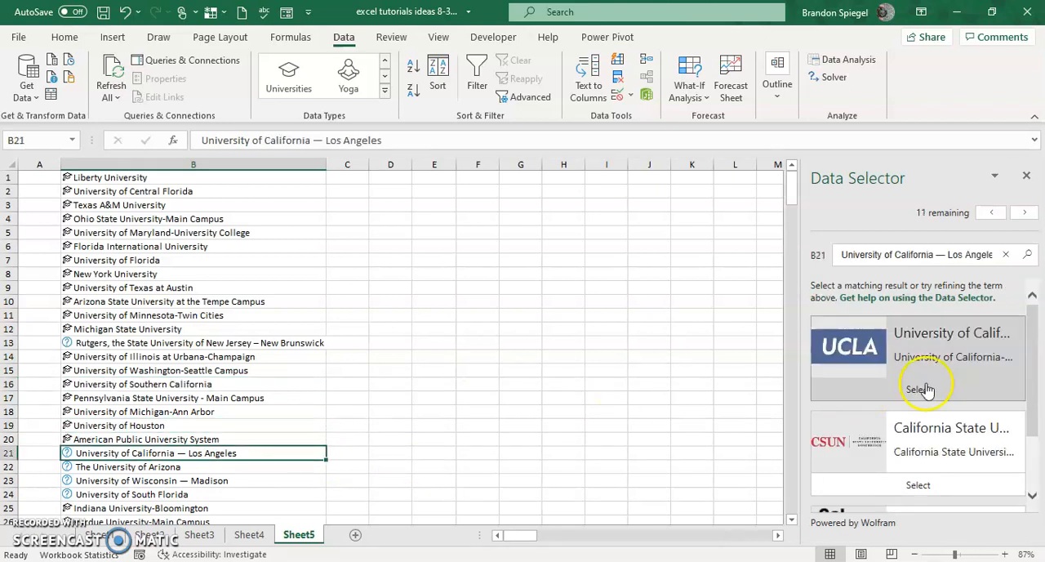
left_click(193, 342)
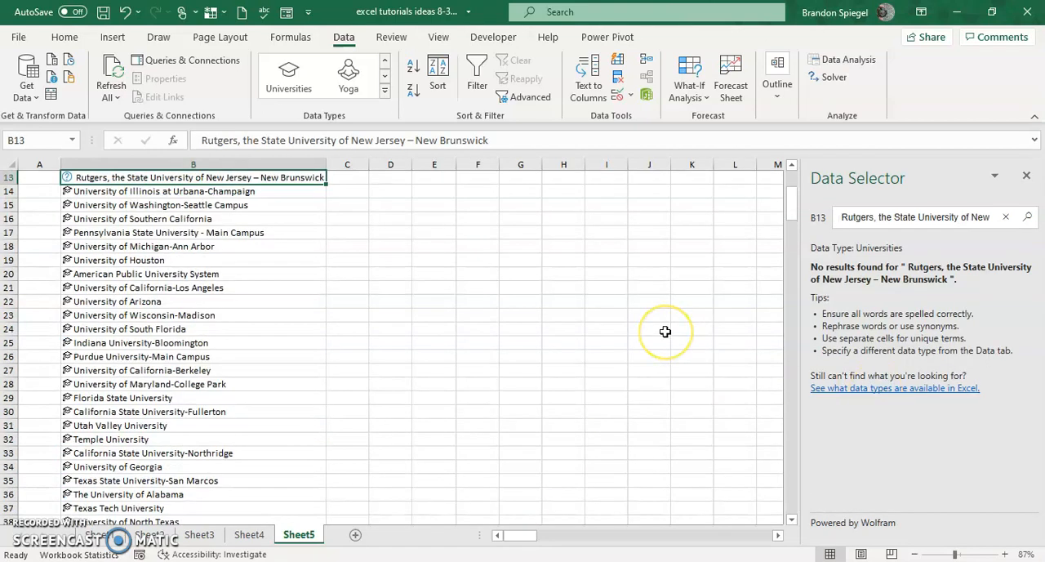
mouse_move(666, 331)
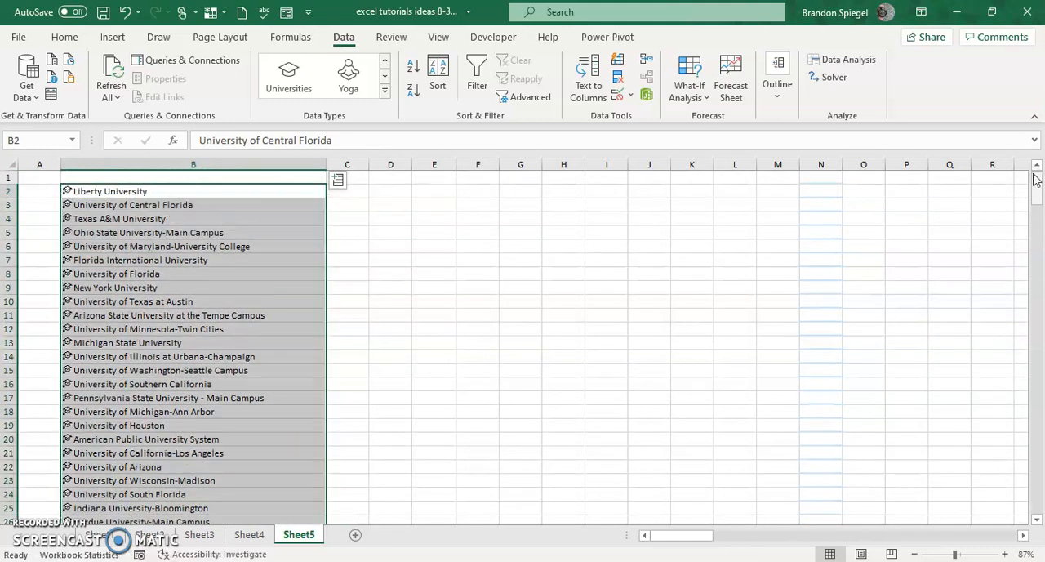
Insert a header row with 'University Name' in B1 and 'Acceptance Rates' in C1
left_click(193, 176)
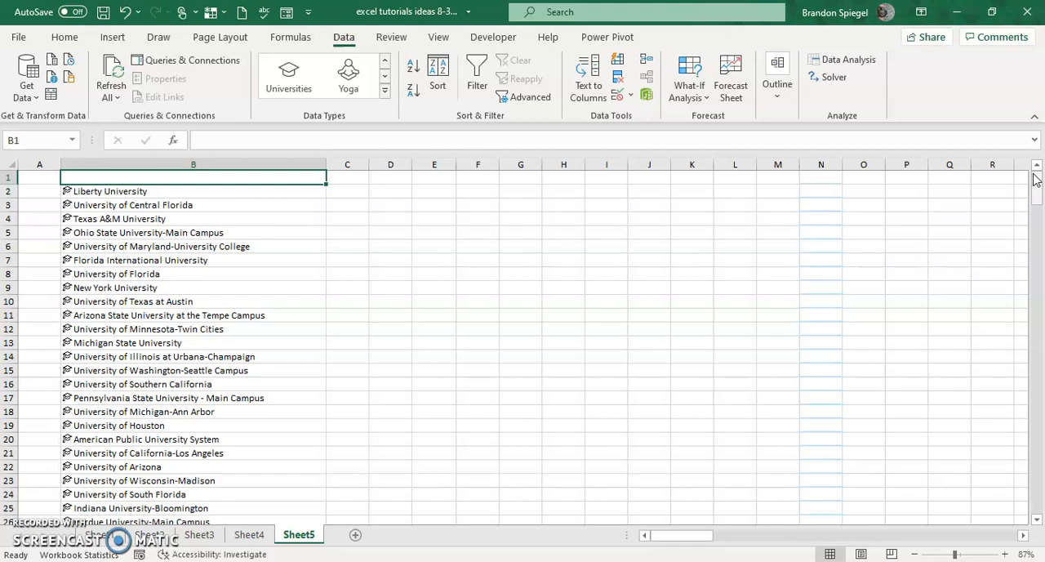
left_click(192, 191)
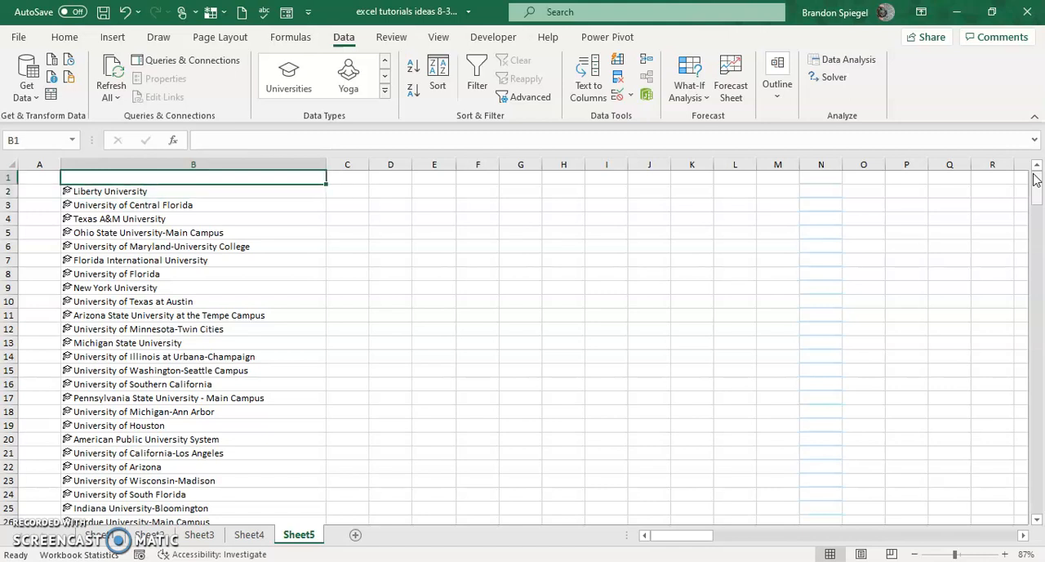
type("University Name")
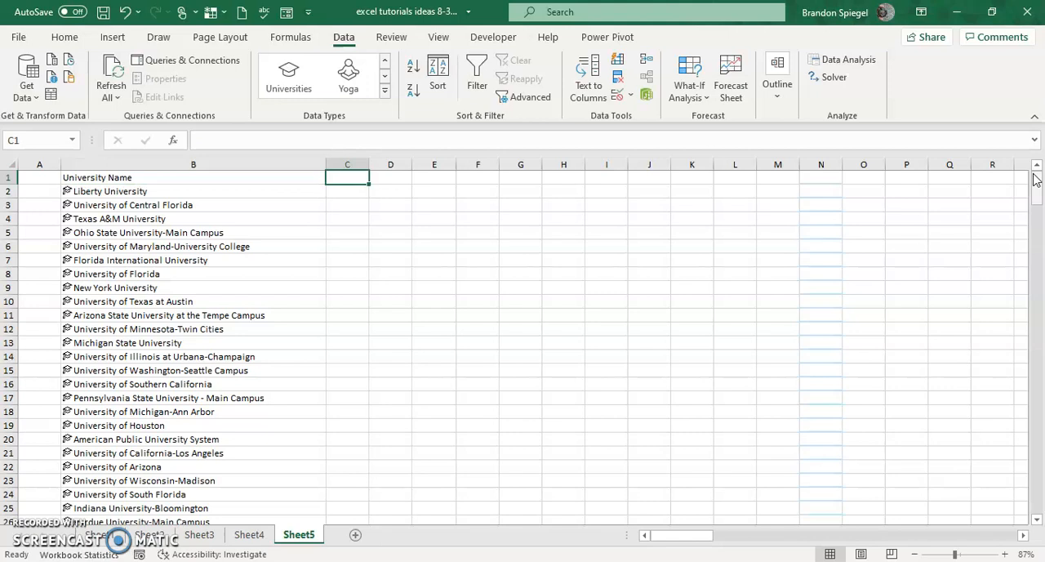
type("Acceptance Rates")
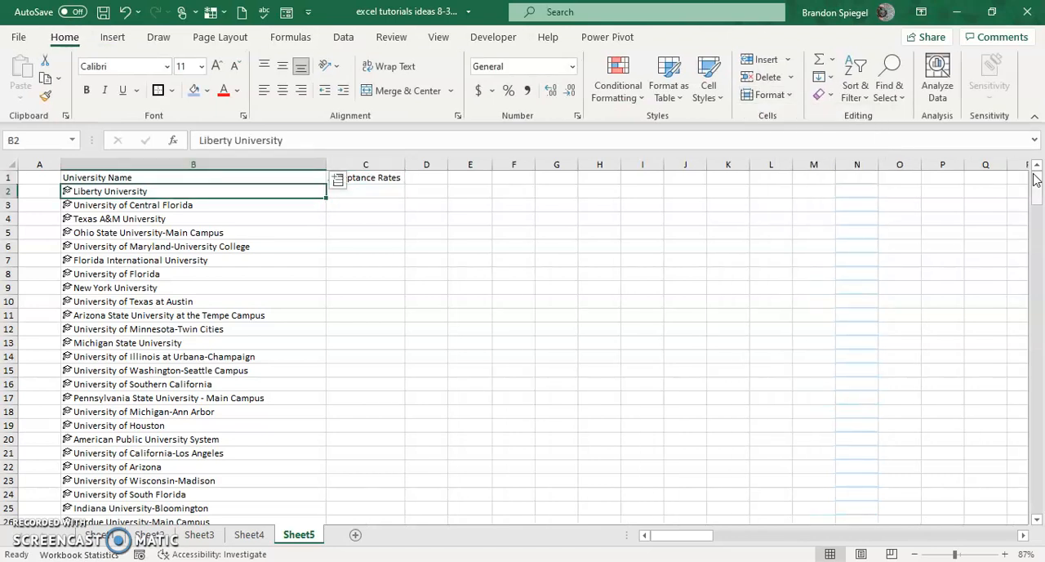
left_click(336, 178)
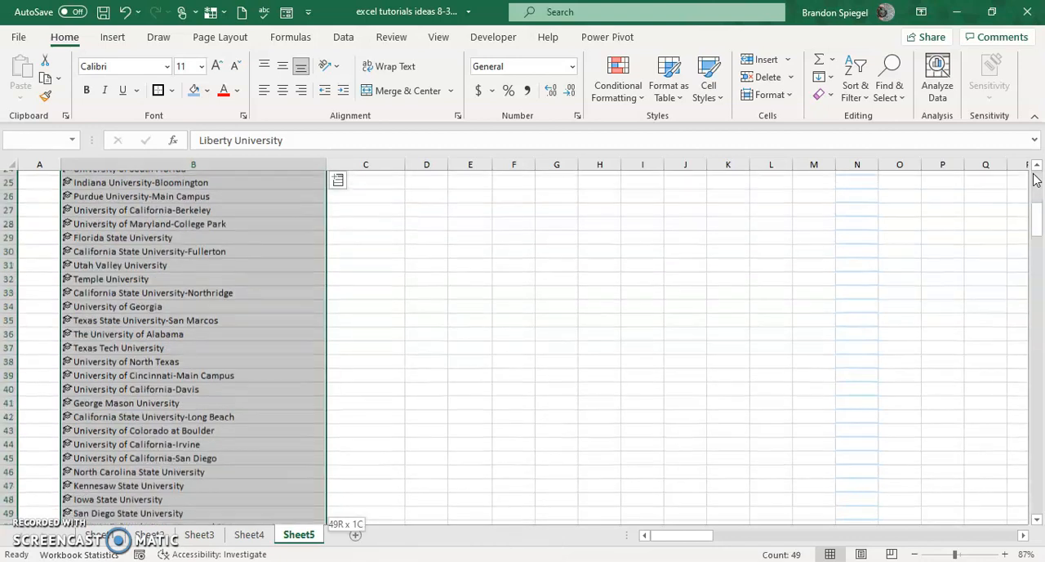
scroll("down", 3)
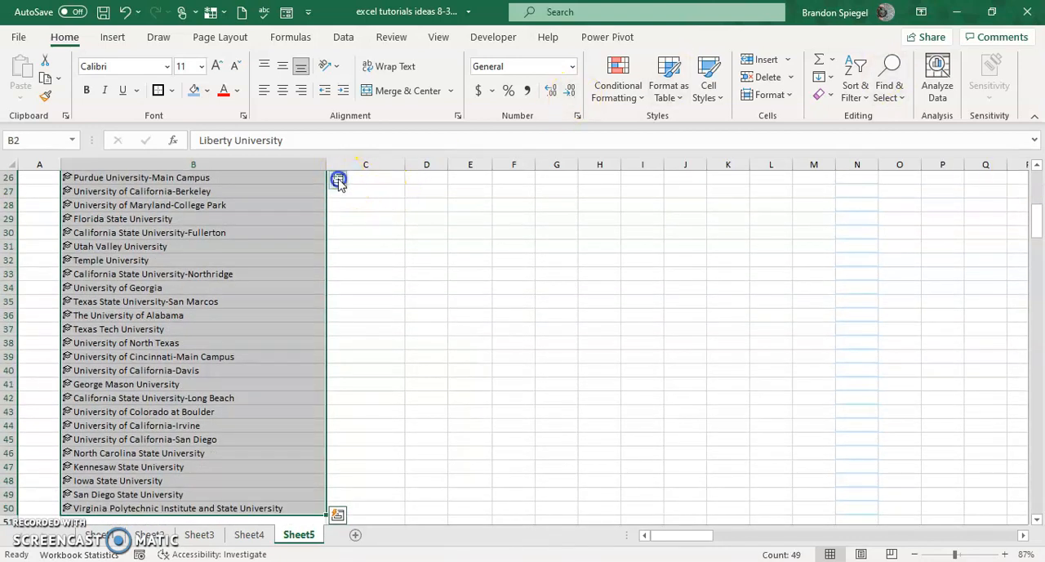
left_click(338, 179)
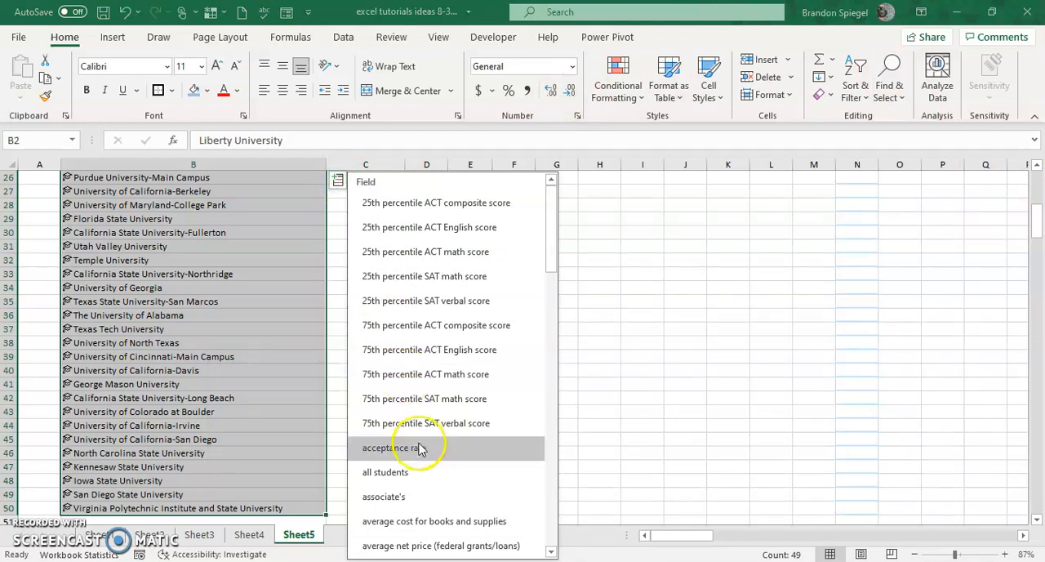
left_click(415, 447)
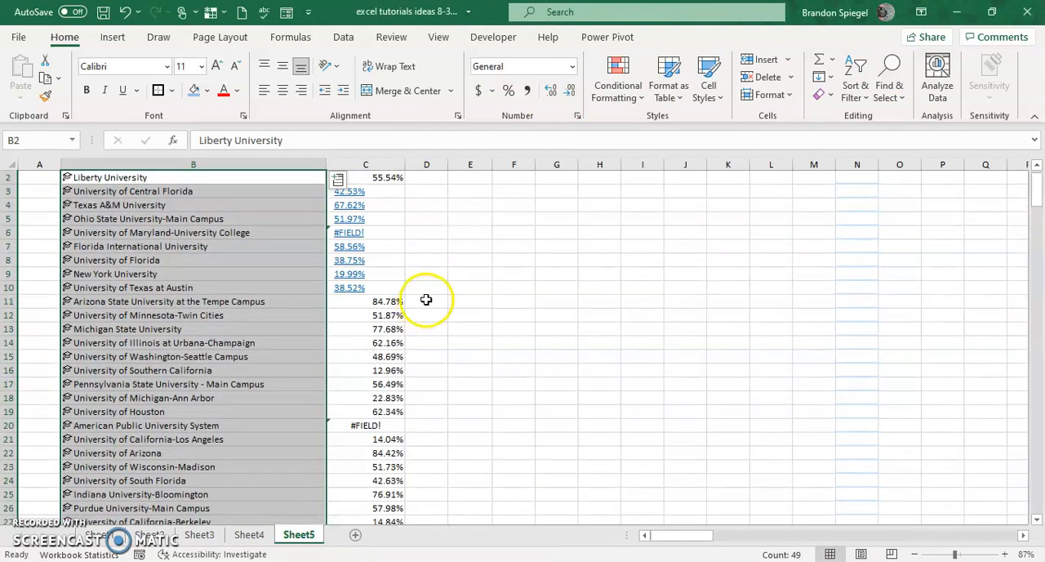
left_click(426, 424)
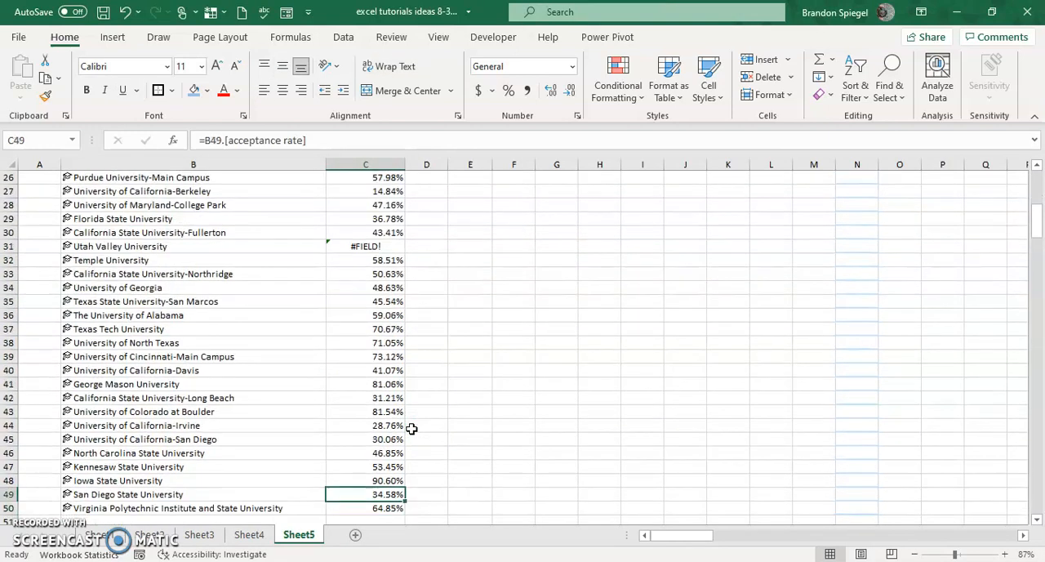
scroll("up", 3)
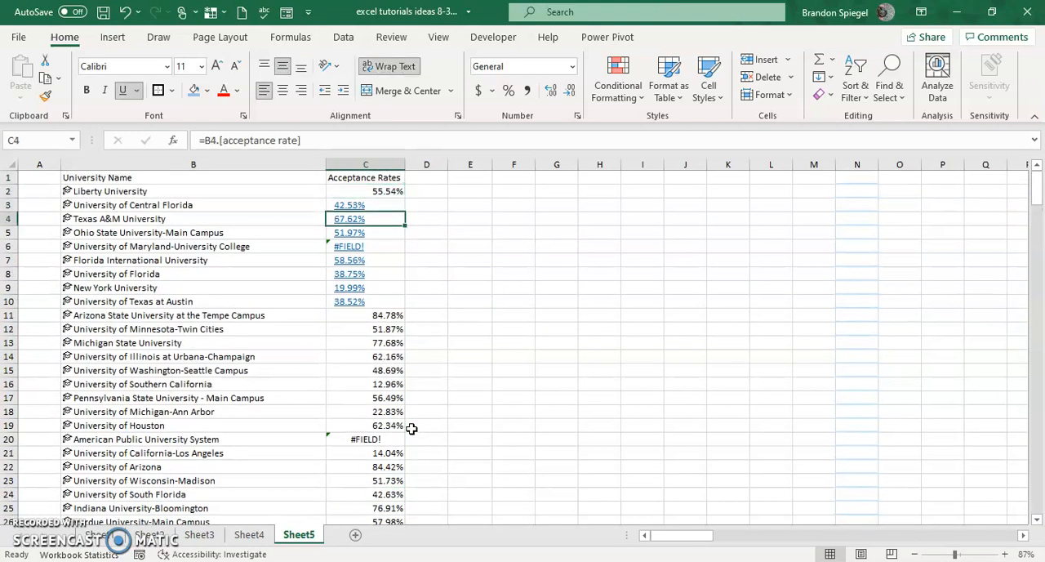
left_click(365, 245)
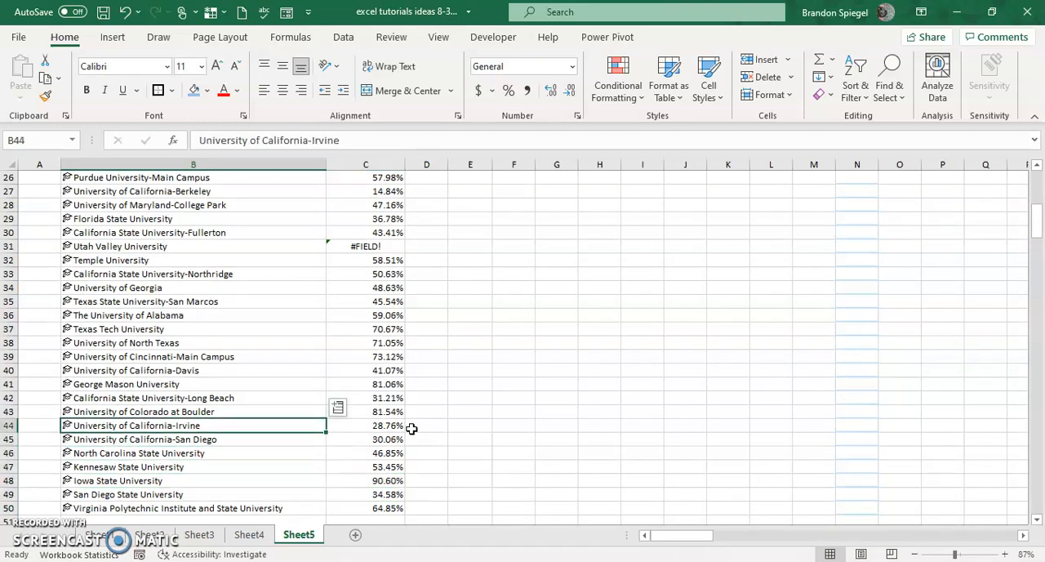
left_click(365, 425)
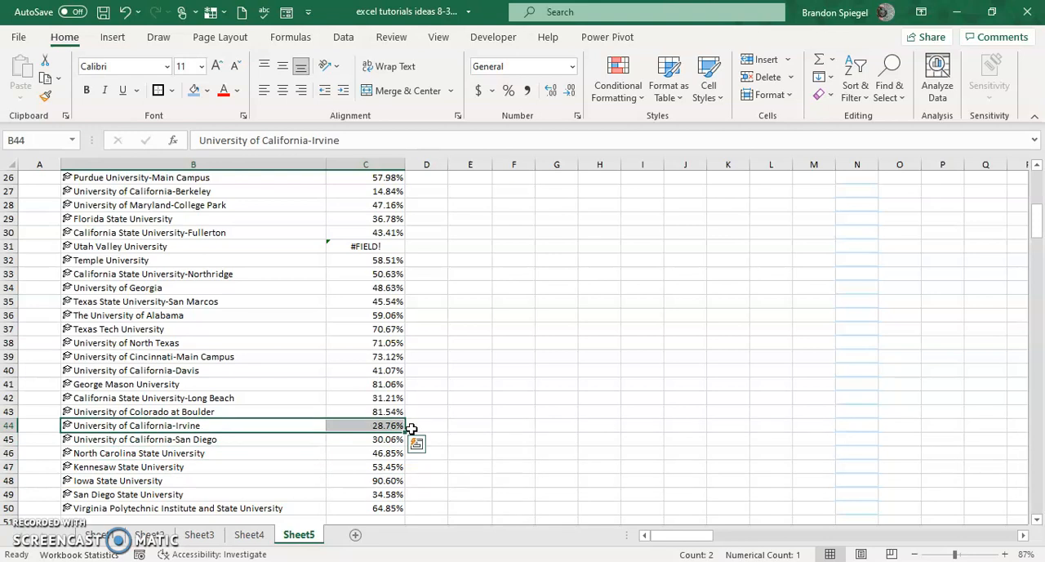
left_click(365, 425)
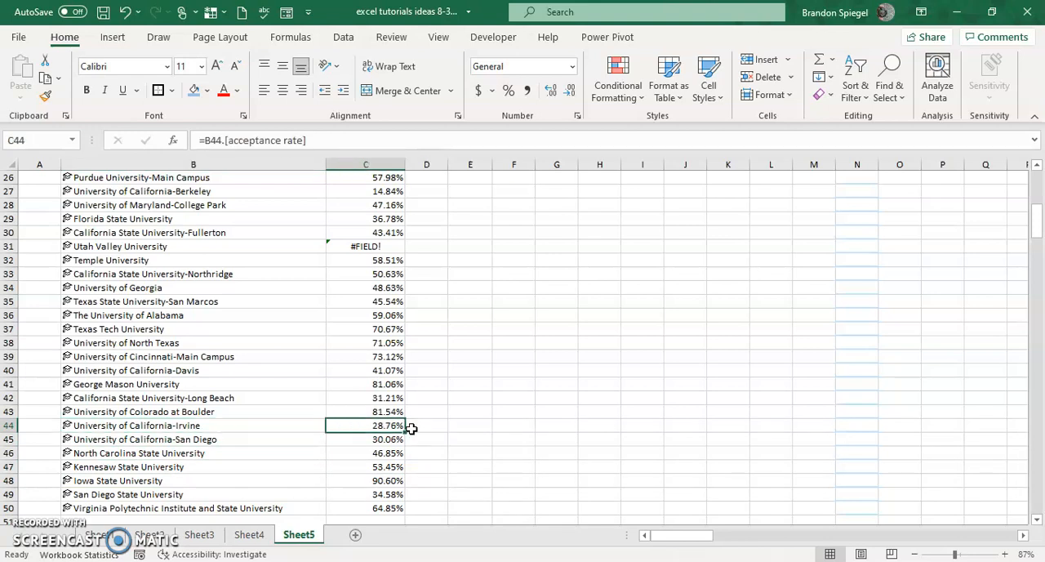
scroll("up", 3)
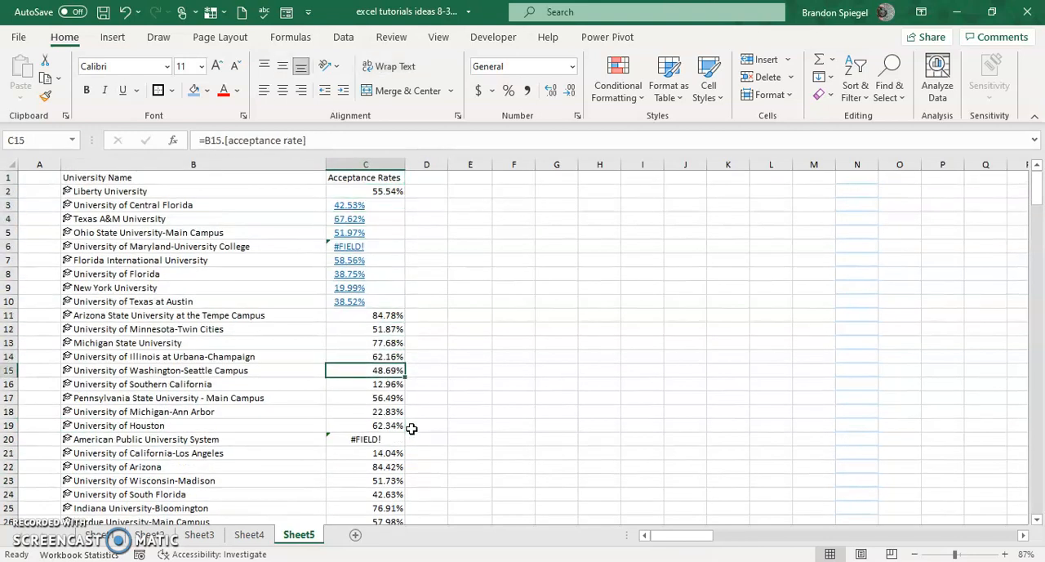
left_click(366, 189)
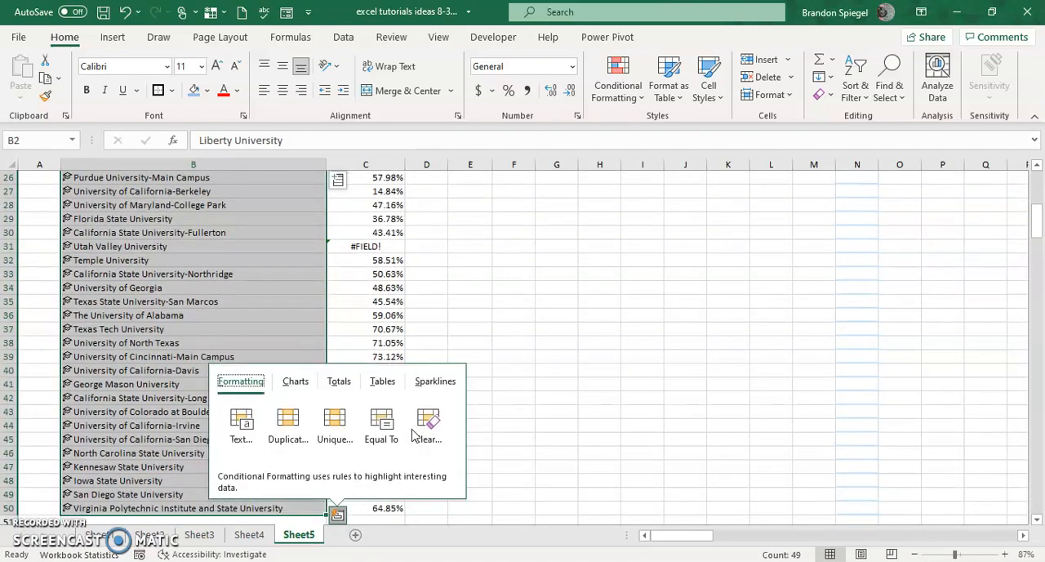
Add average cost for books and supplies and student totals from the university fields
left_click(336, 181)
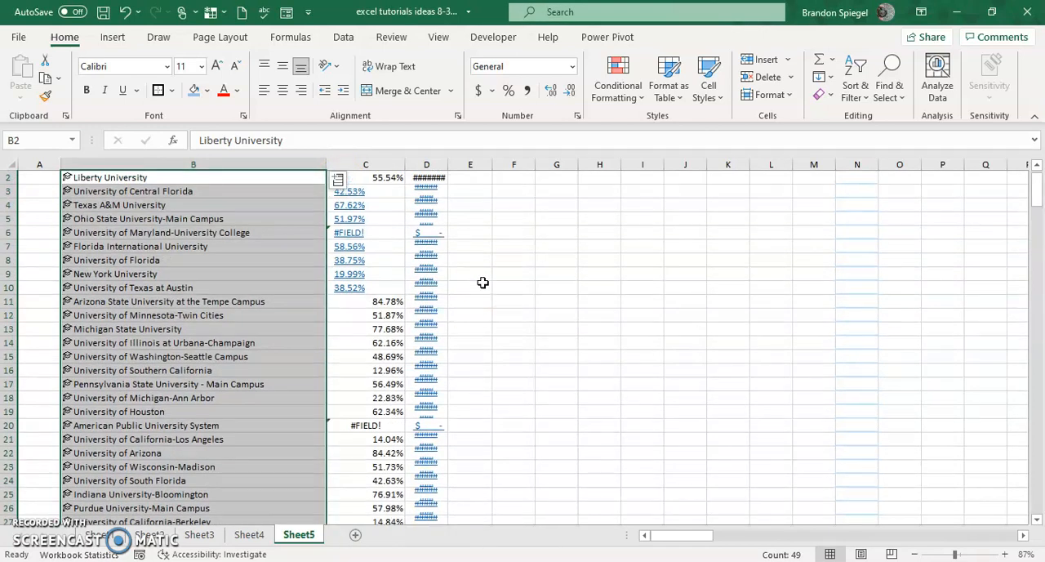
left_click(338, 178)
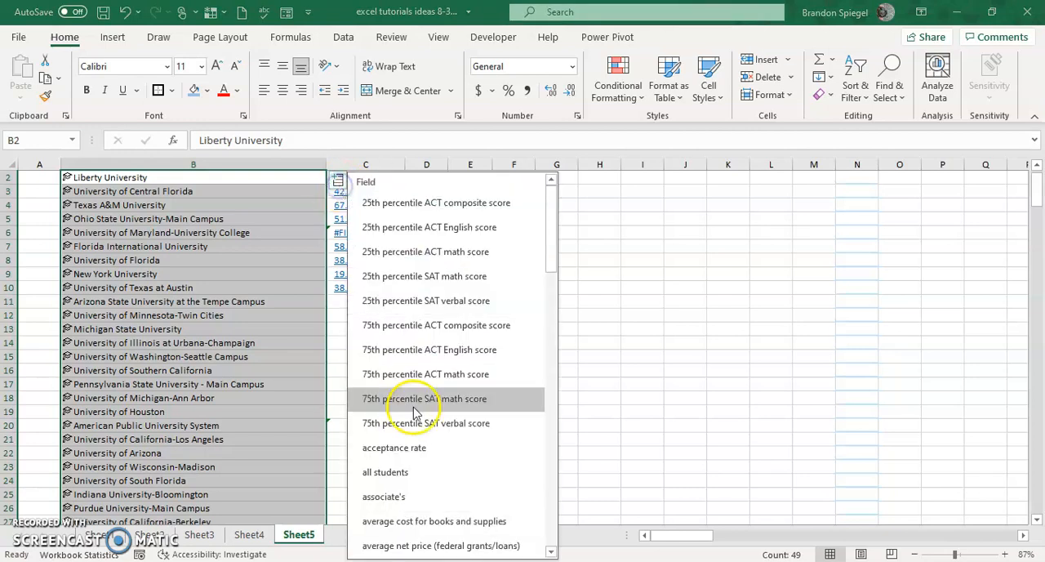
scroll("down", 3)
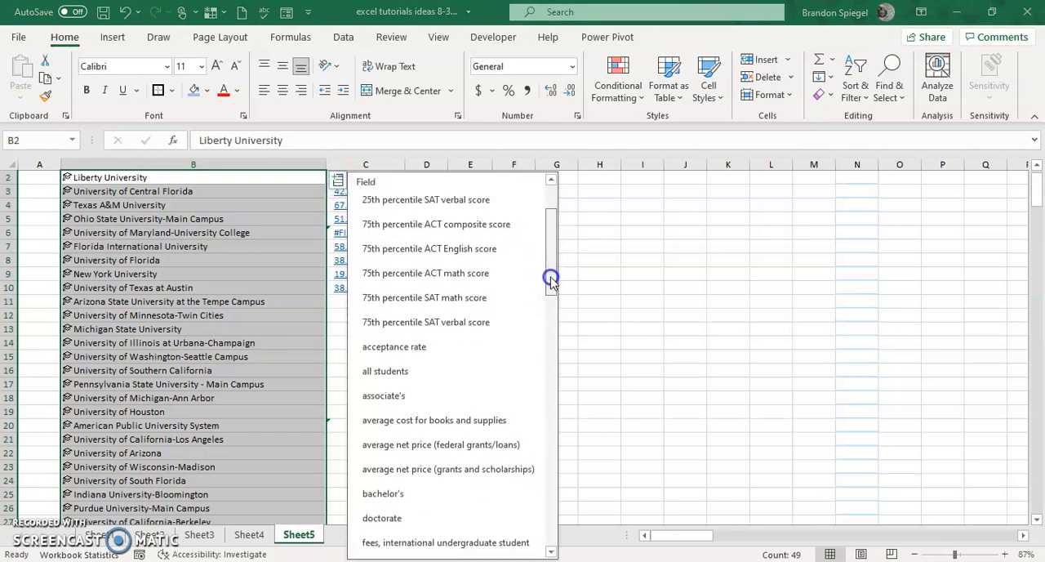
scroll("down", 3)
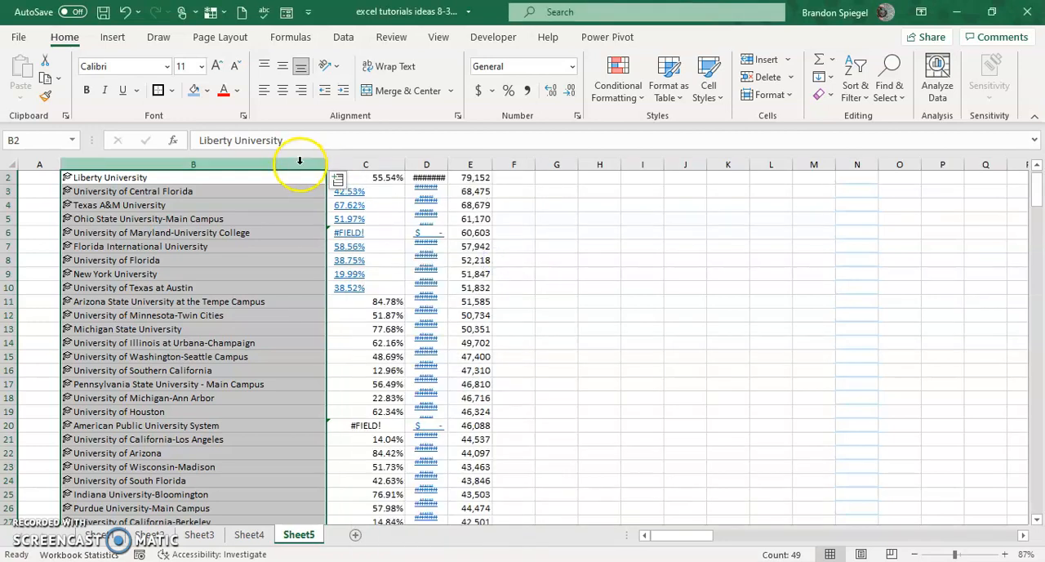
Add the full-time student figures as a further column beside the acceptance rates
left_click(336, 178)
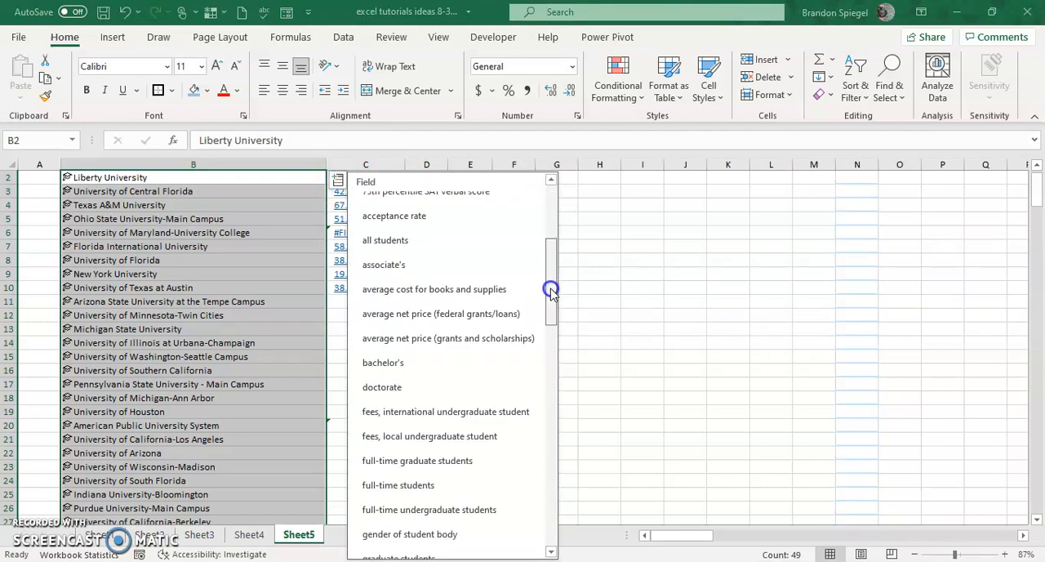
scroll("down", 3)
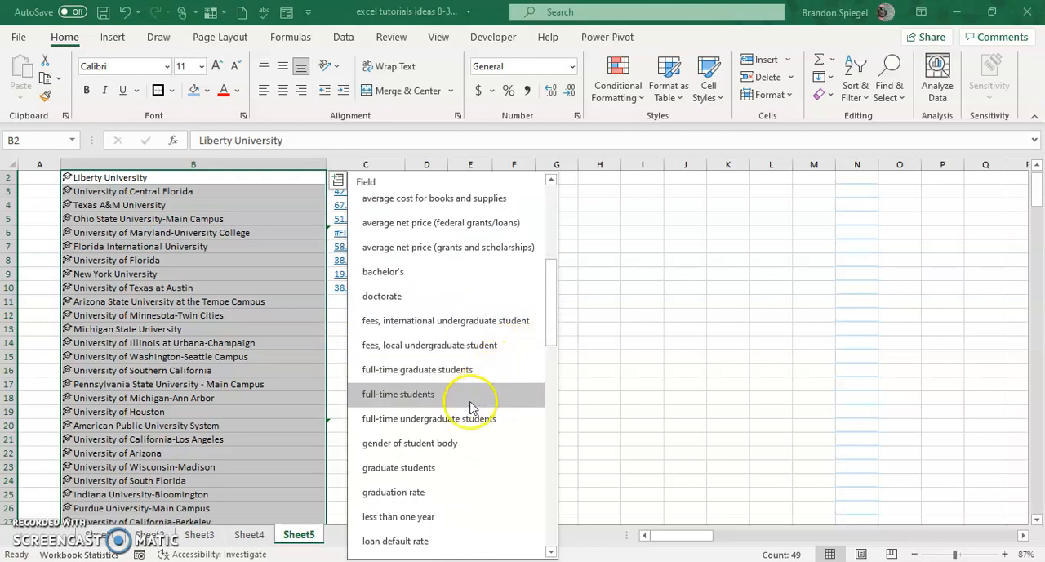
left_click(398, 393)
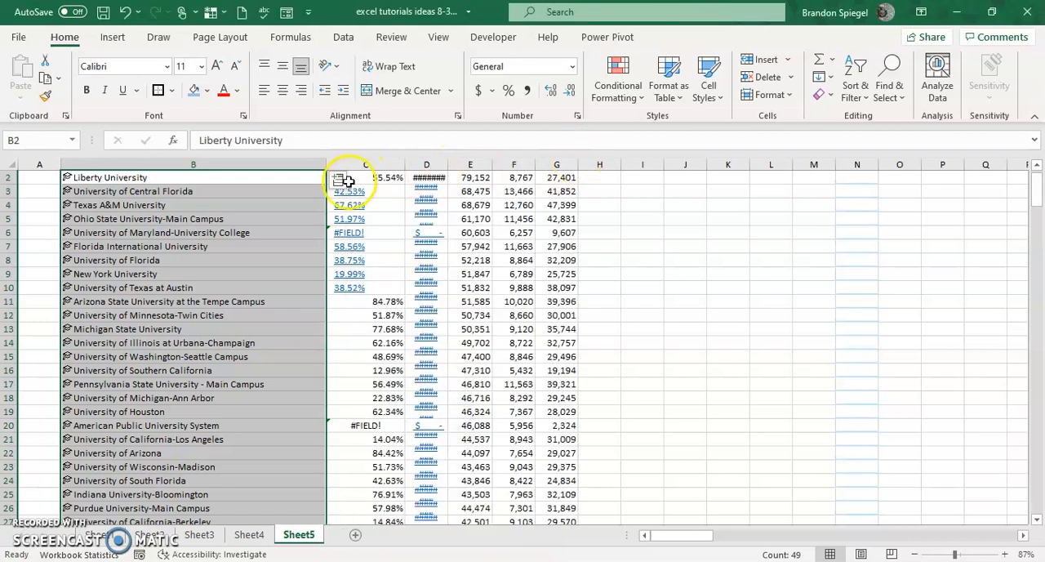
left_click(599, 232)
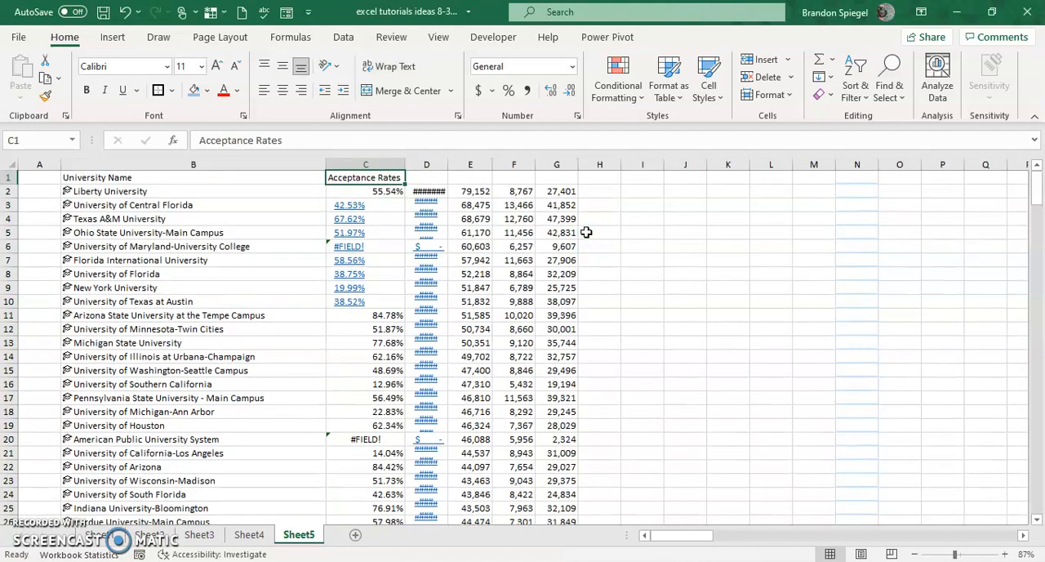
Head the new columns Cost for books and supplies, Number of Students and Full Time Undergraduate
left_click(426, 176)
type("Cost for books and supplies")
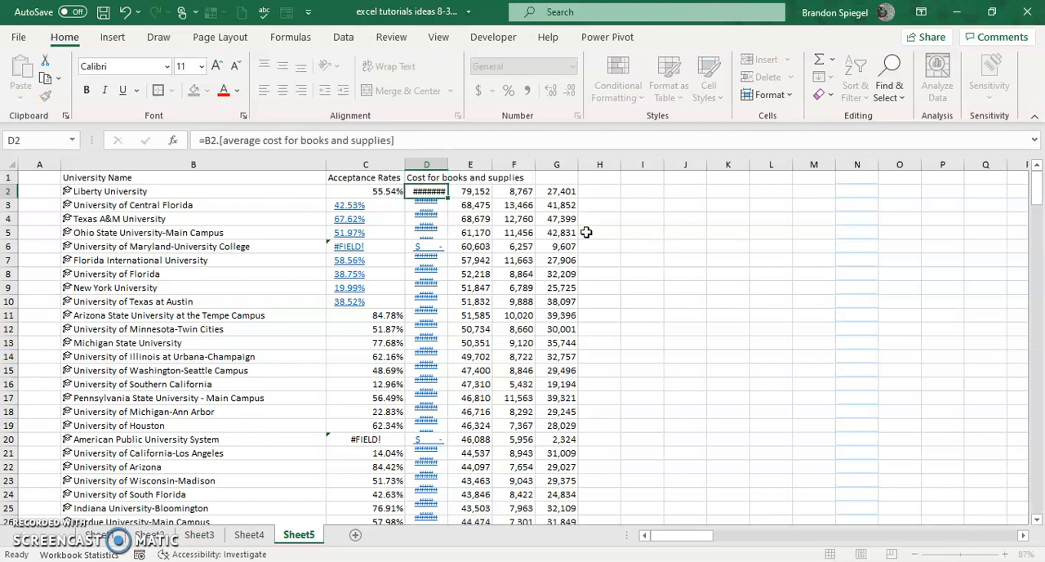
left_click(555, 191)
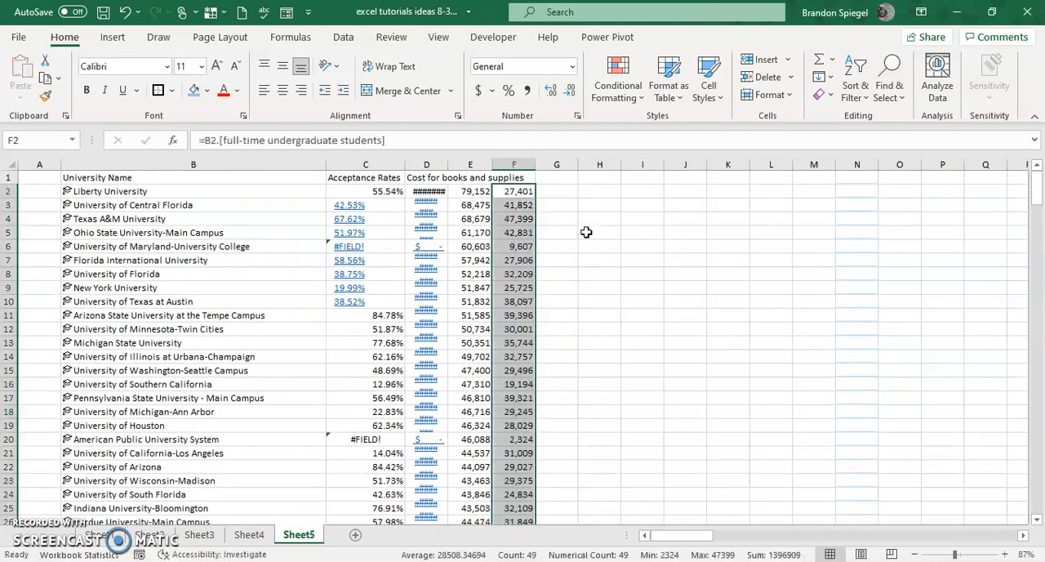
left_click(512, 176)
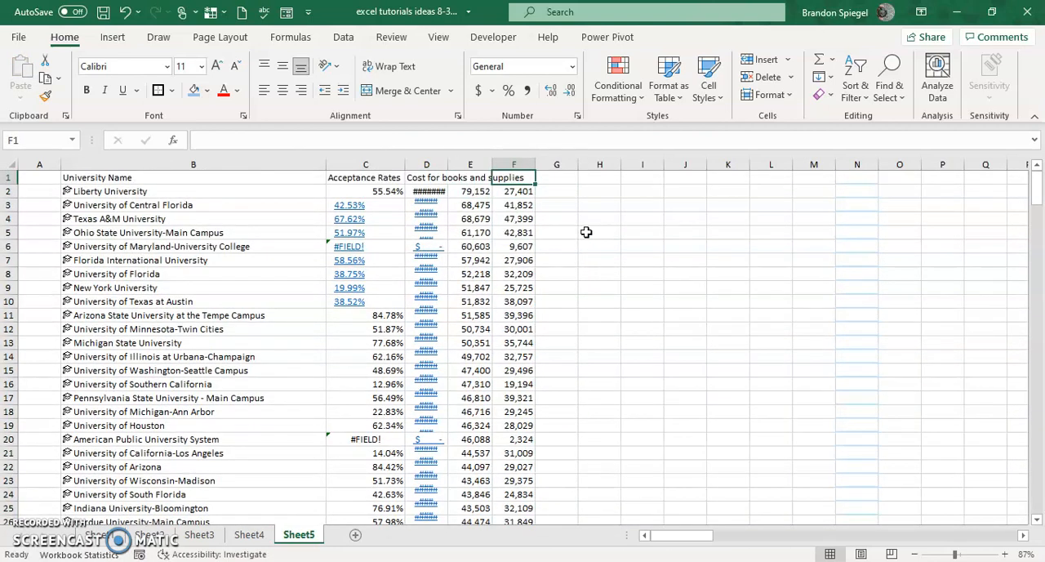
type("Full Ti")
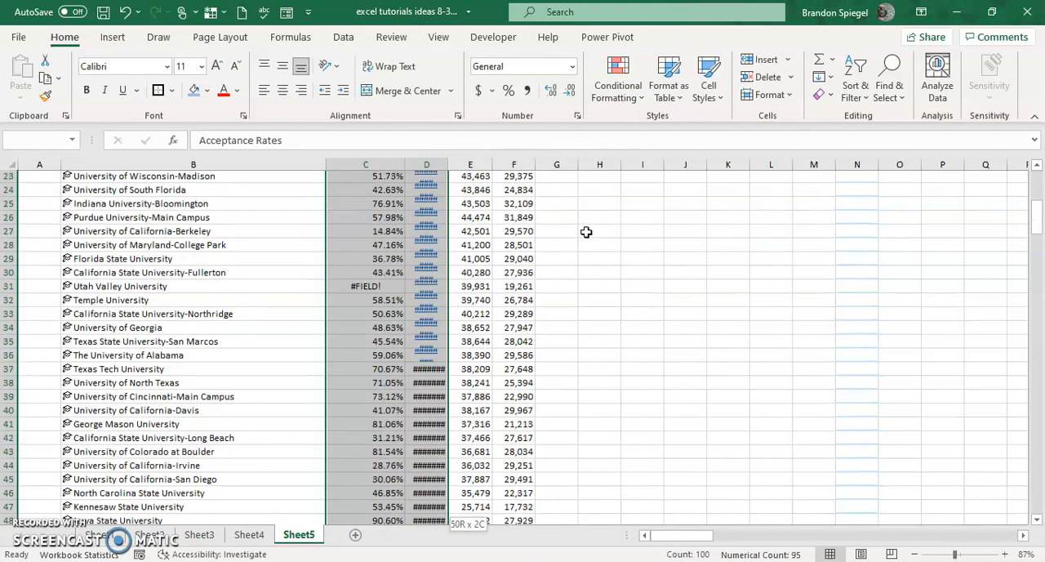
Check the books and supplies cost formulas and show the costs in accounting format
scroll("down", 3)
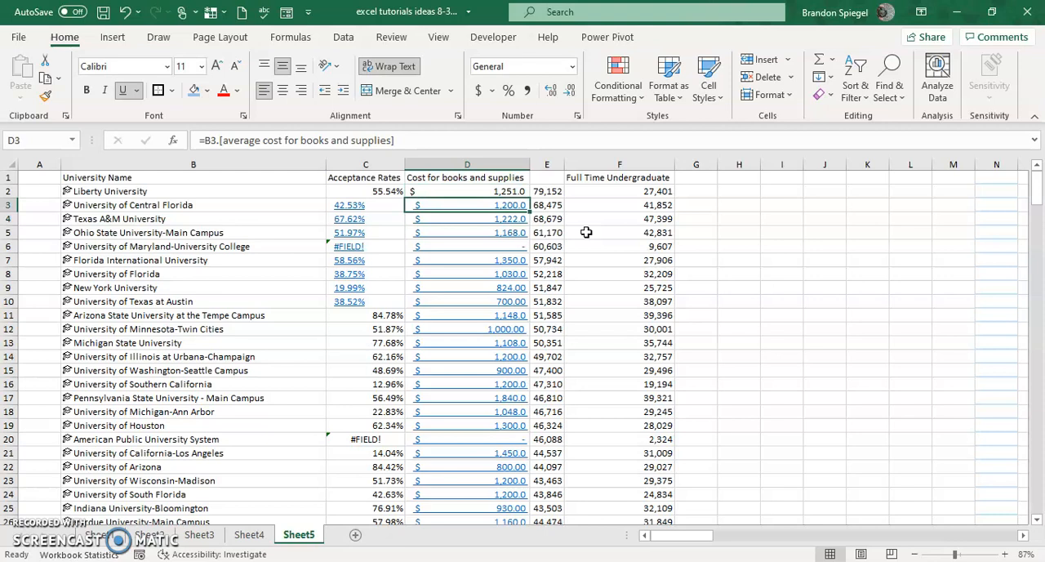
left_click(467, 343)
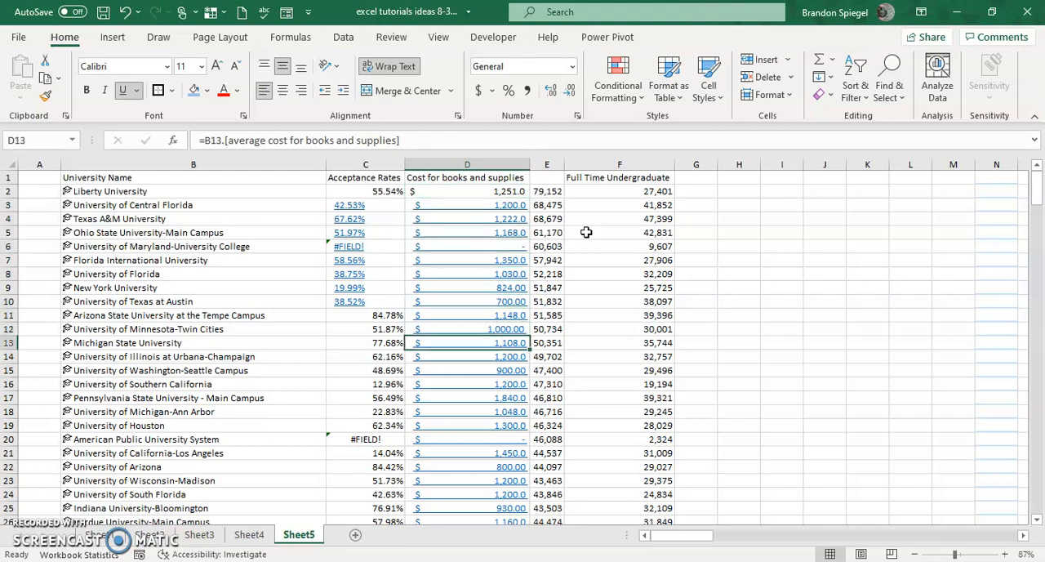
scroll("down", 3)
type("Number of Students")
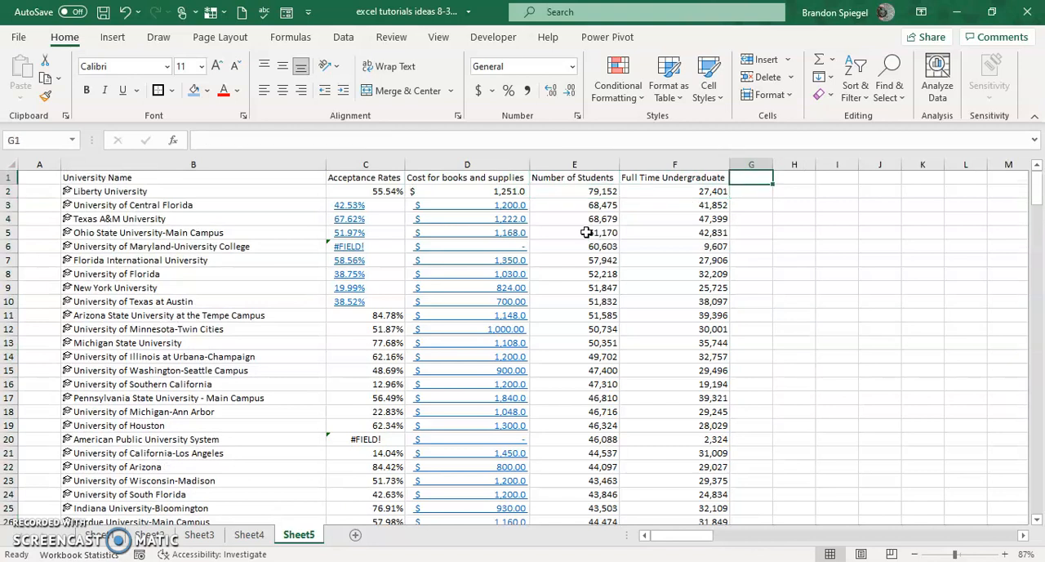
Head column G '% of student popuation undergrad' for the undergraduate share
type("%")
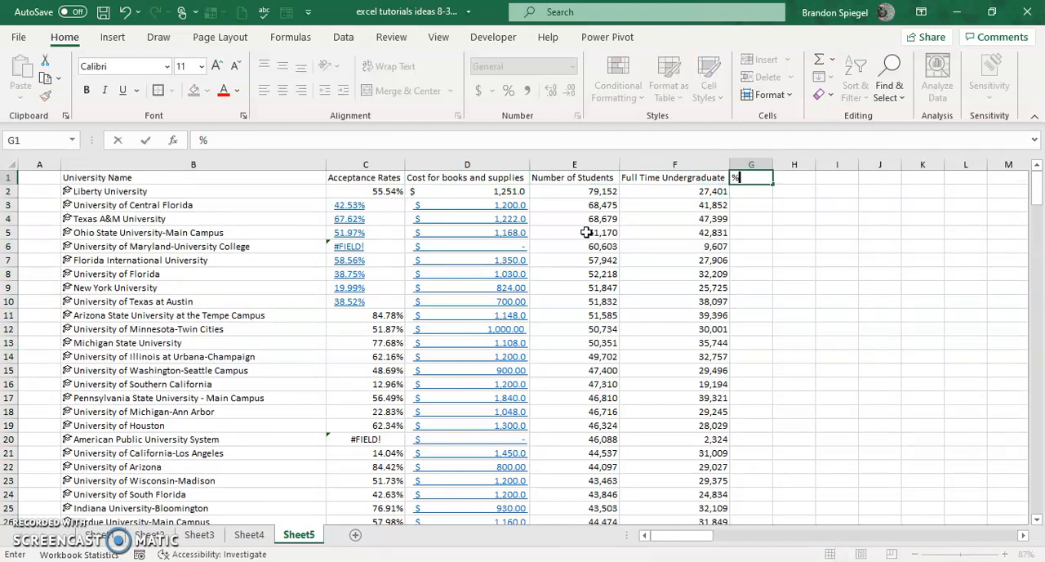
type("% of student")
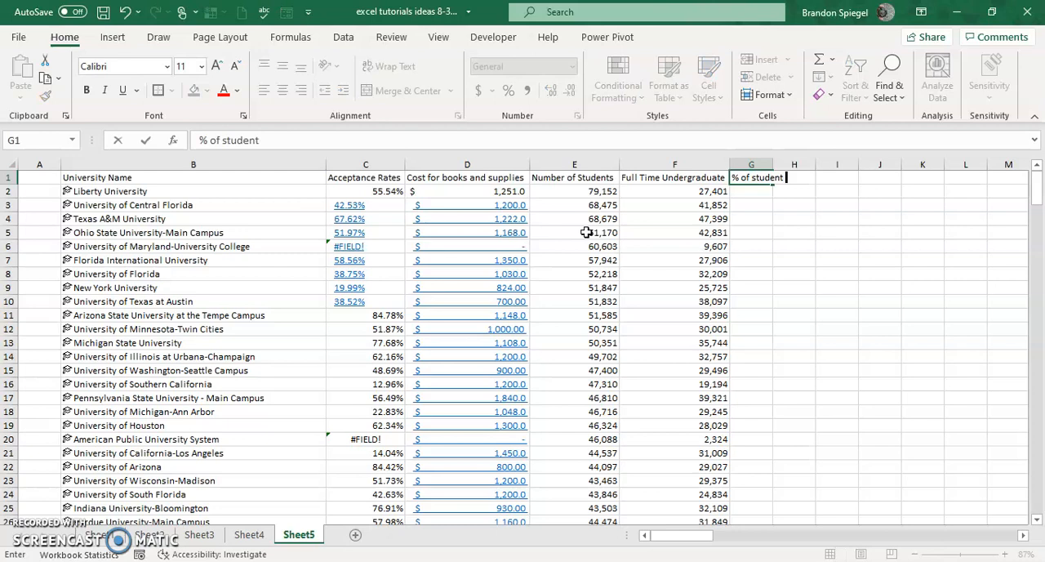
type("popuation")
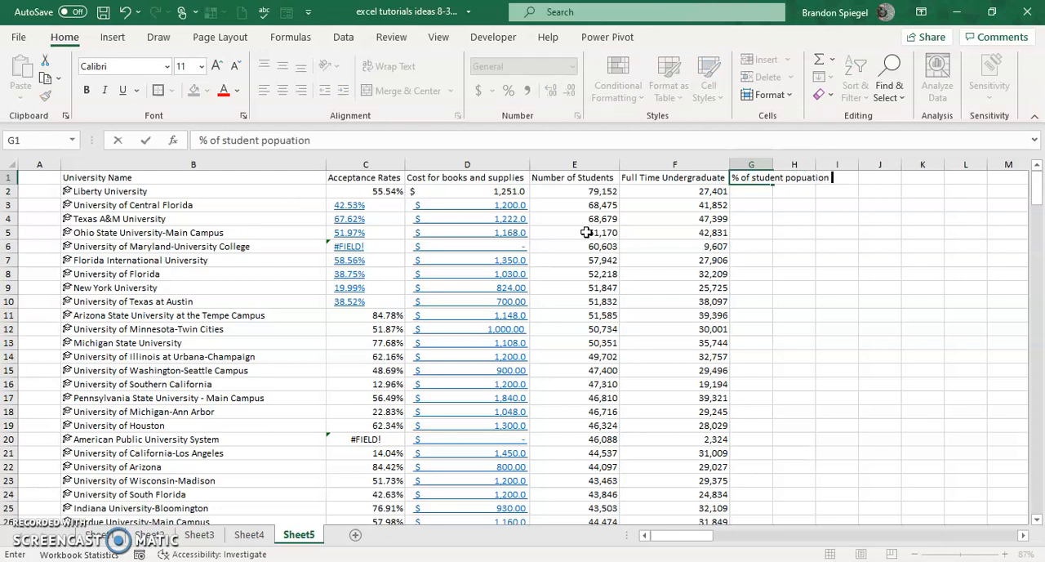
type("under")
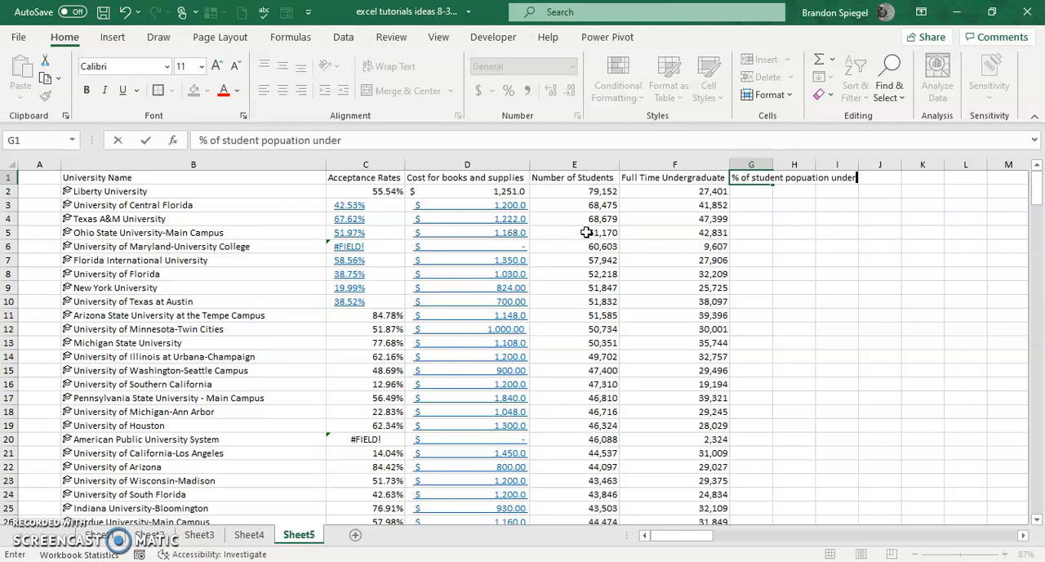
type("grad")
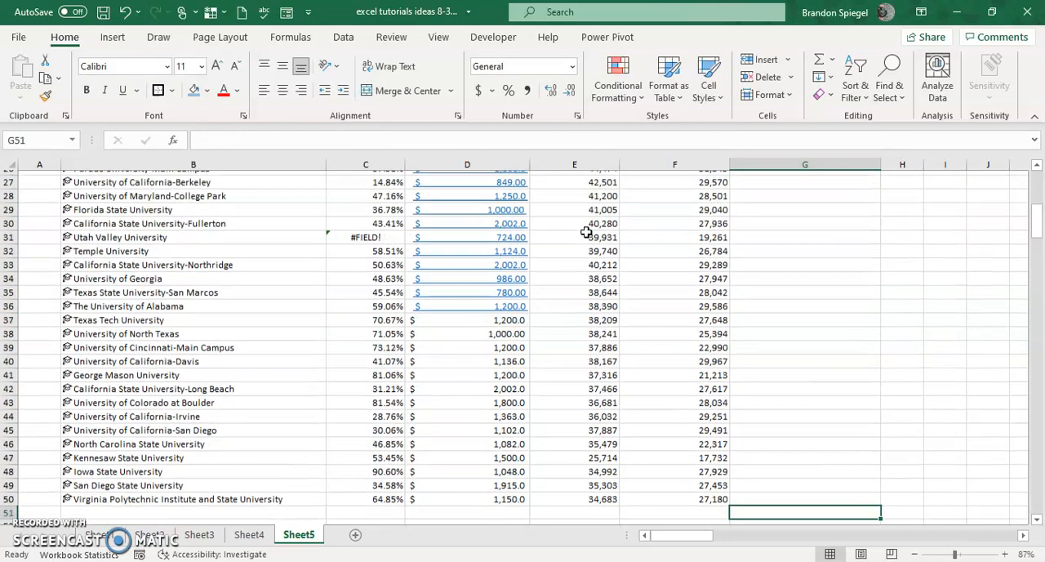
Divide full-time undergraduates by number of students down to row 50 and format as percentages
scroll("up", 3)
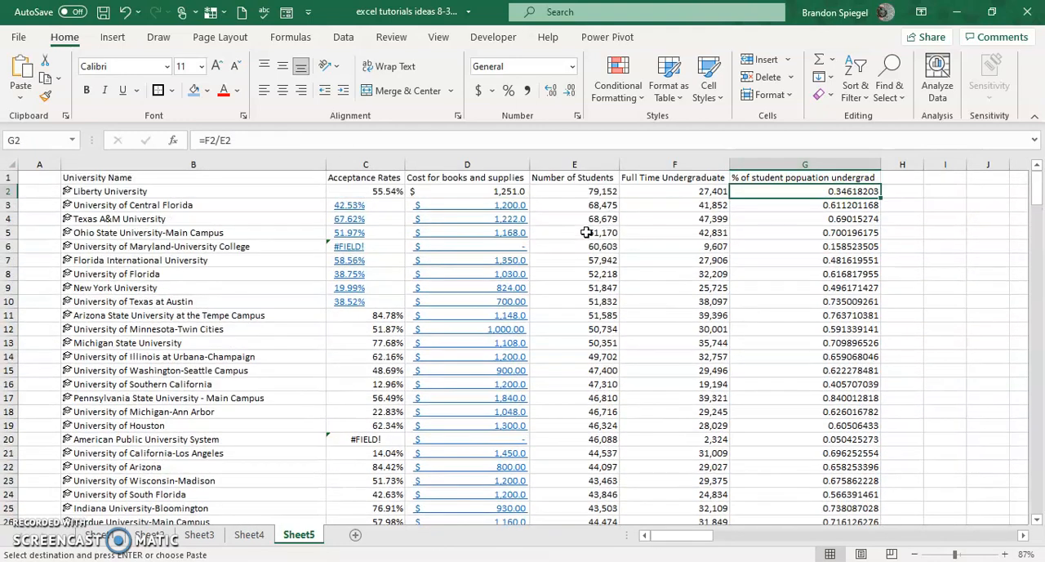
scroll("down", 3)
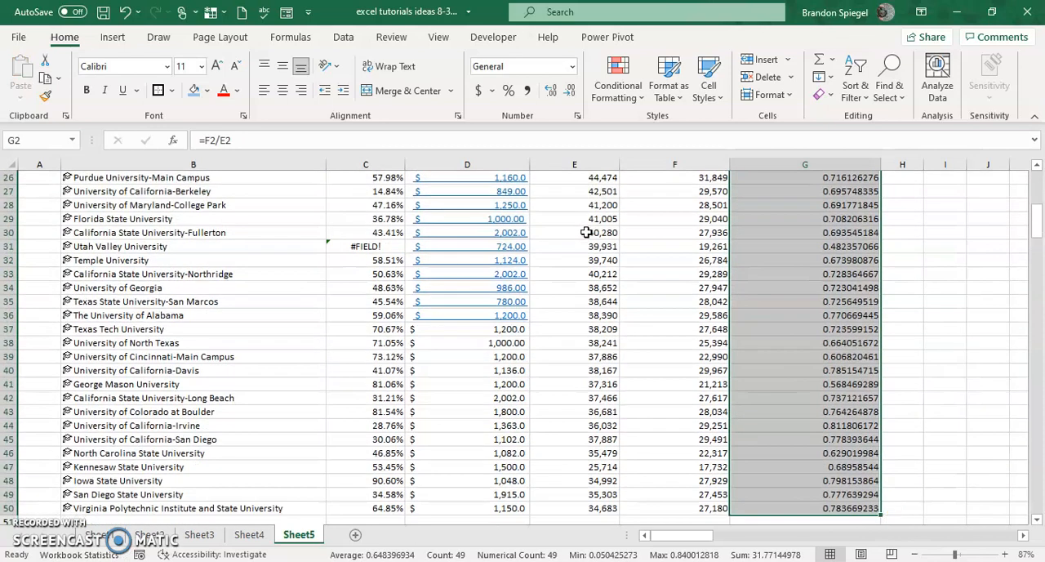
left_click(522, 66)
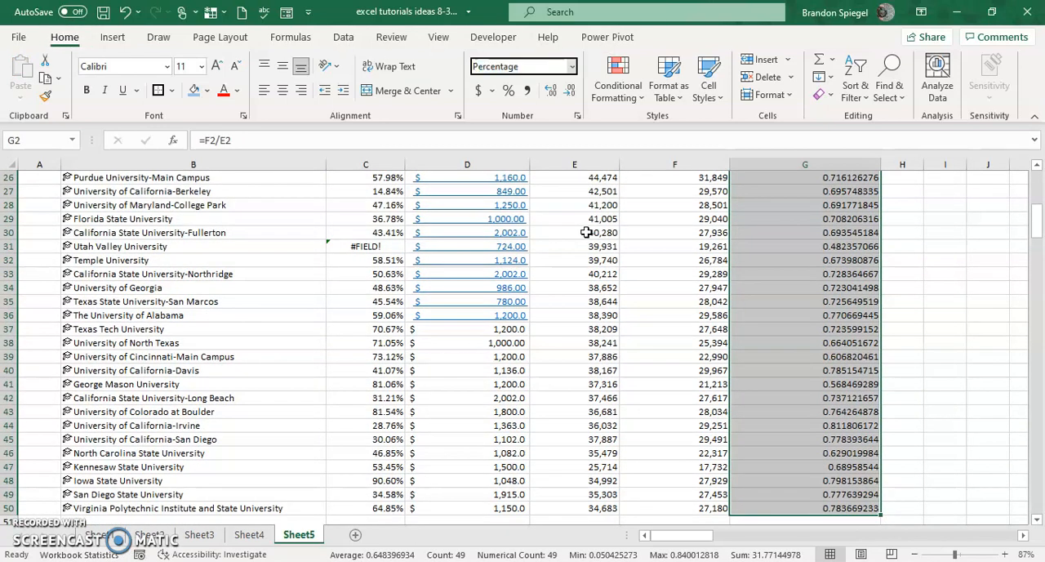
scroll("up", 3)
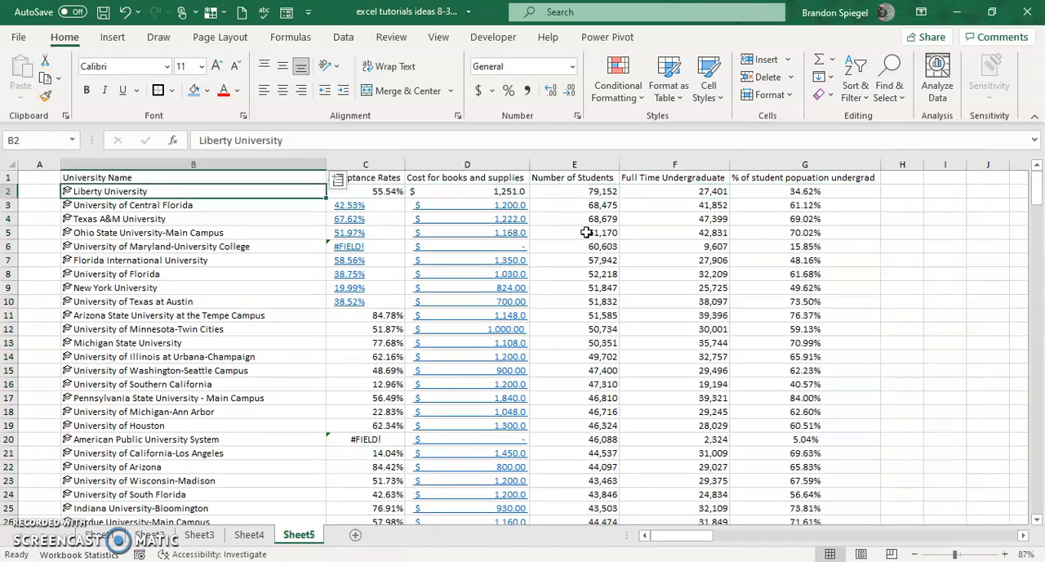
left_click(365, 191)
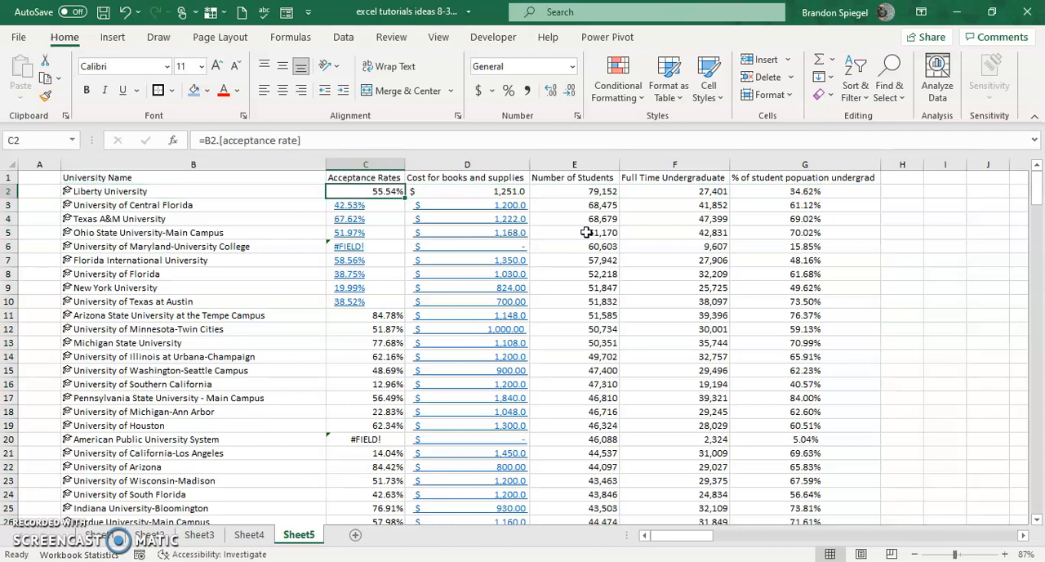
left_click(467, 191)
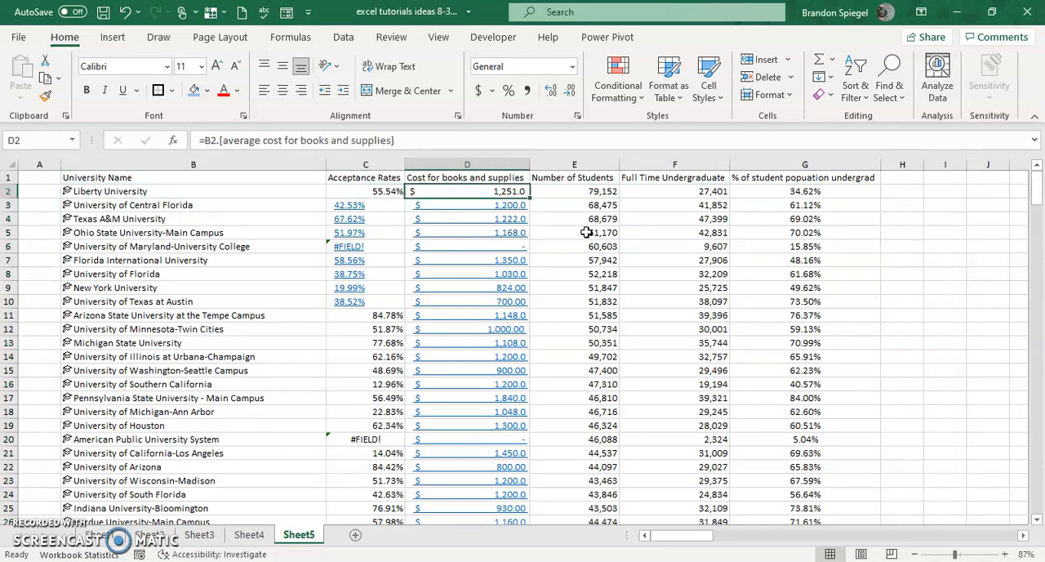
left_click(575, 191)
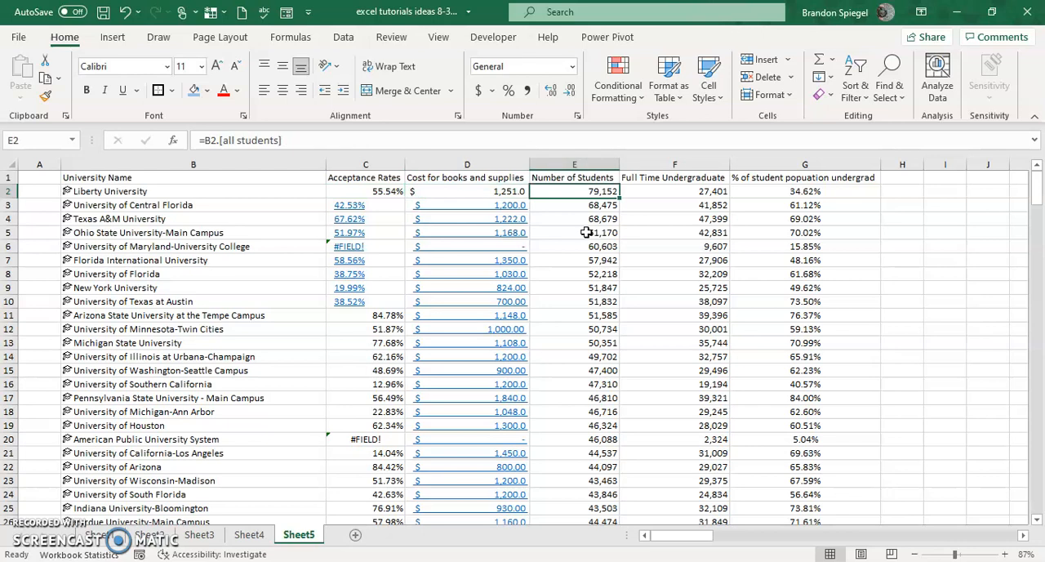
left_click(675, 191)
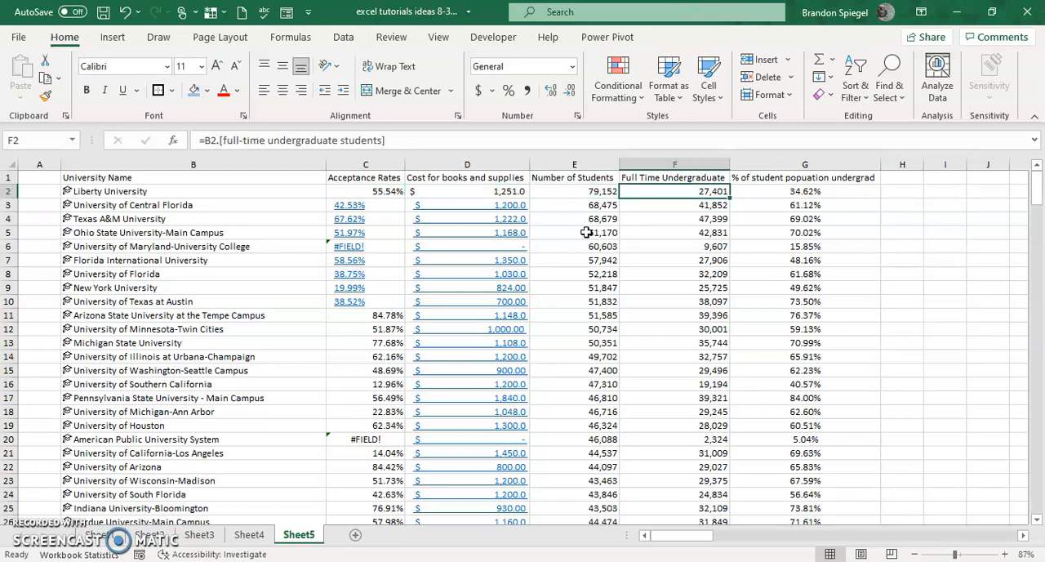
left_click(803, 191)
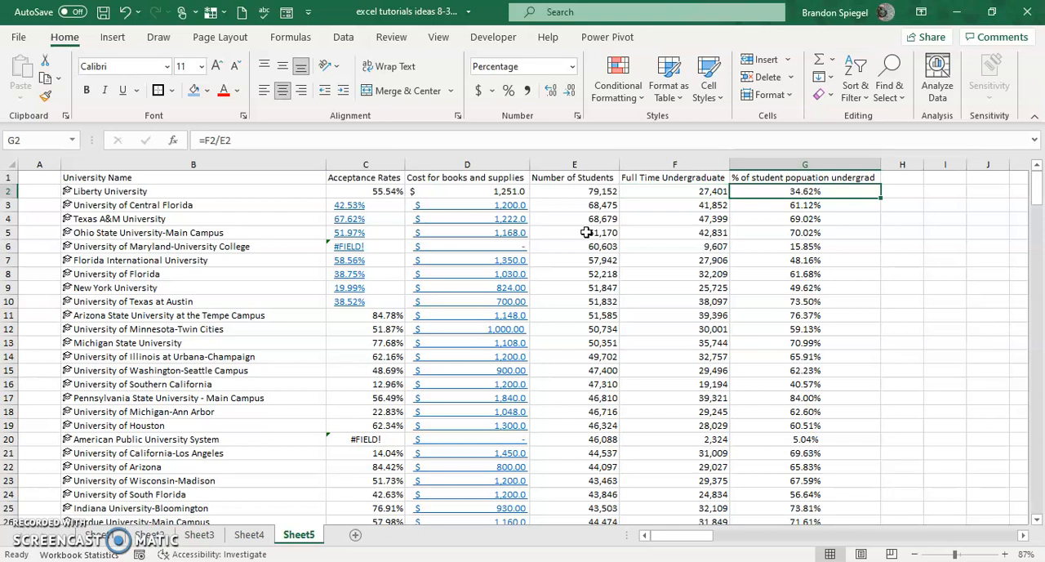
left_click(803, 439)
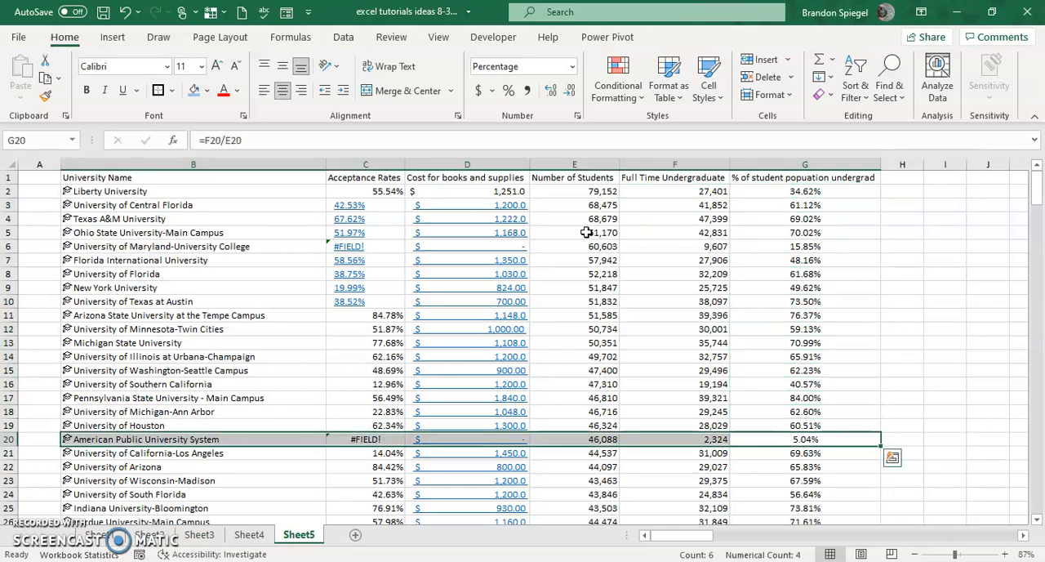
left_click(803, 384)
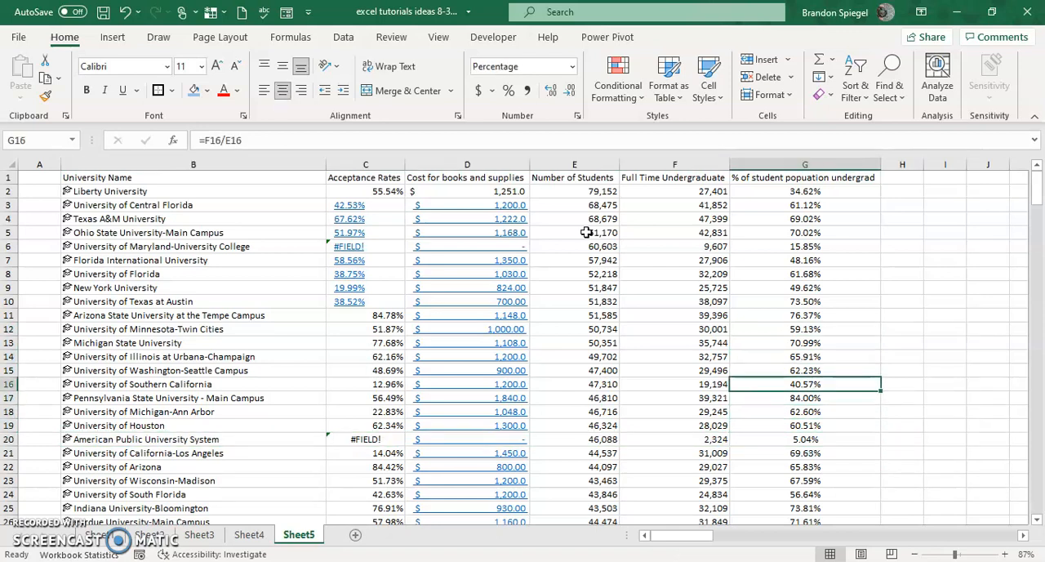
left_click(901, 398)
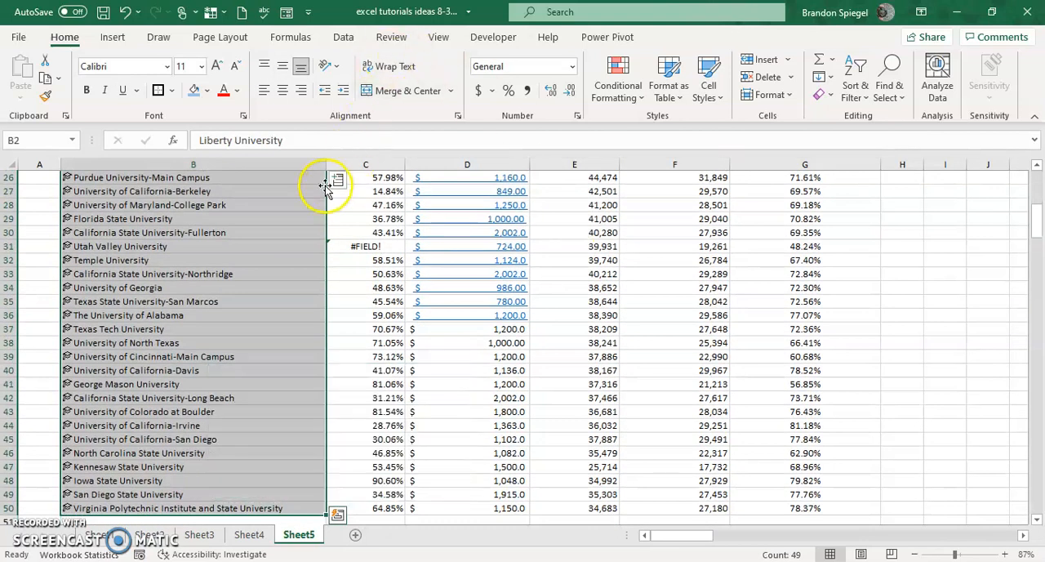
Add each university's logo image as column H from the linked records
left_click(336, 179)
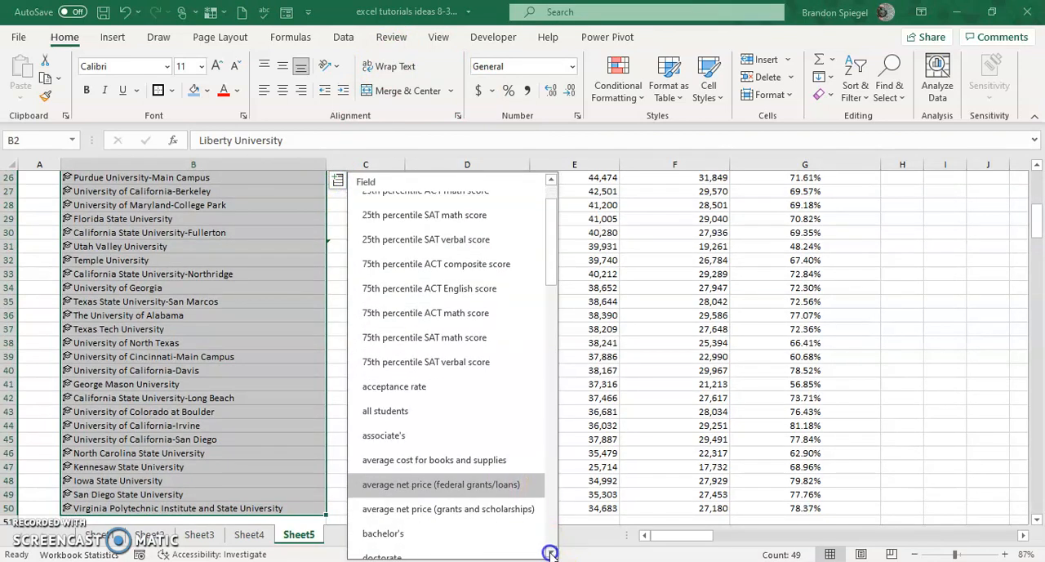
scroll("down", 3)
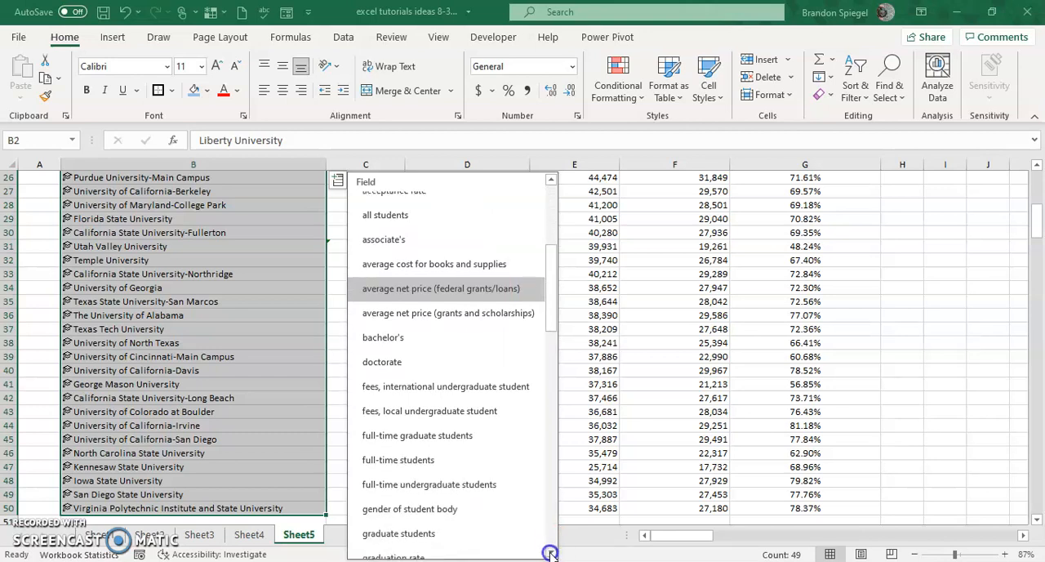
scroll("down", 3)
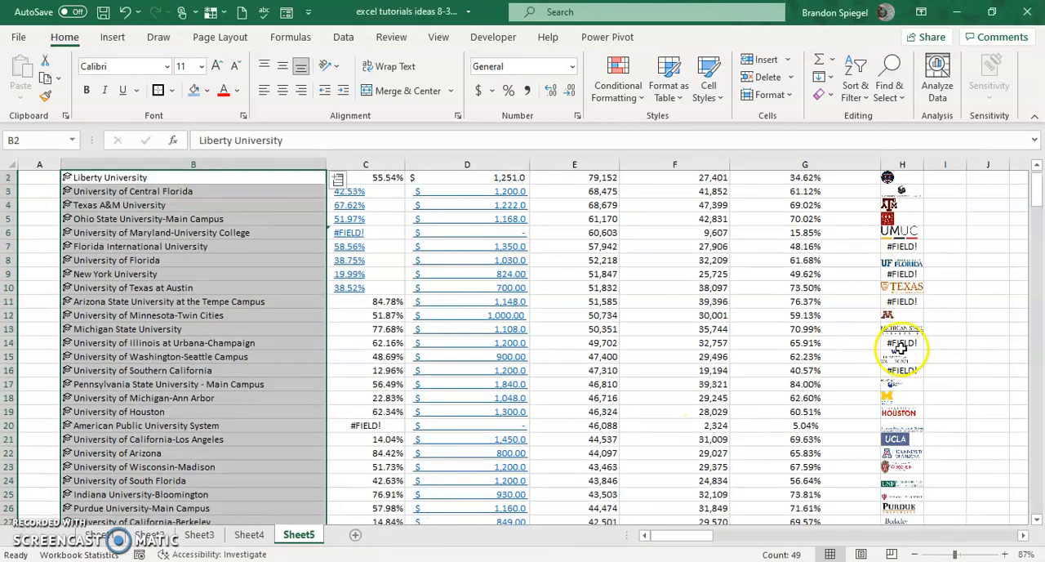
Inspect logo cells for Texas at Austin, Maryland-University College, NYU and #FIELD! entries
left_click(901, 287)
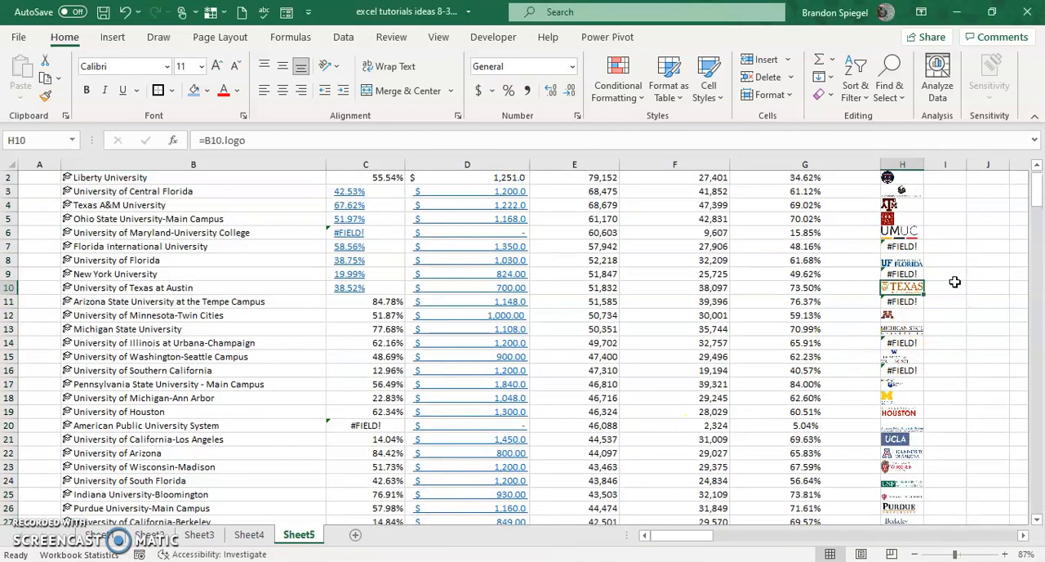
left_click(901, 342)
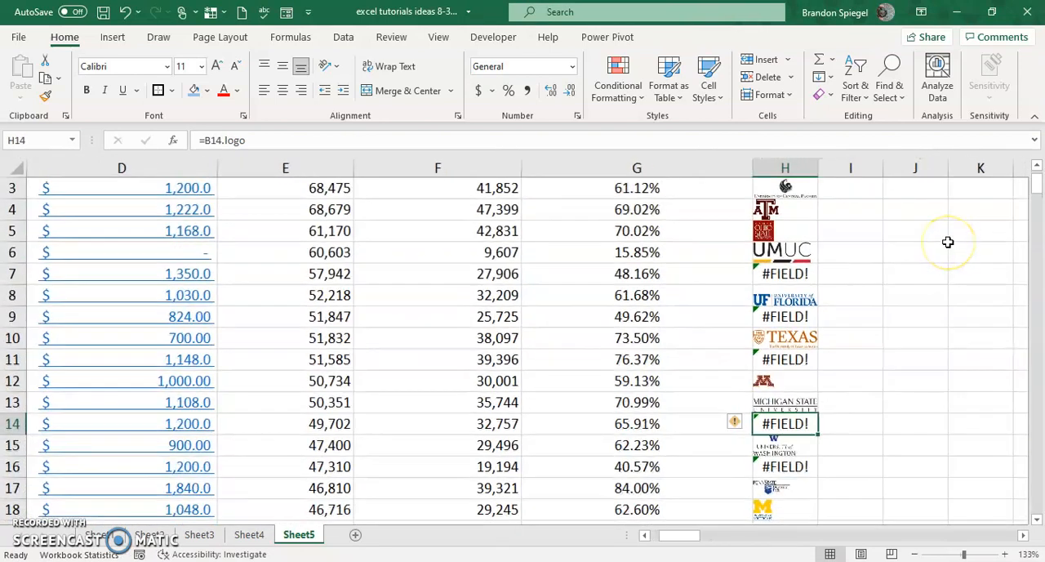
left_click(784, 251)
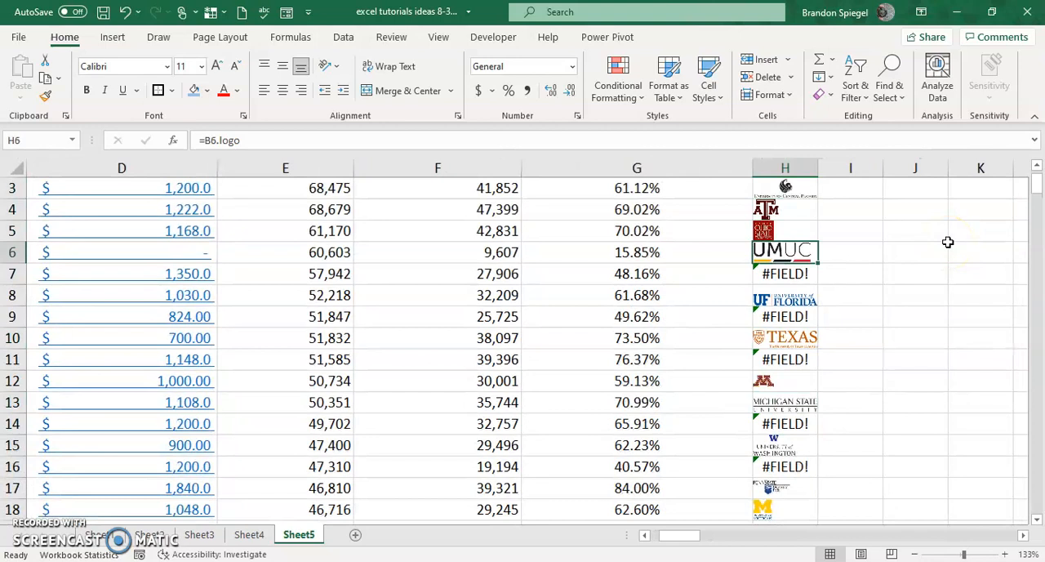
left_click(784, 317)
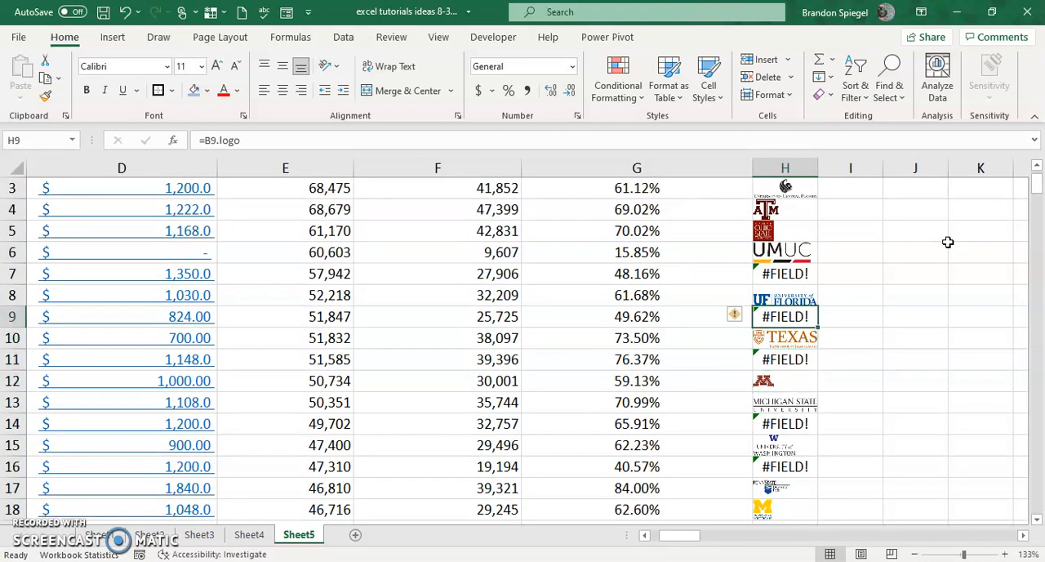
scroll("down", 3)
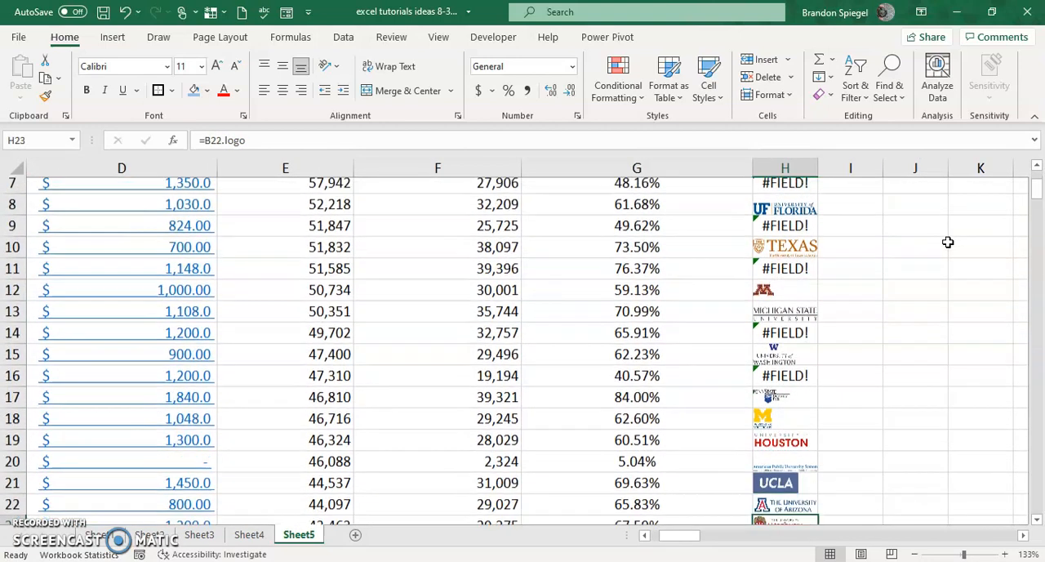
scroll("down", 3)
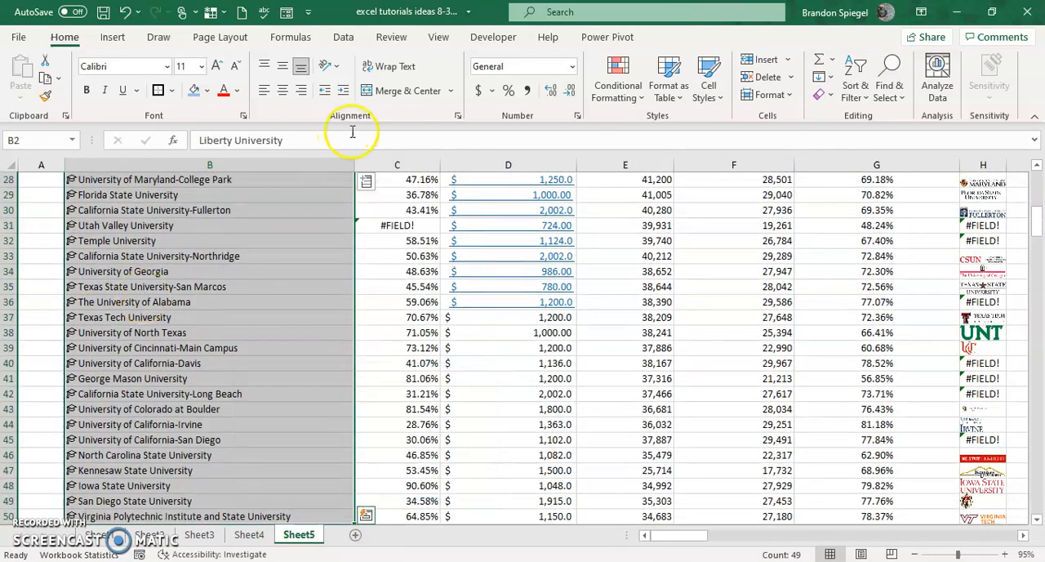
Browse the university field list down toward the tuition, weather and website fields
left_click(366, 179)
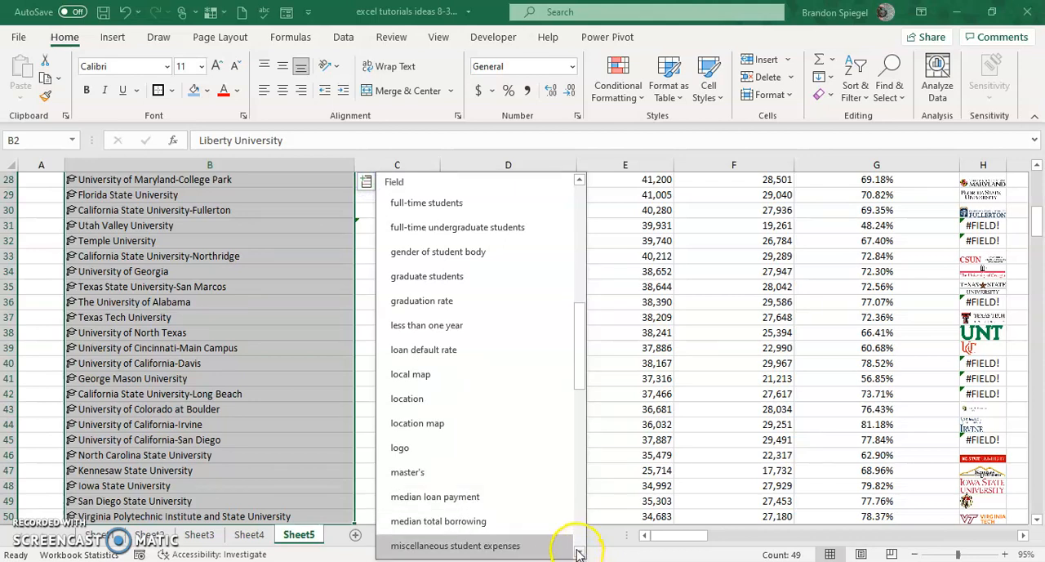
scroll("down", 3)
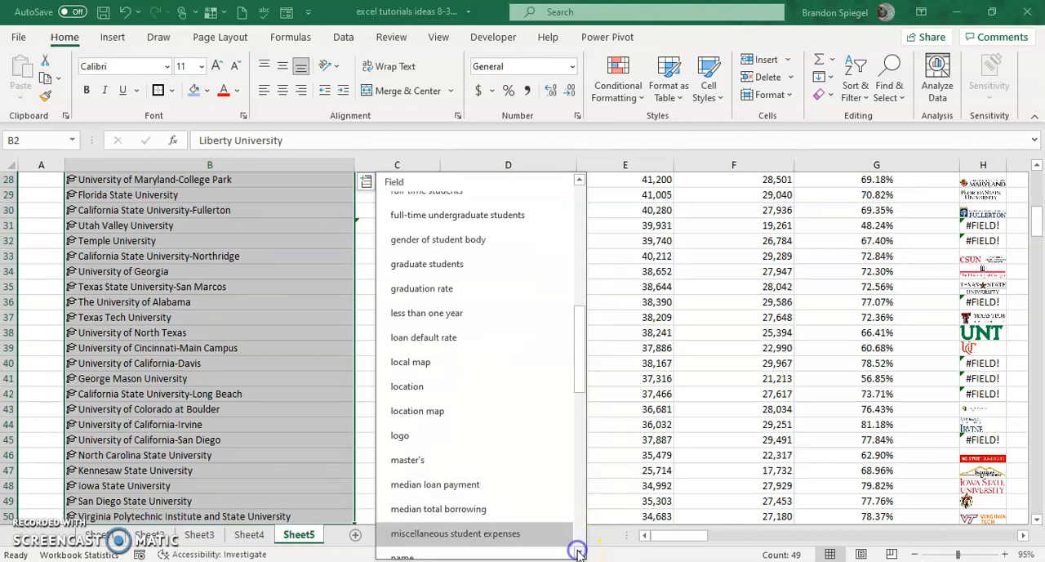
scroll("down", 3)
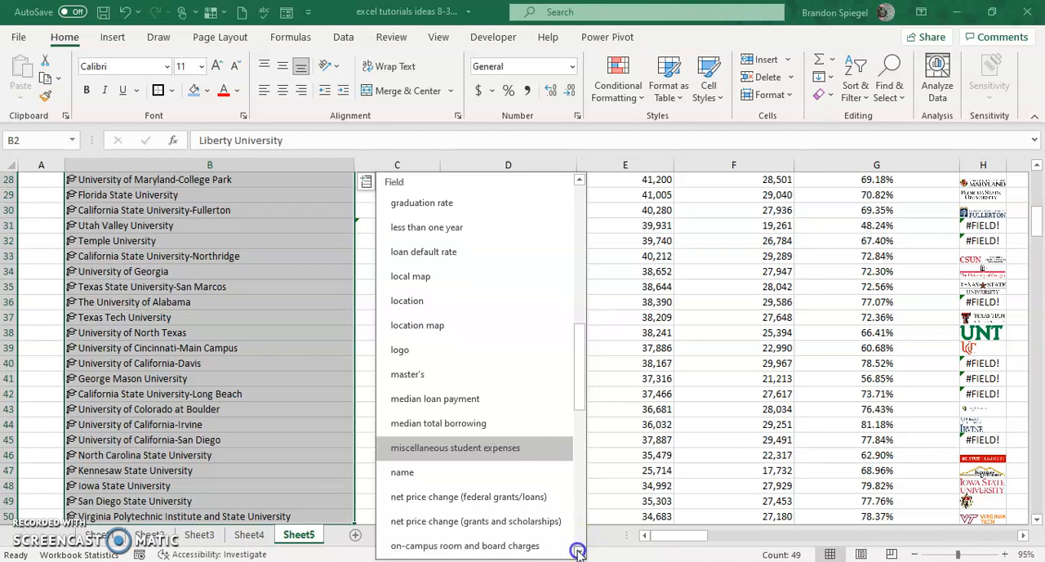
scroll("down", 3)
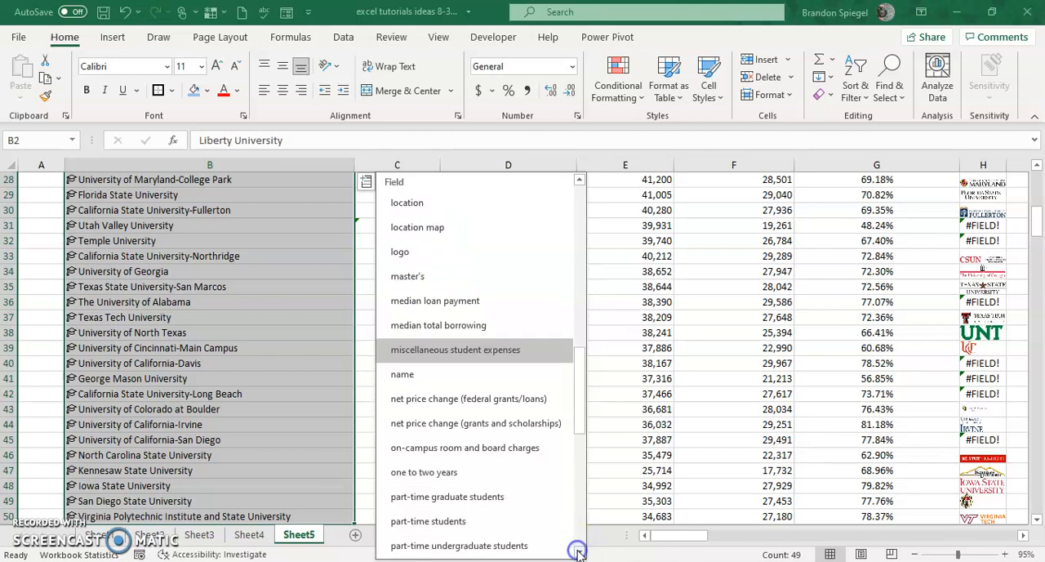
scroll("down", 3)
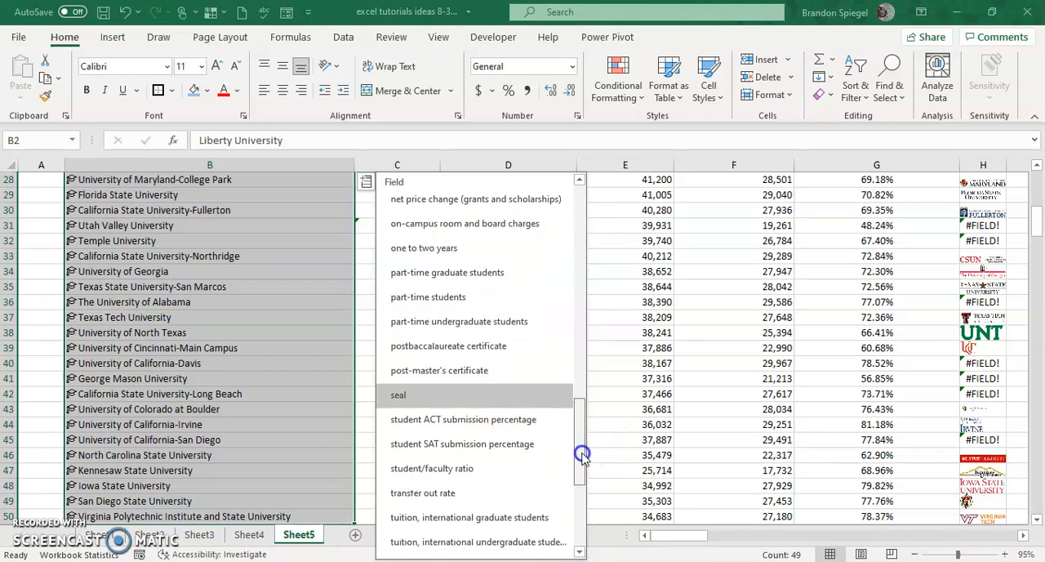
scroll("down", 3)
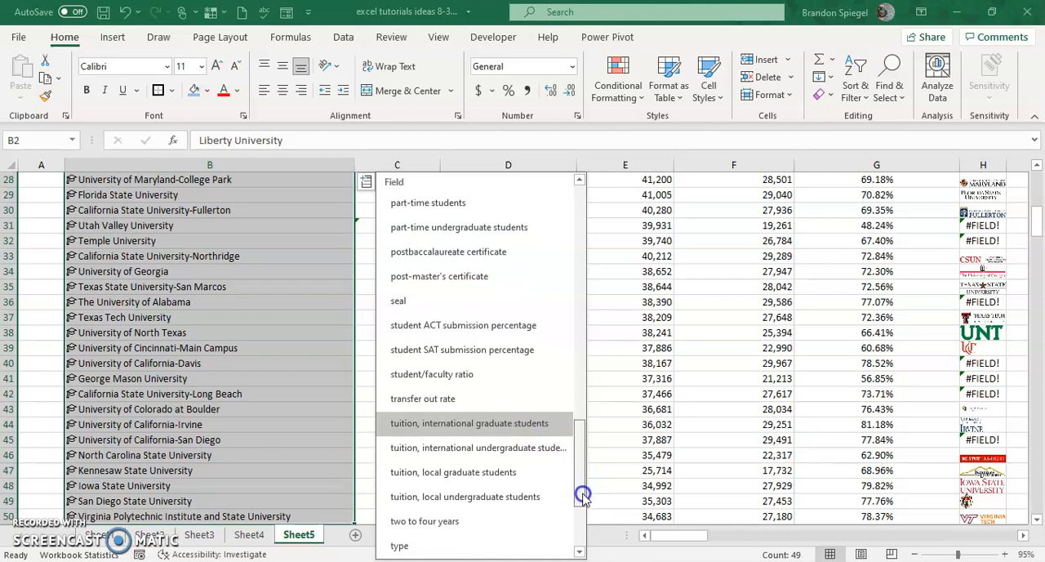
scroll("down", 3)
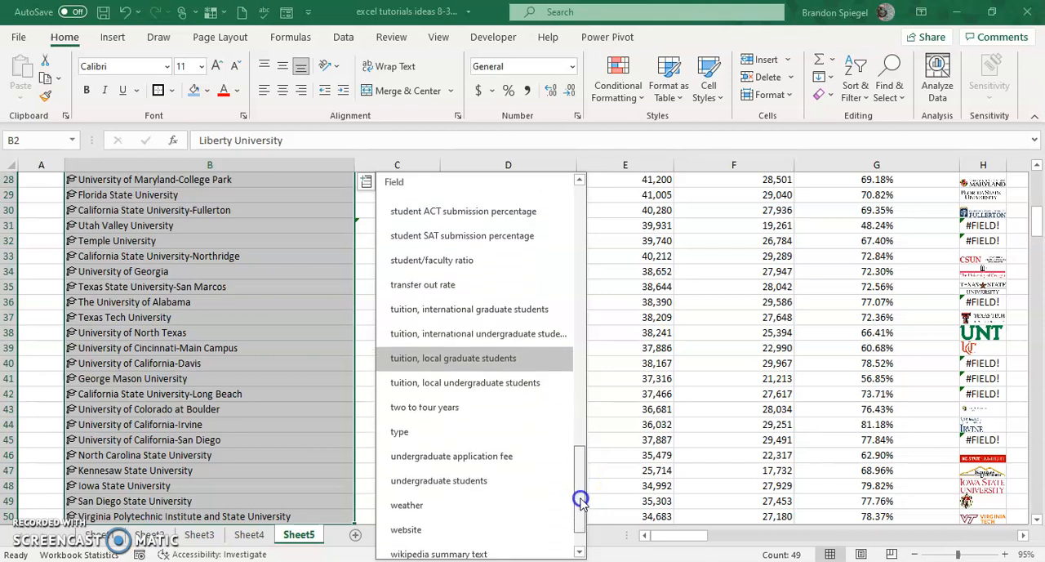
scroll("down", 3)
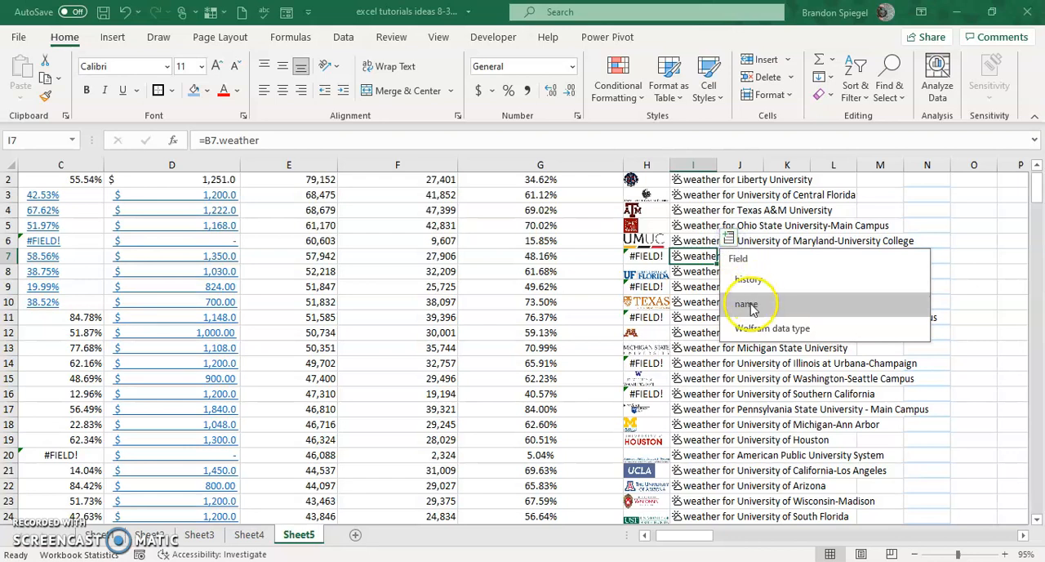
Extract Florida International University's weather history, its daily records and mean temperature
left_click(745, 302)
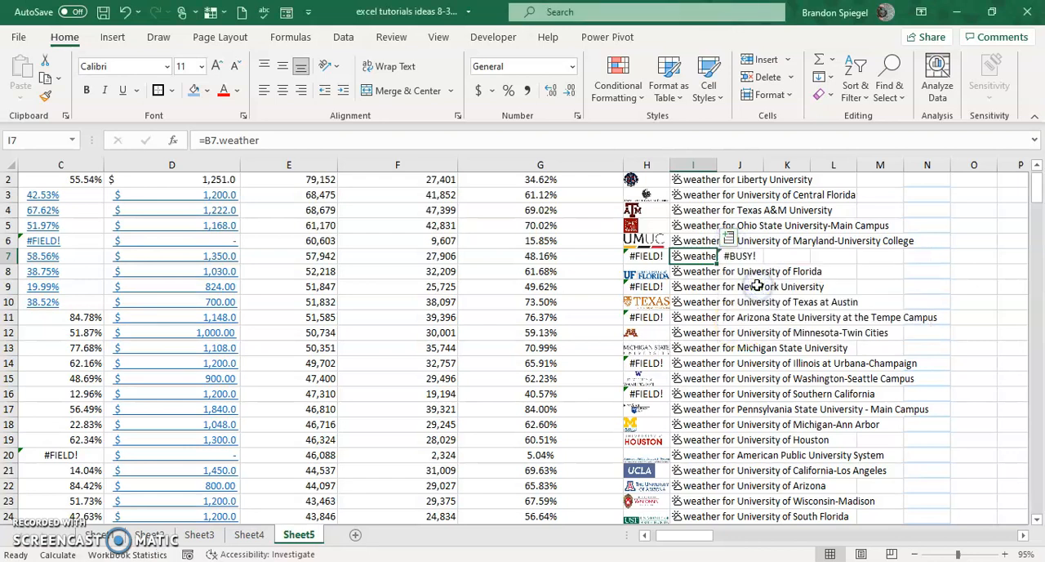
left_click(738, 255)
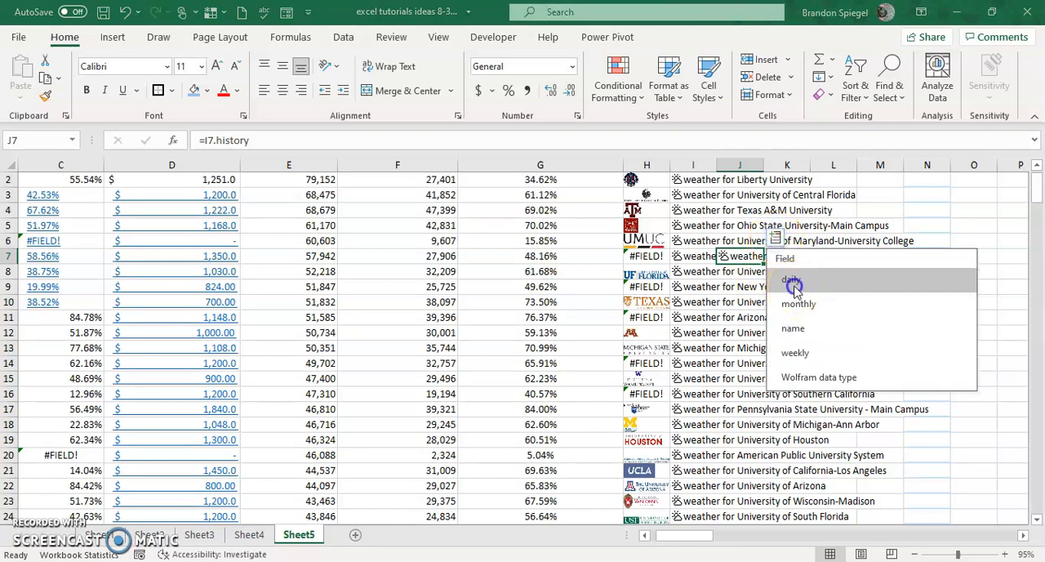
left_click(790, 281)
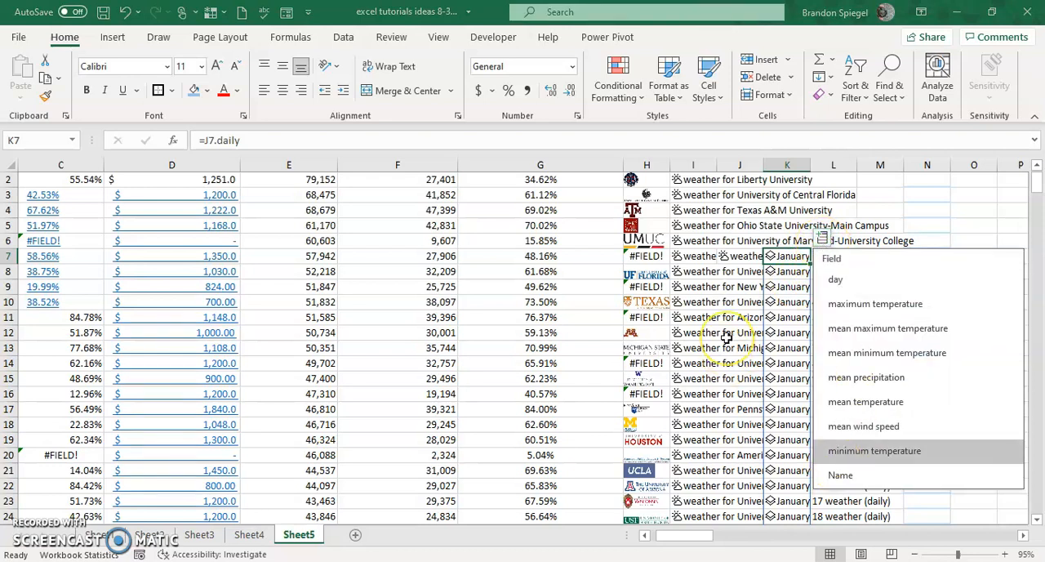
mouse_move(861, 425)
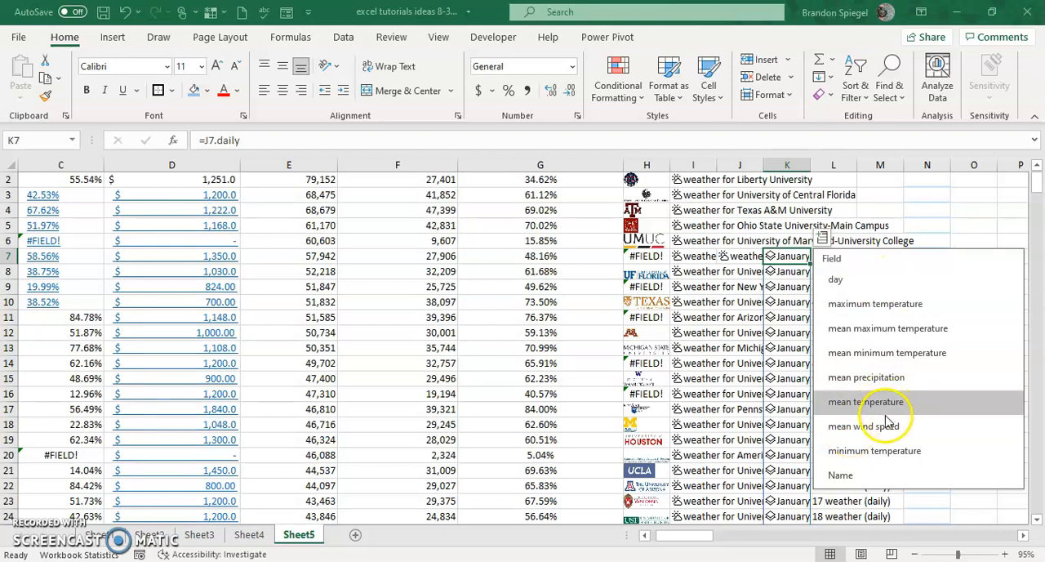
left_click(873, 402)
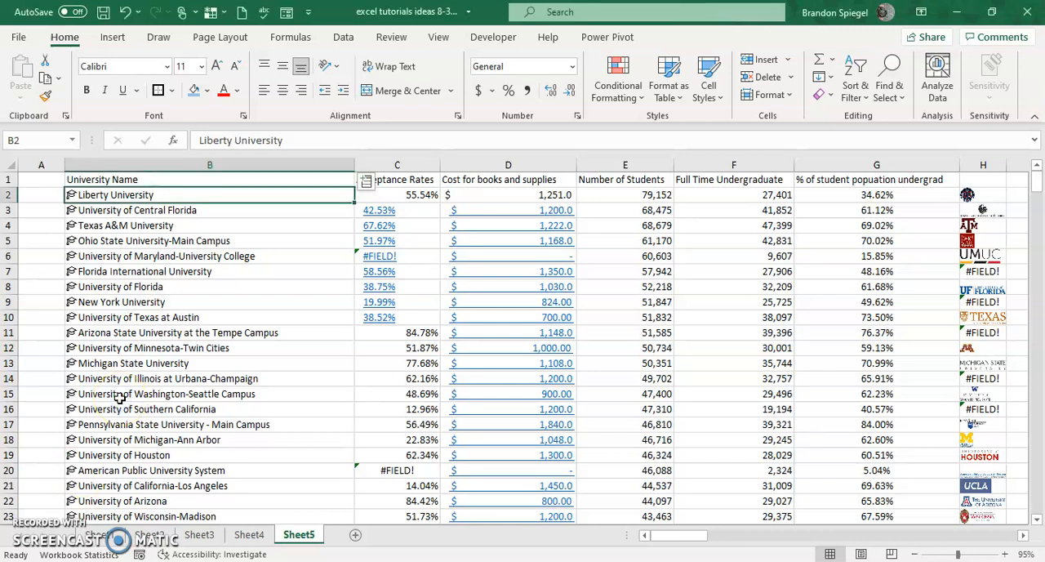
scroll("down", 3)
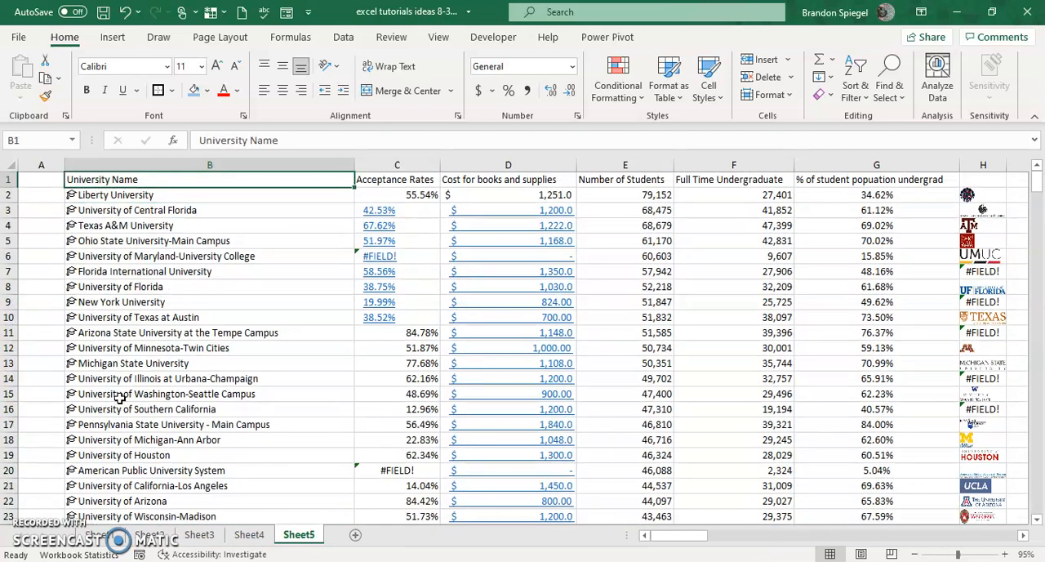
scroll("down", 3)
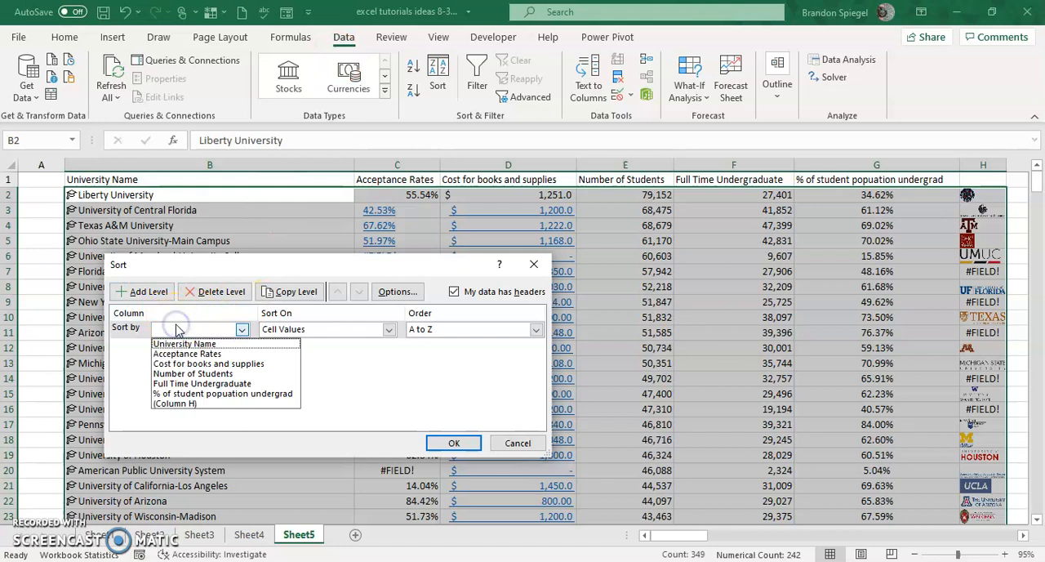
Sort the table by Acceptance Rates, smallest to largest, putting Southern California (12.96%) first
left_click(187, 352)
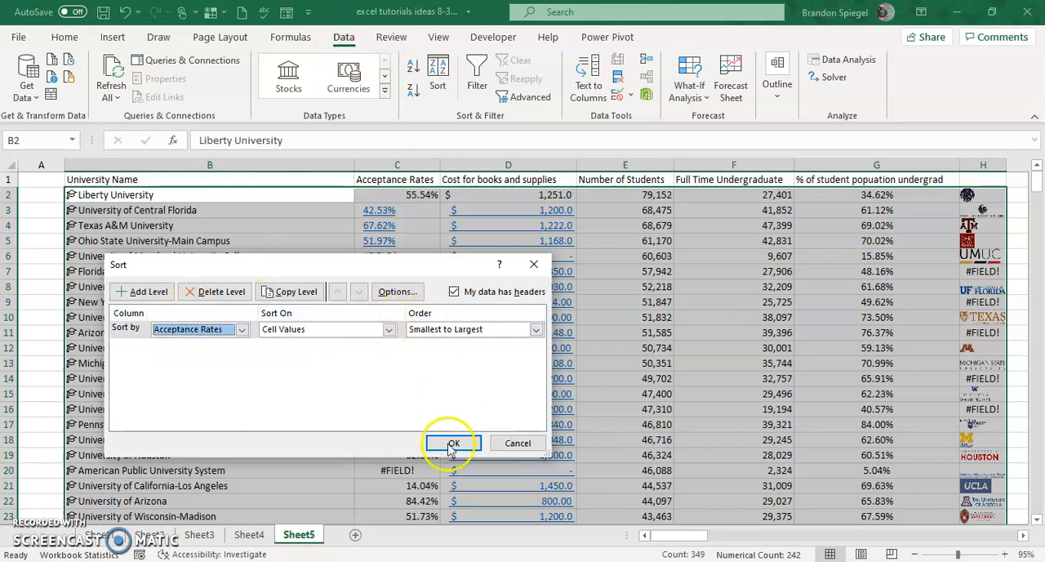
left_click(454, 442)
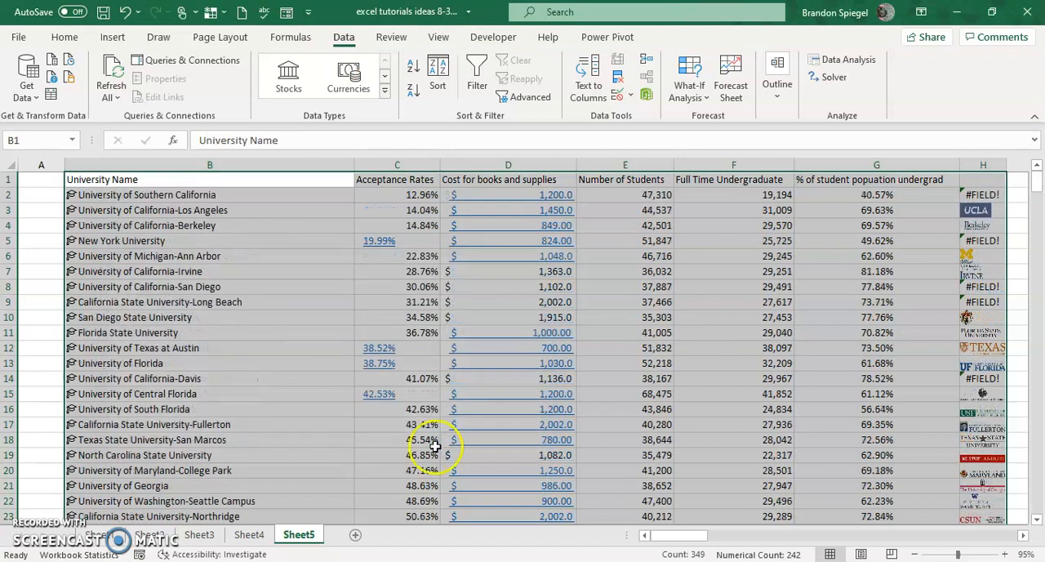
mouse_move(385, 338)
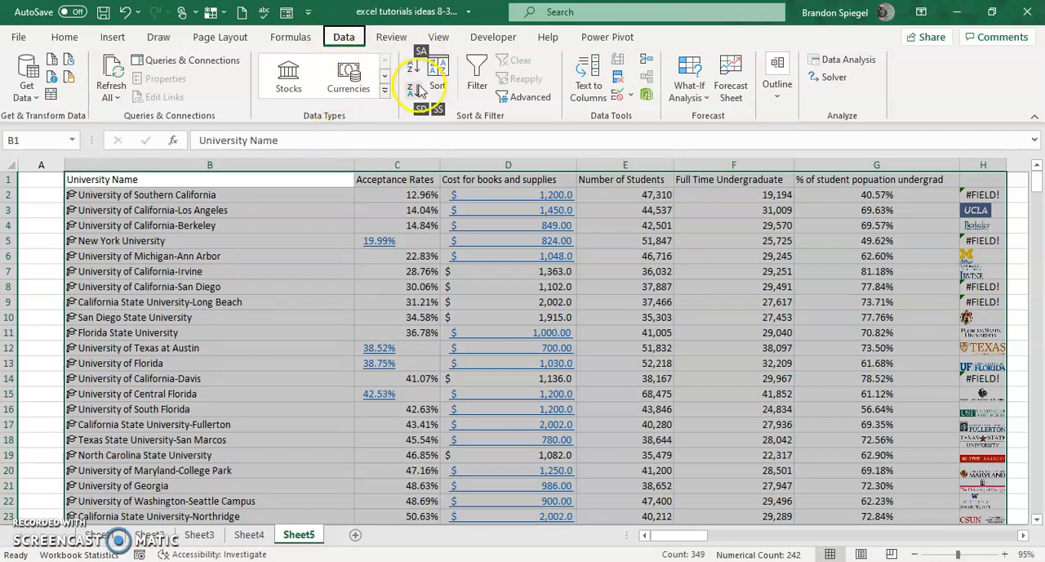
mouse_move(421, 90)
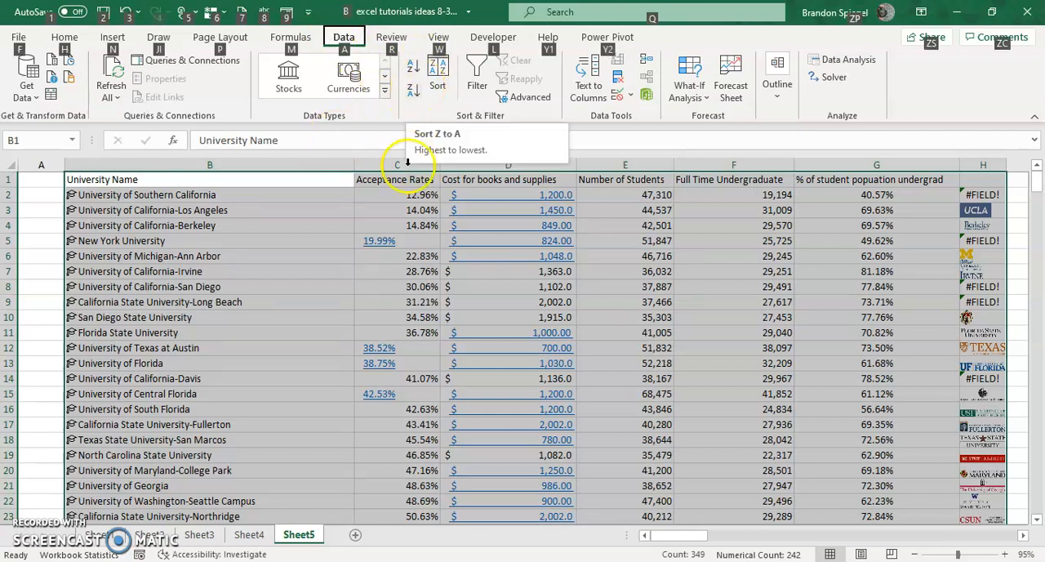
left_click(397, 194)
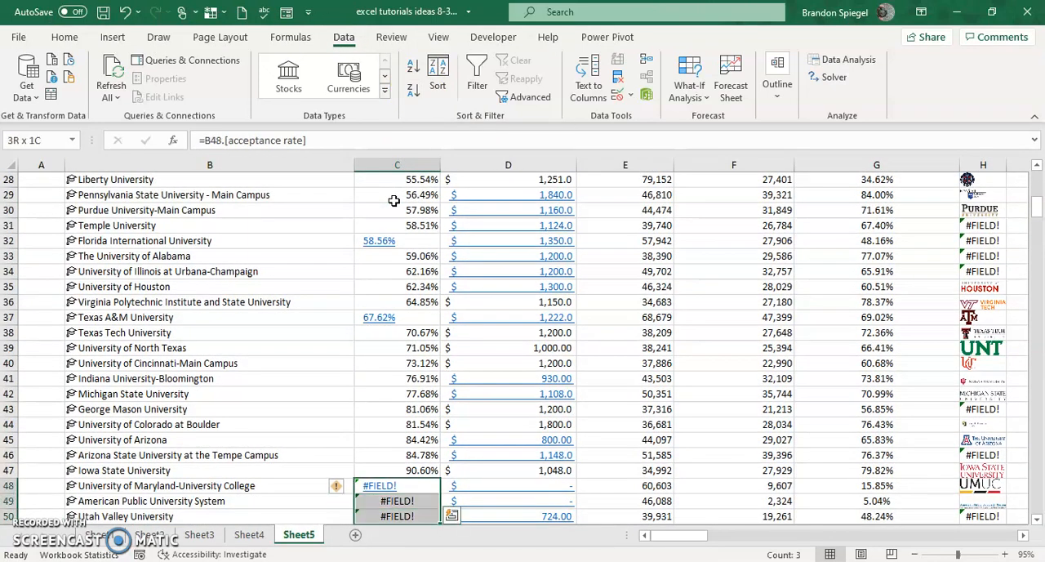
left_click(396, 470)
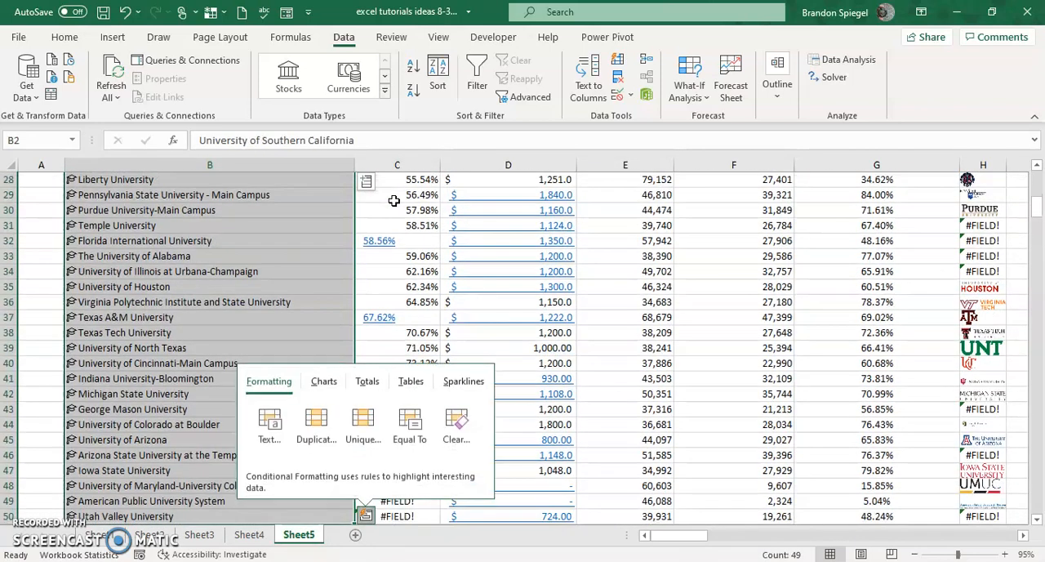
Add the international undergraduate tuition field as a new column headed 'Tuition International Undergrad'
left_click(365, 180)
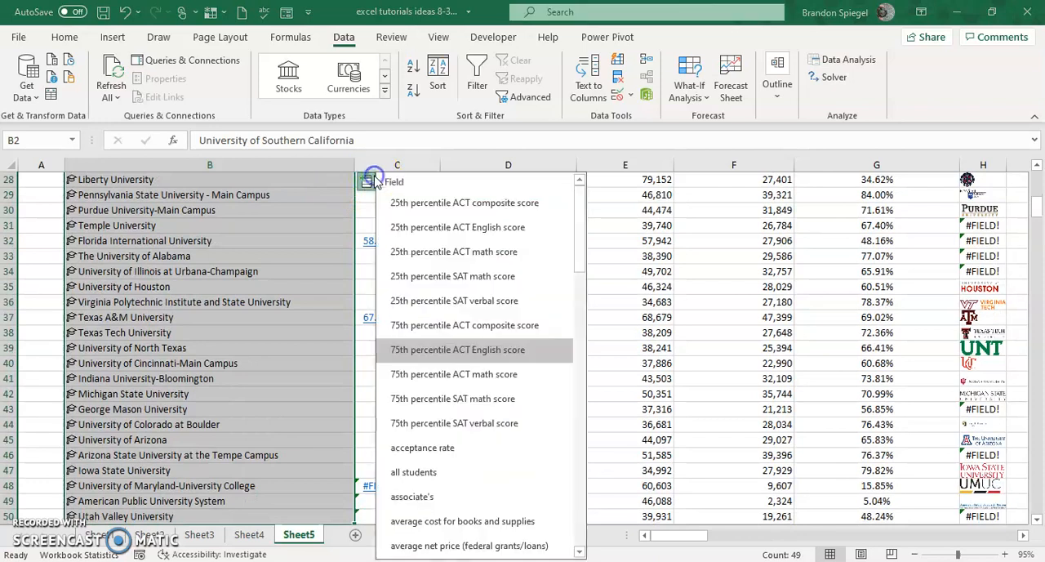
scroll("down", 3)
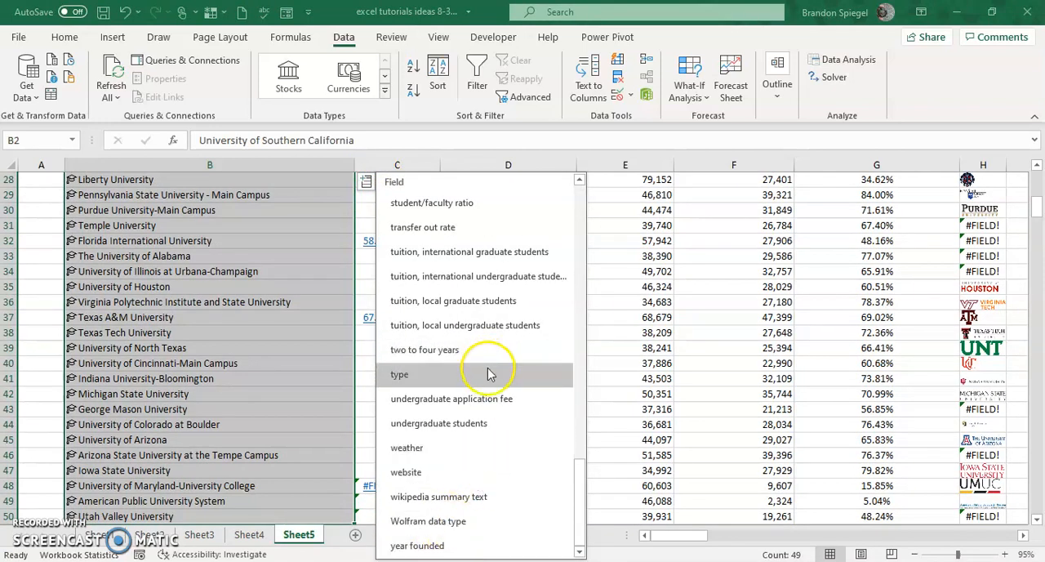
mouse_move(499, 276)
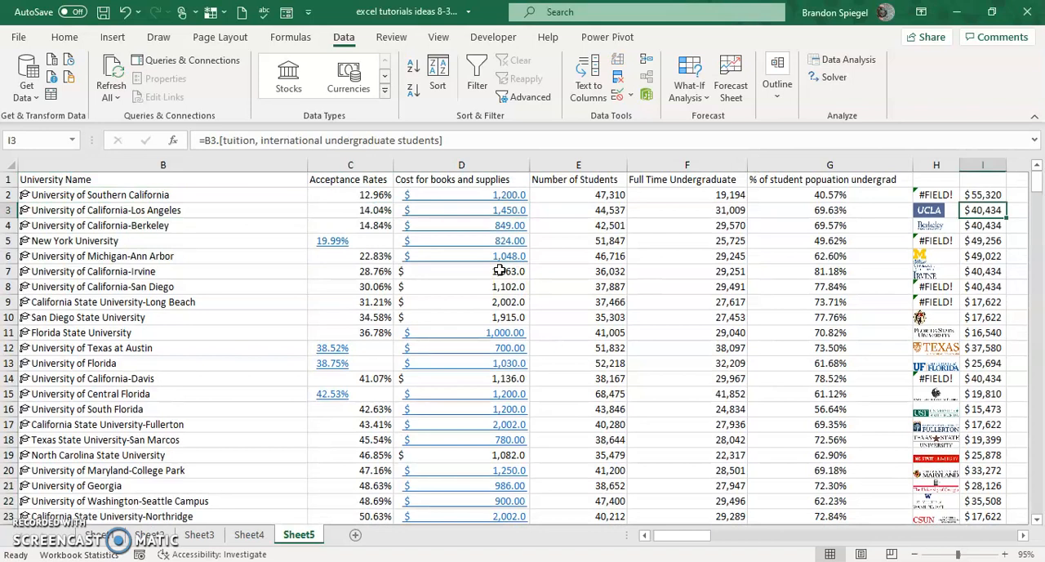
left_click(982, 179)
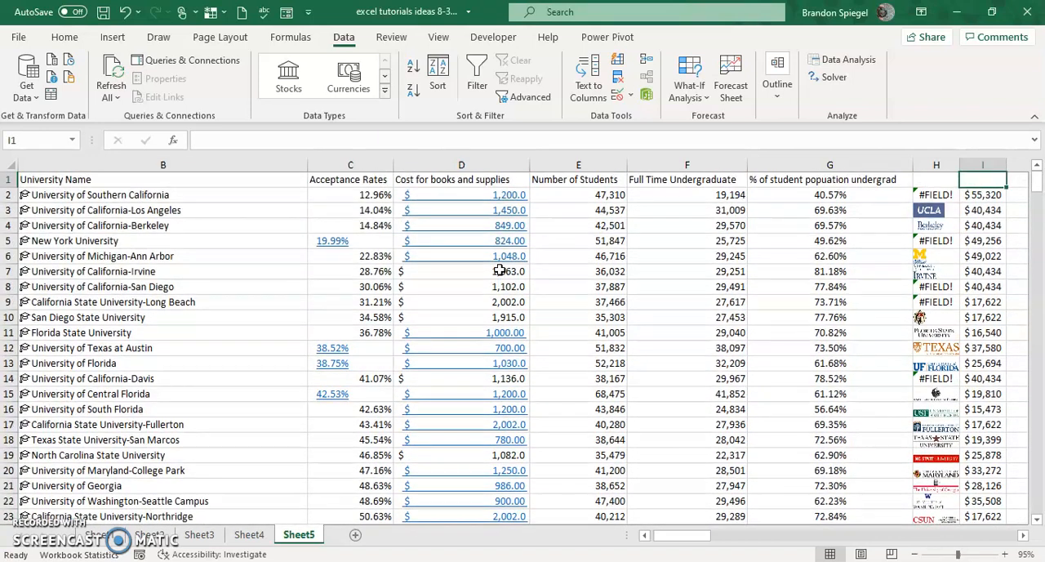
type("Tuition International Undergrad")
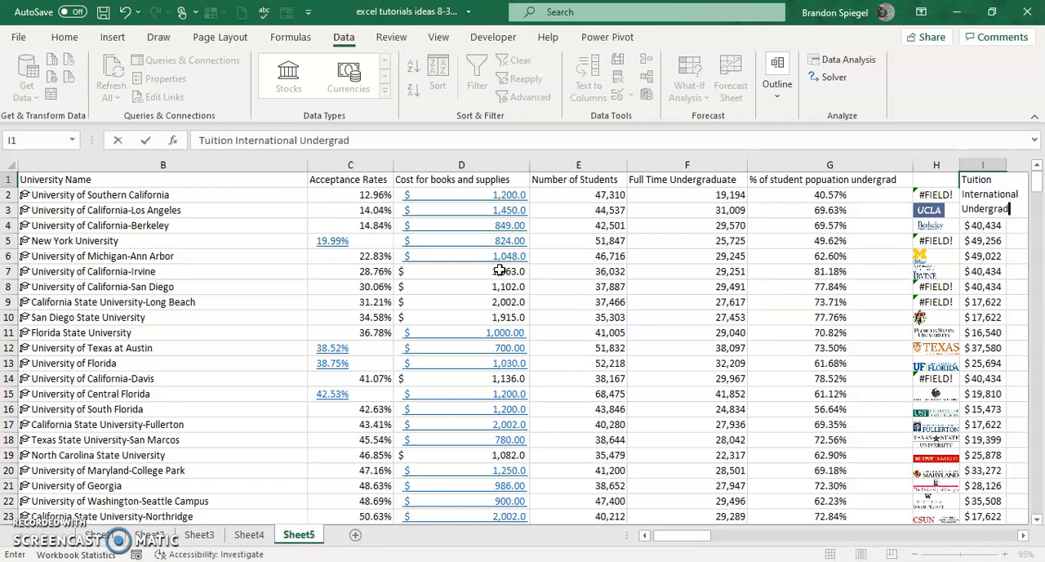
left_click(829, 179)
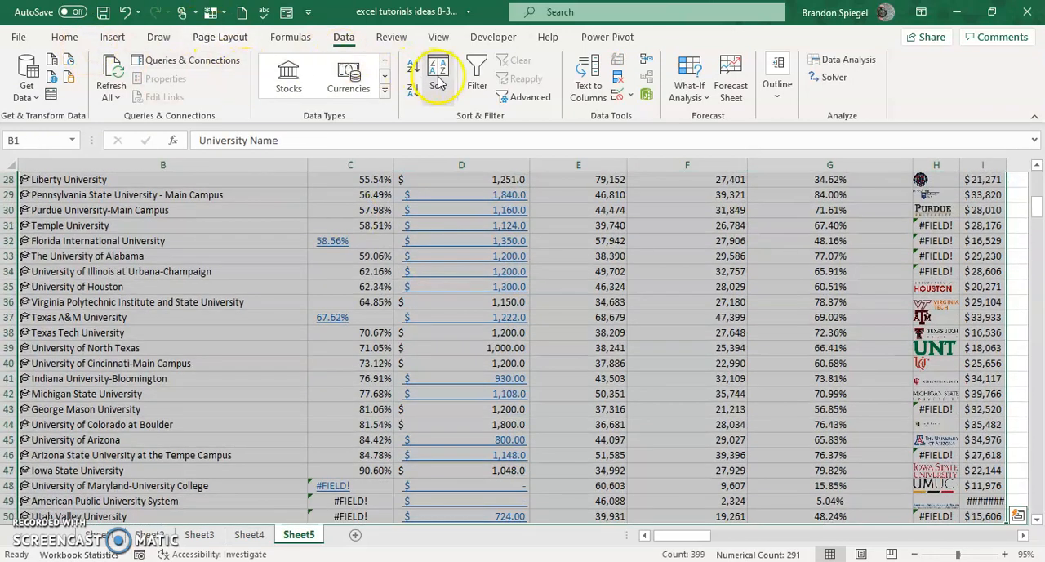
Replace the acceptance-rate sort with Tuition International Undergraduate, smallest to largest, American Public University first
left_click(438, 74)
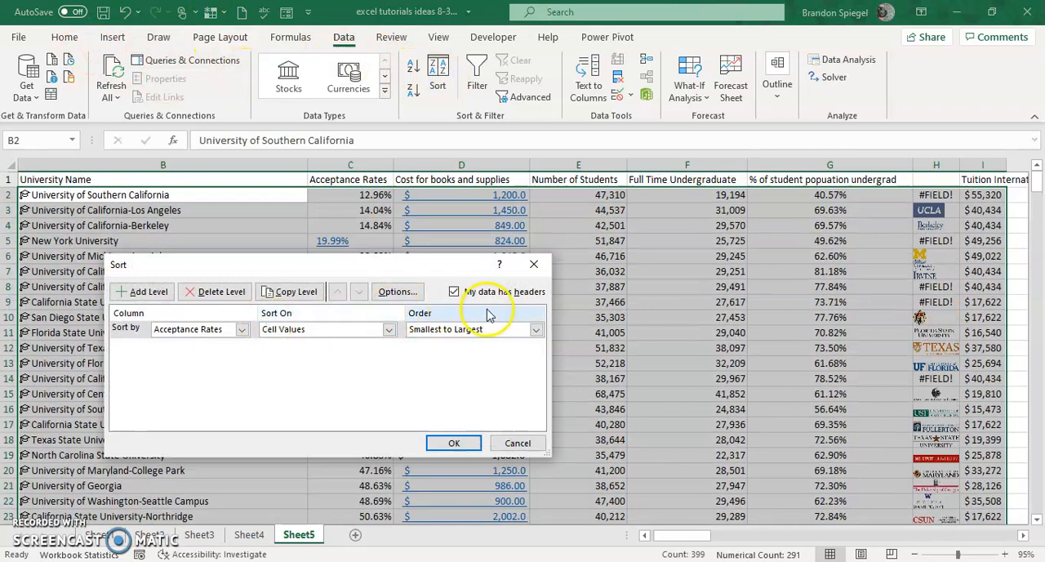
left_click(220, 291)
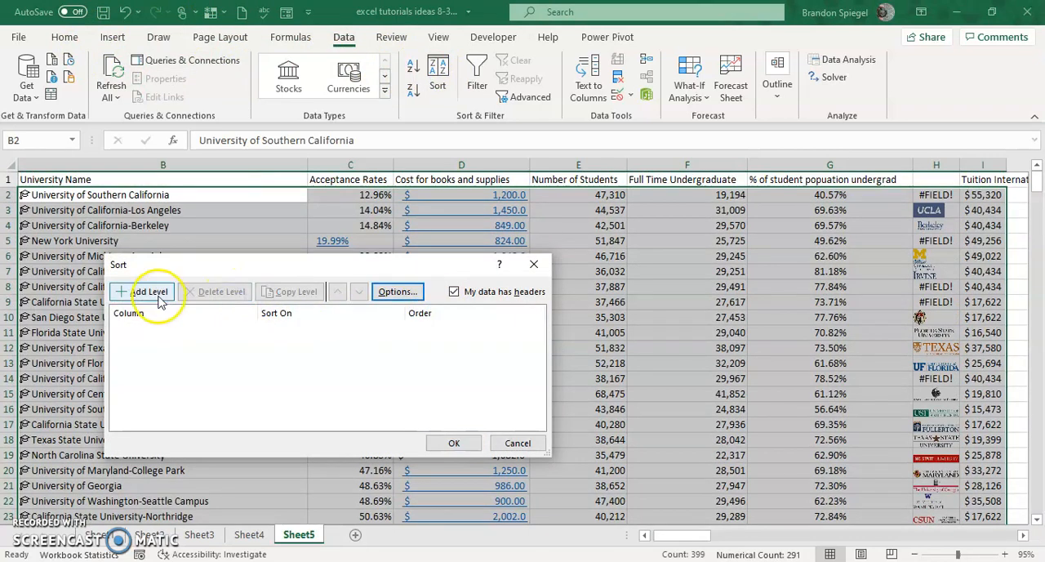
left_click(148, 290)
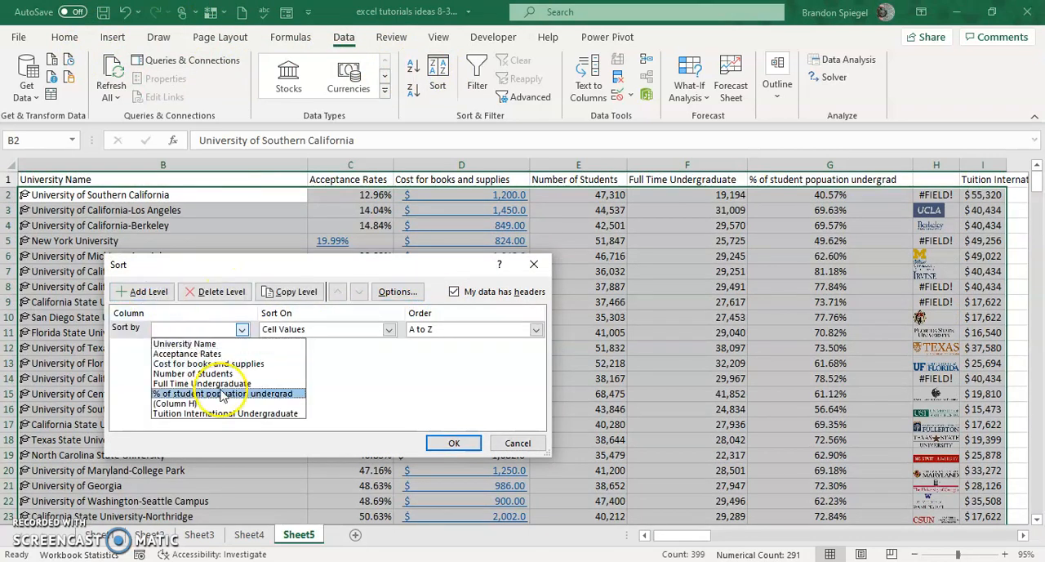
left_click(227, 412)
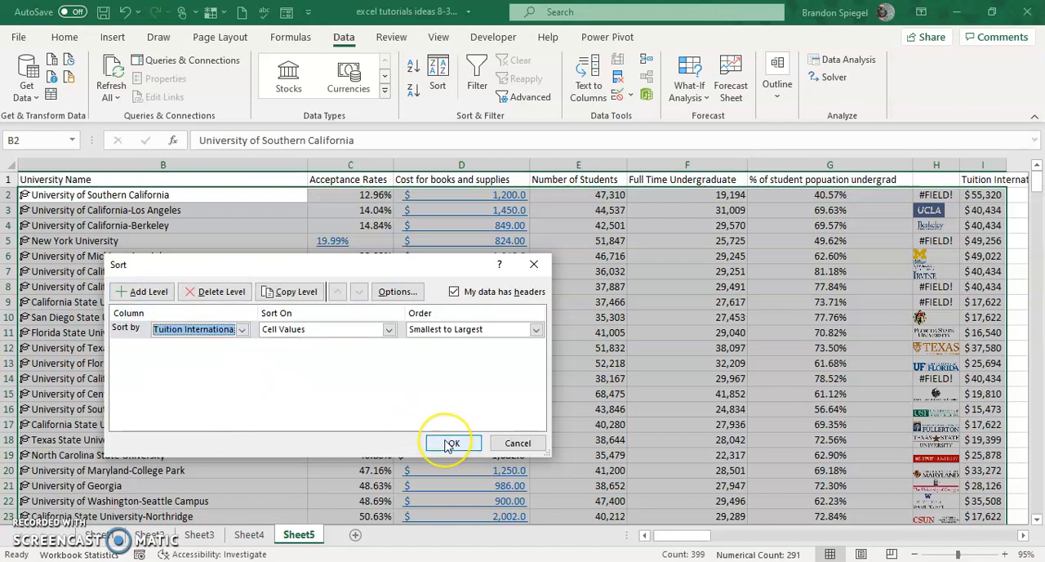
left_click(450, 442)
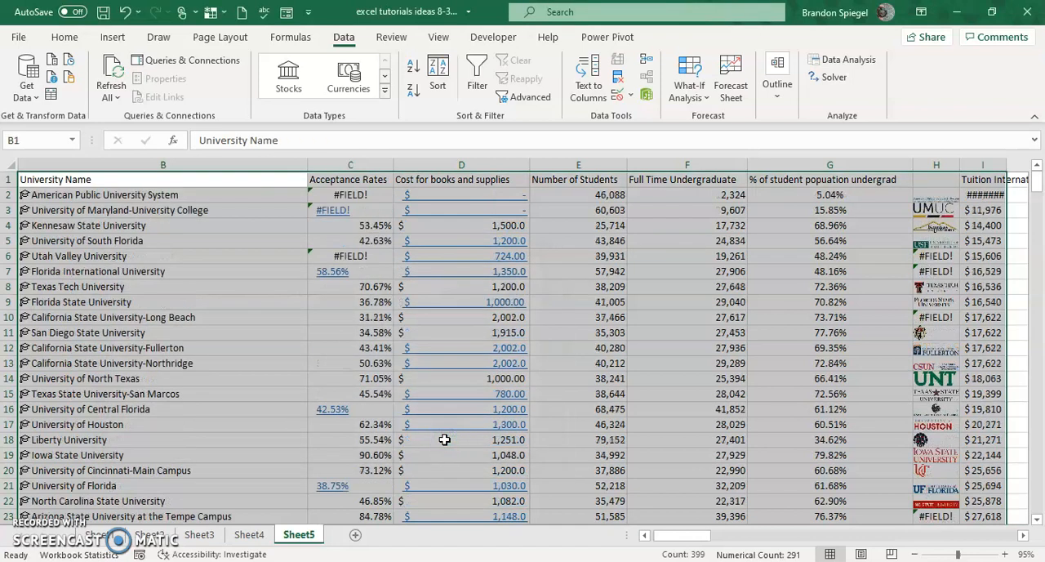
left_click(349, 179)
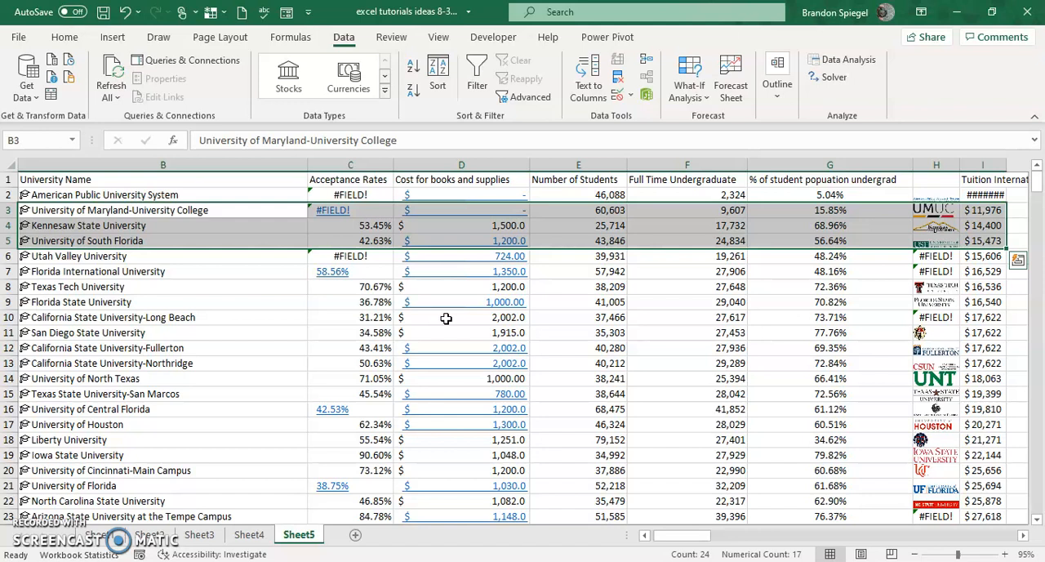
scroll("down", 3)
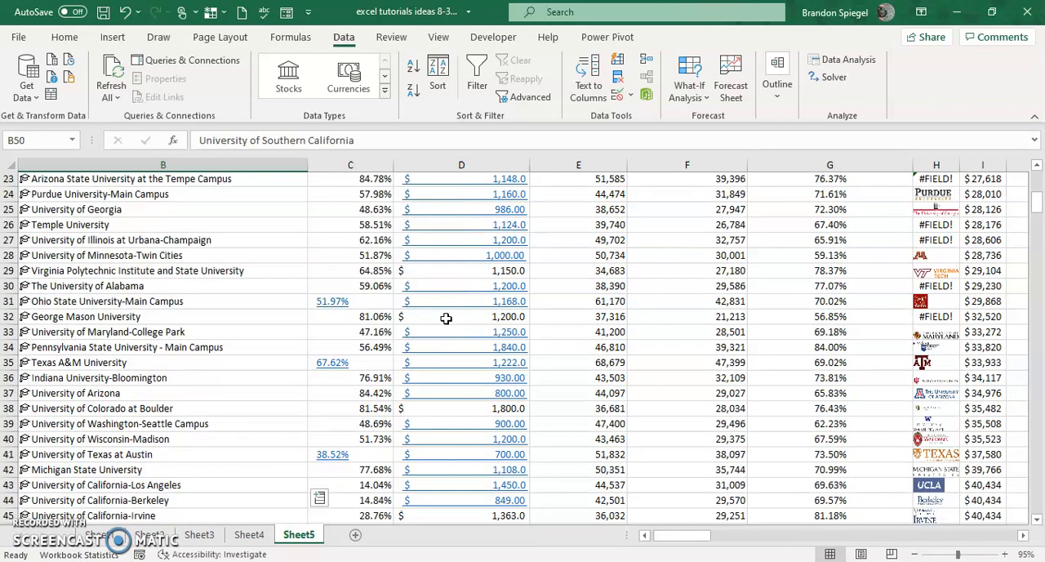
scroll("down", 3)
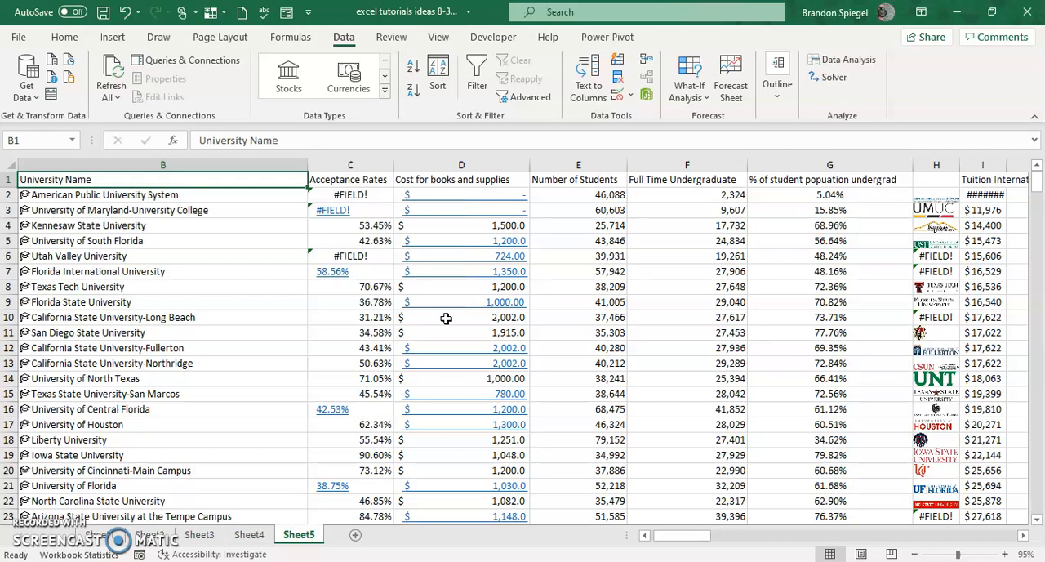
left_click(350, 194)
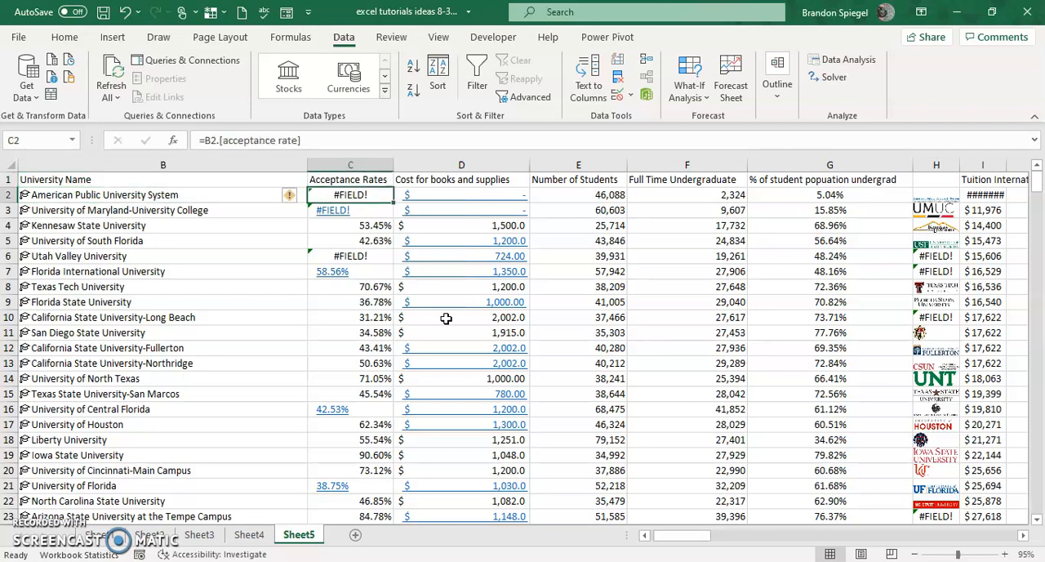
left_click(983, 194)
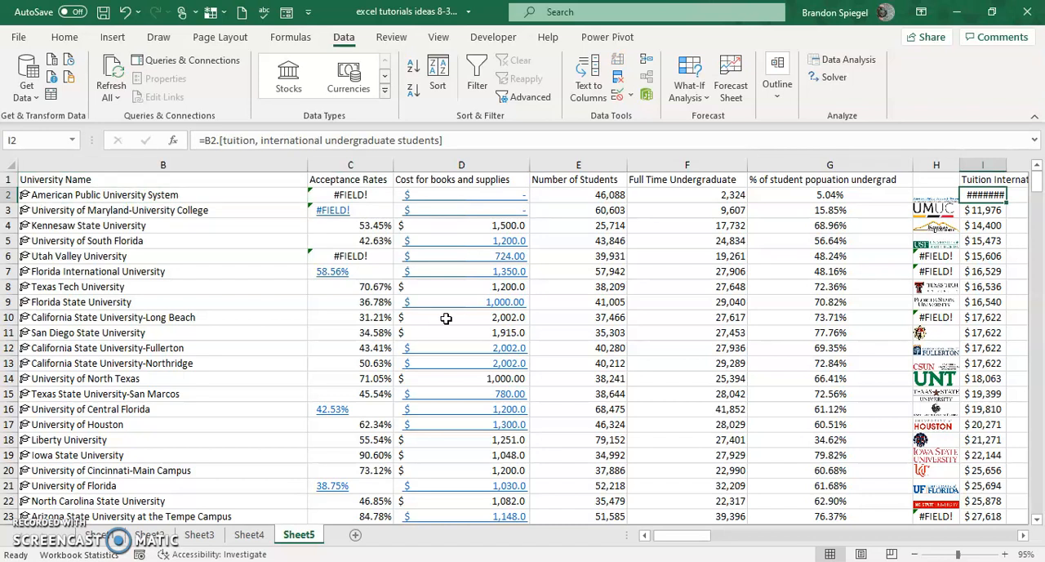
scroll("down", 3)
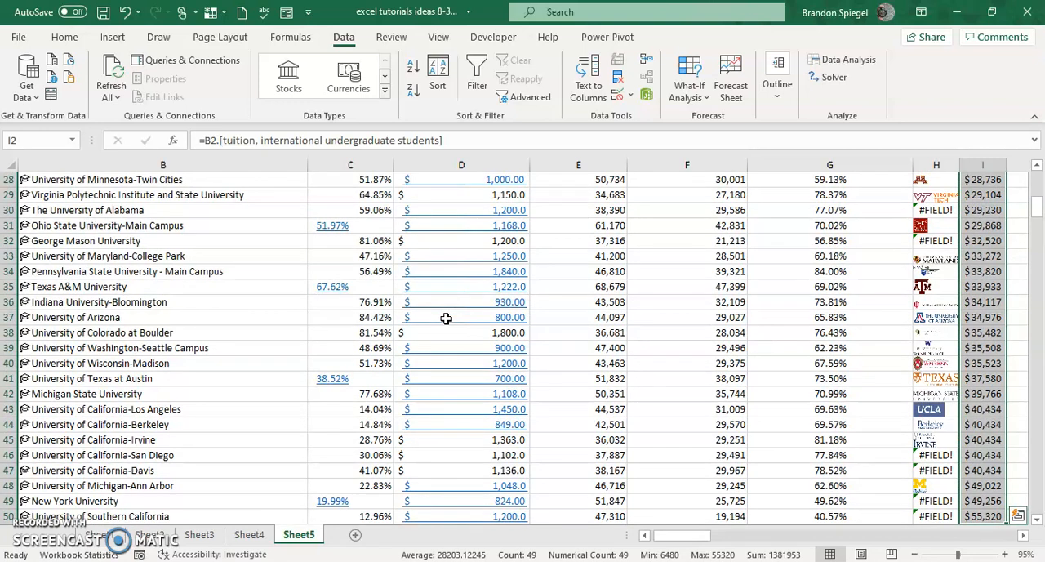
scroll("up", 3)
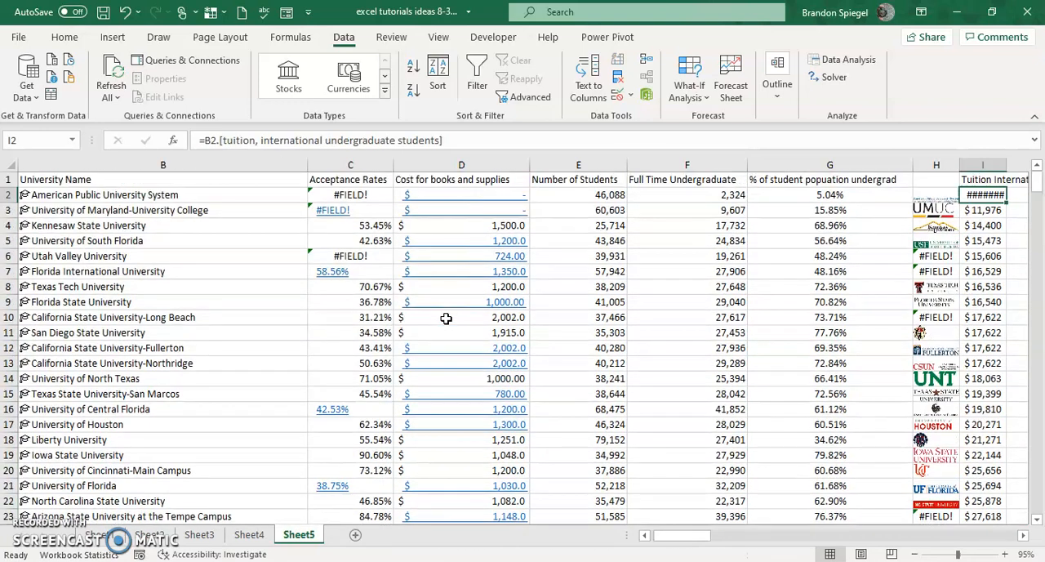
scroll("down", 3)
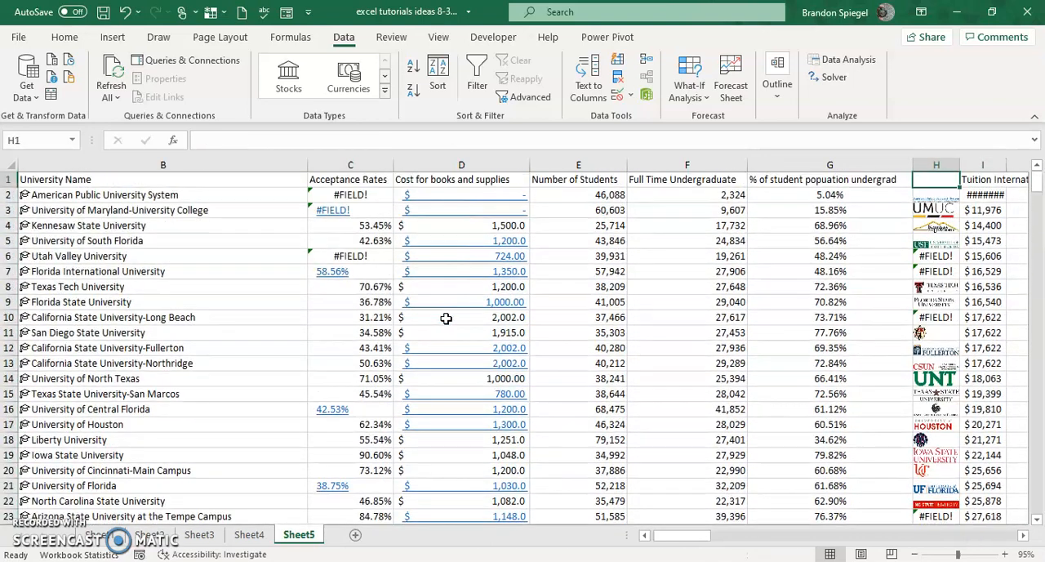
mouse_move(313, 369)
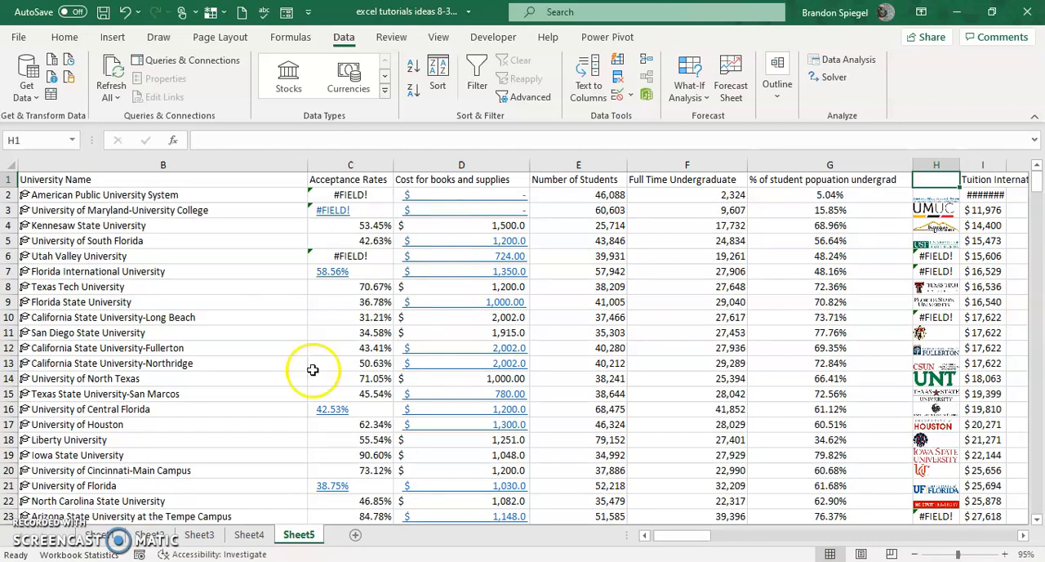
mouse_move(42, 532)
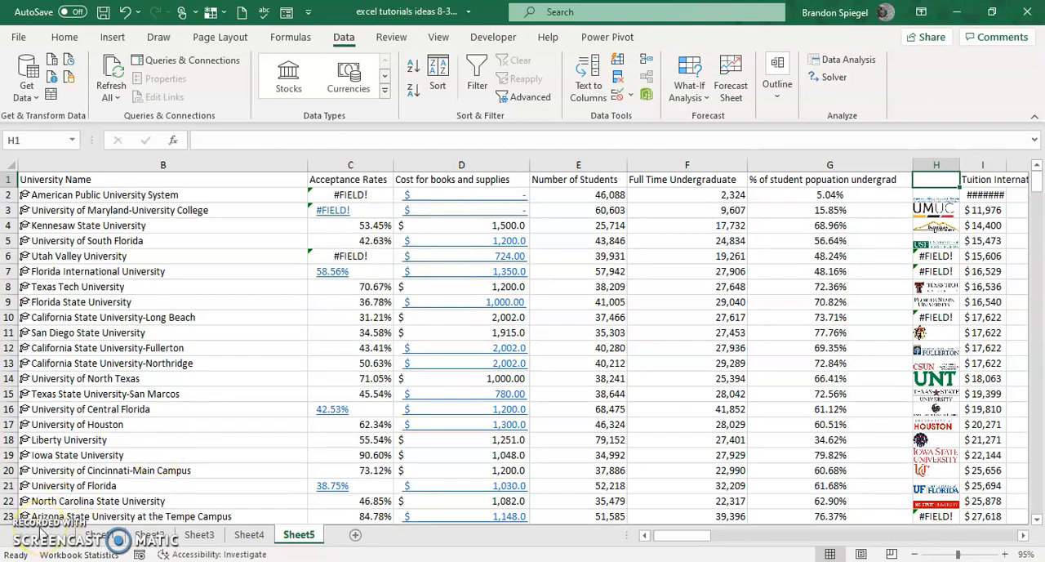